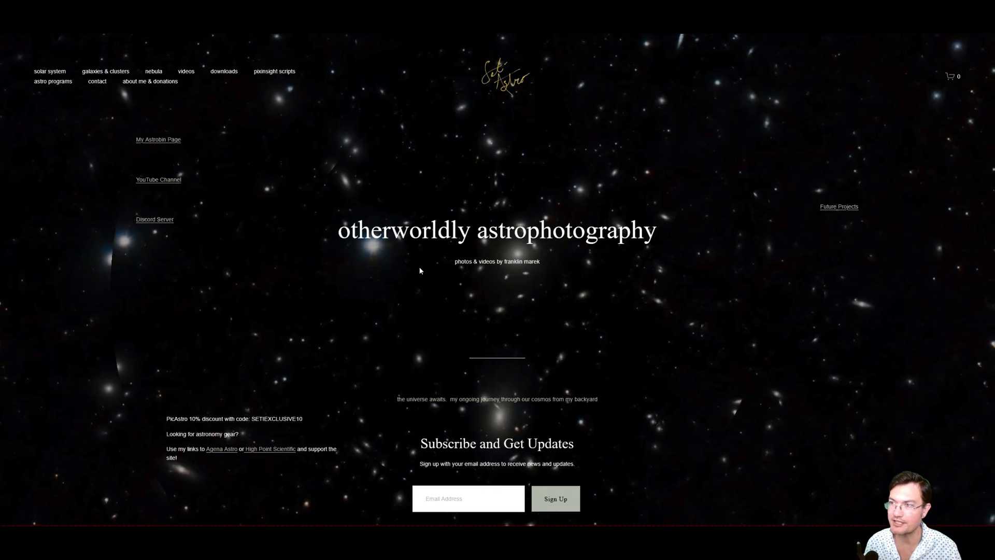
Open the Seti Astro Suite Pro page under Astro Programs and scroll to its Releases download link.
click(52, 82)
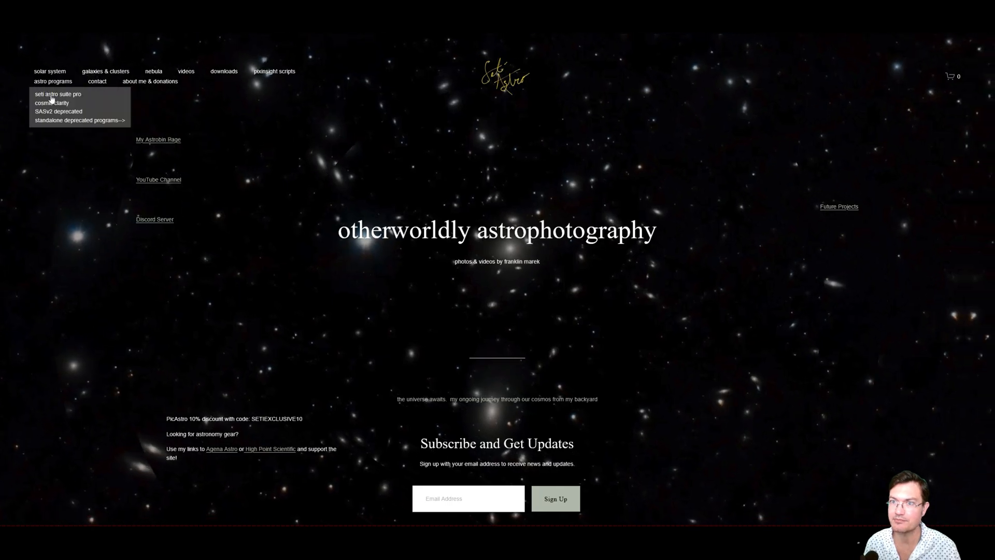
click(55, 94)
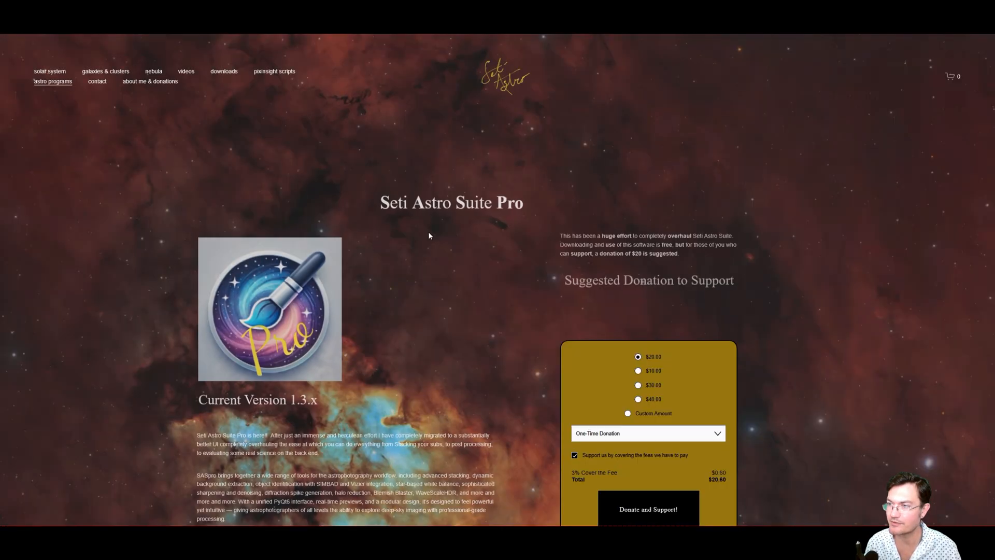
scroll(down, 3)
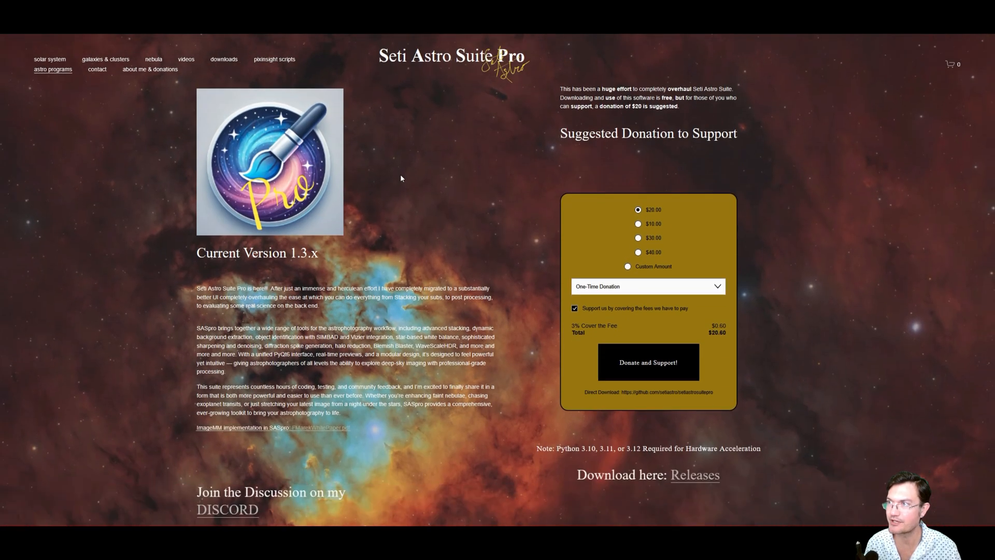
scroll(down, 3)
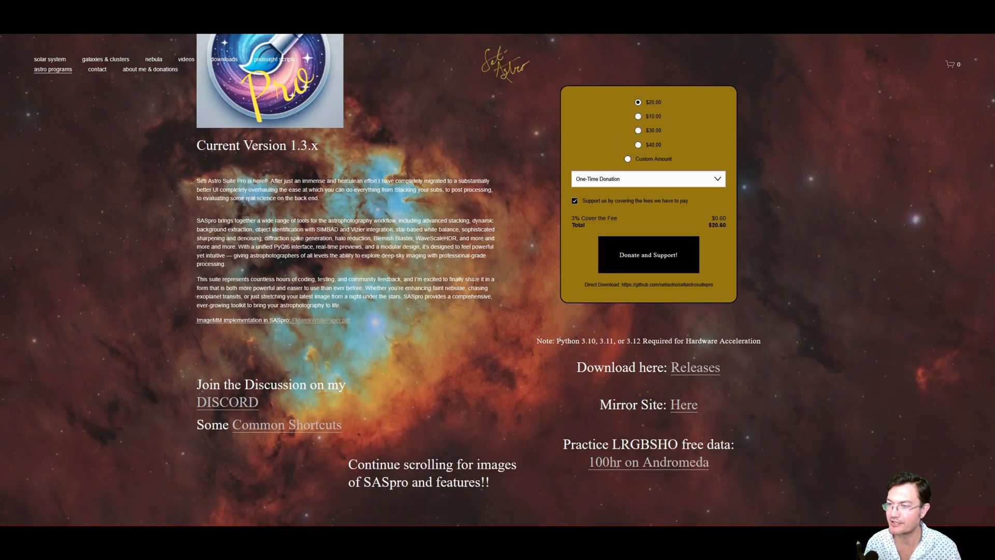
scroll(down, 3)
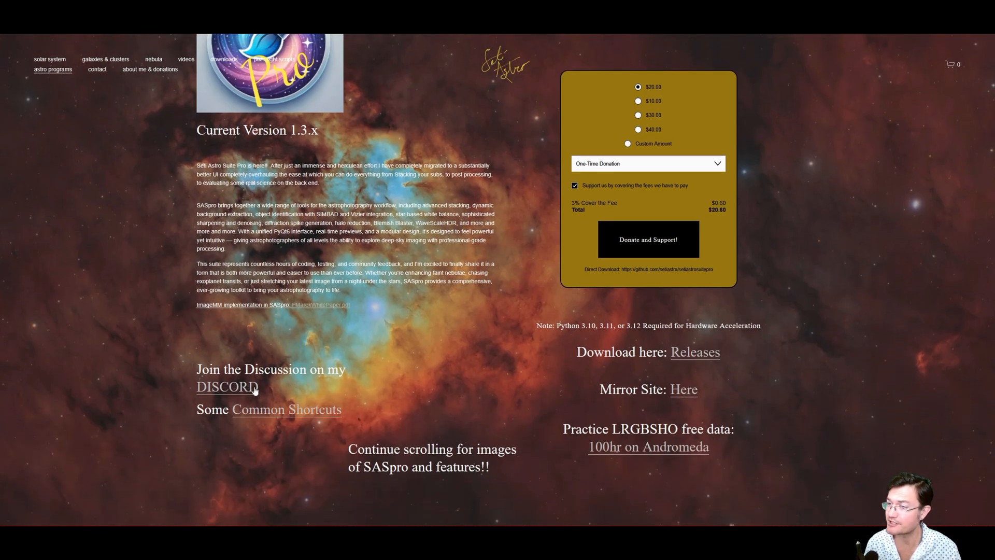
mouse_move(436, 378)
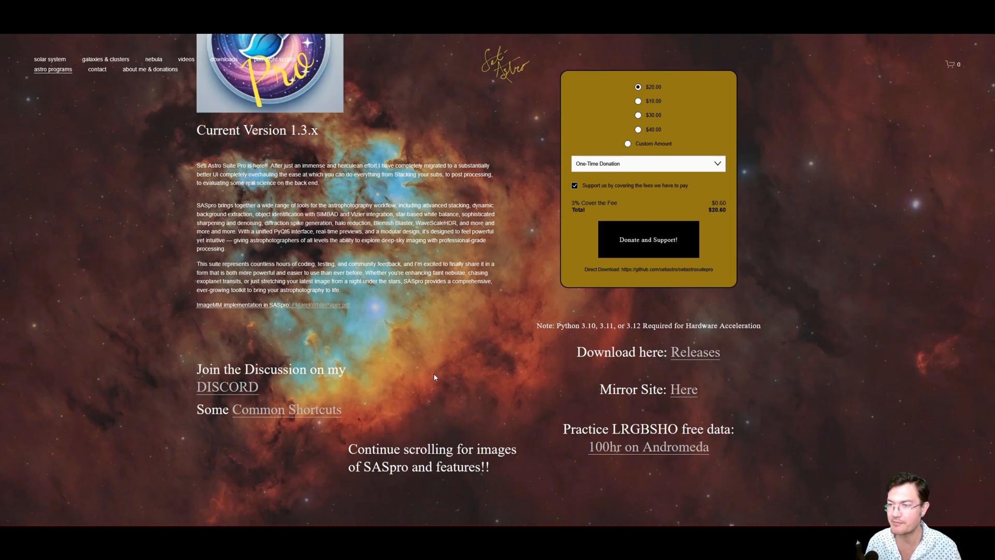
mouse_move(233, 393)
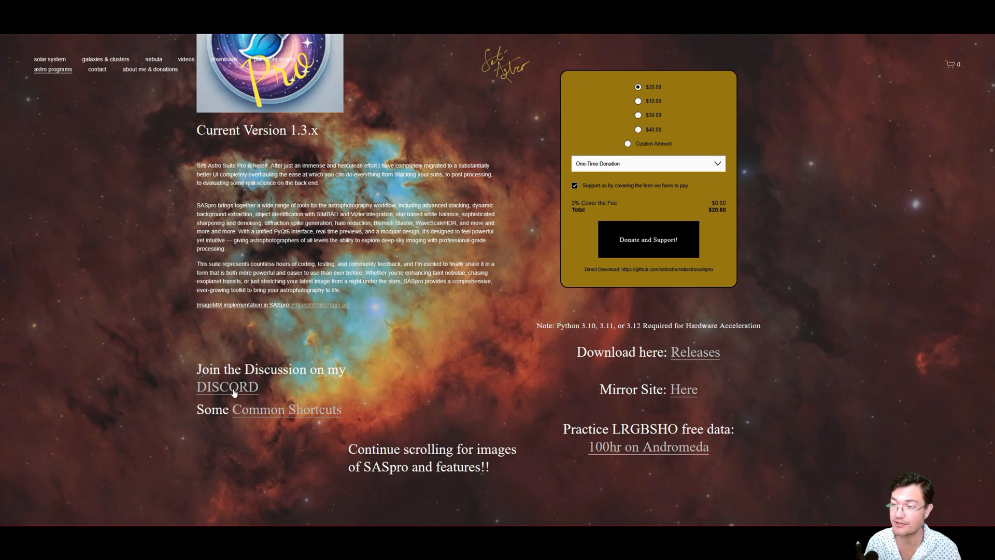
mouse_move(431, 367)
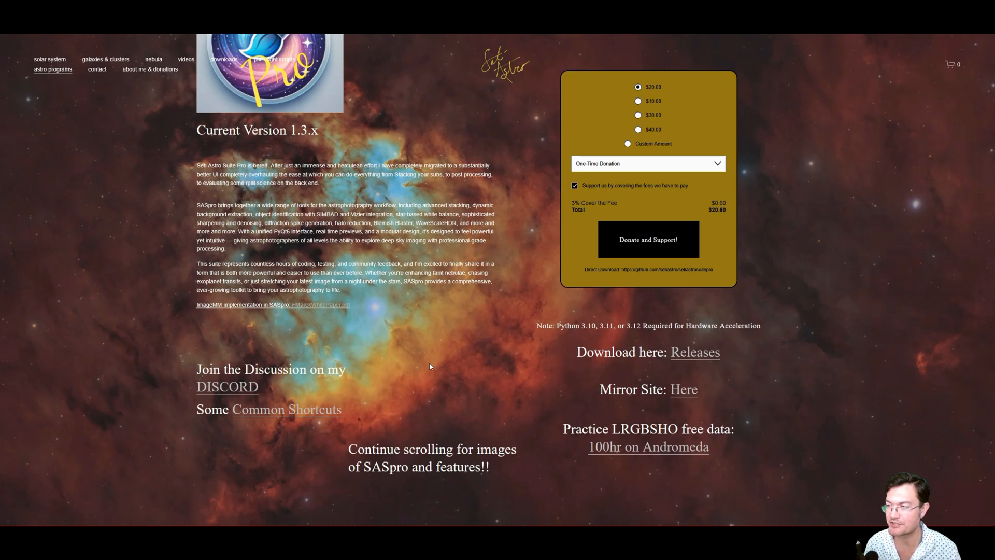
mouse_move(552, 361)
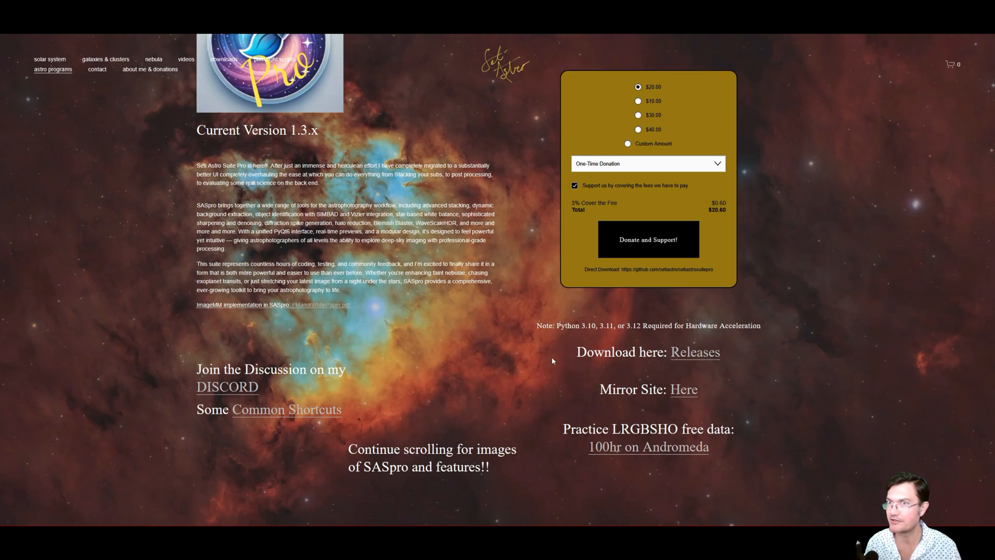
mouse_move(687, 357)
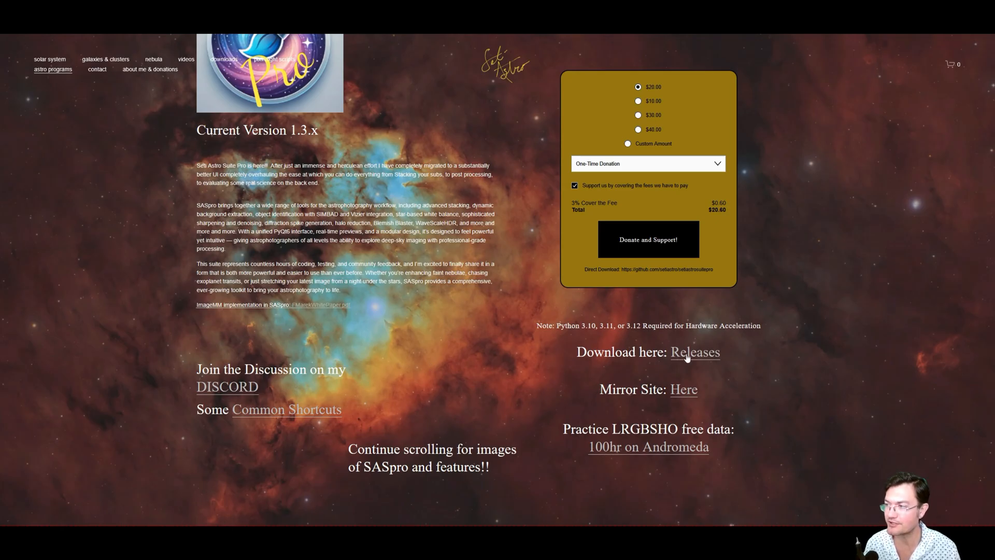
Go from the GitHub releases to the wiki and read the Build: macOS page.
click(696, 353)
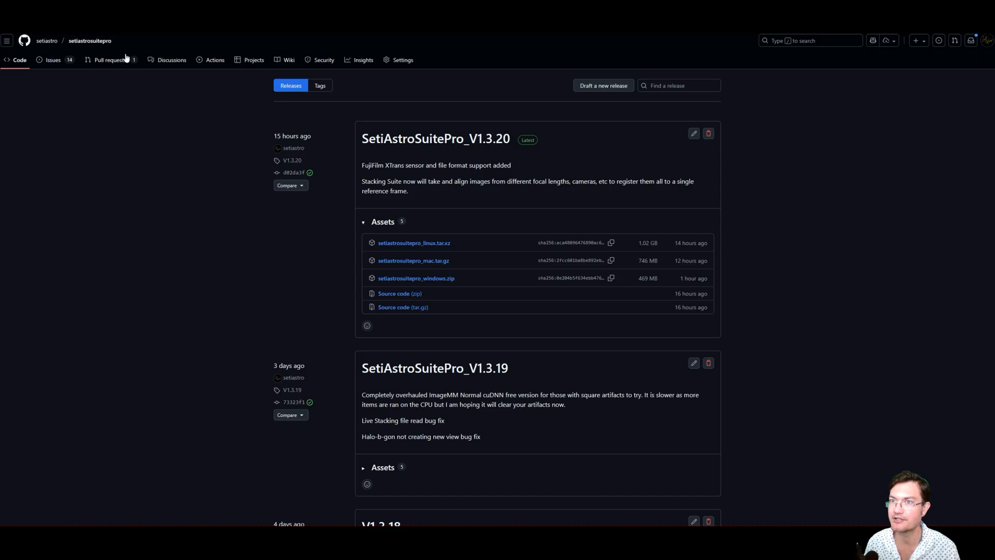
mouse_move(292, 62)
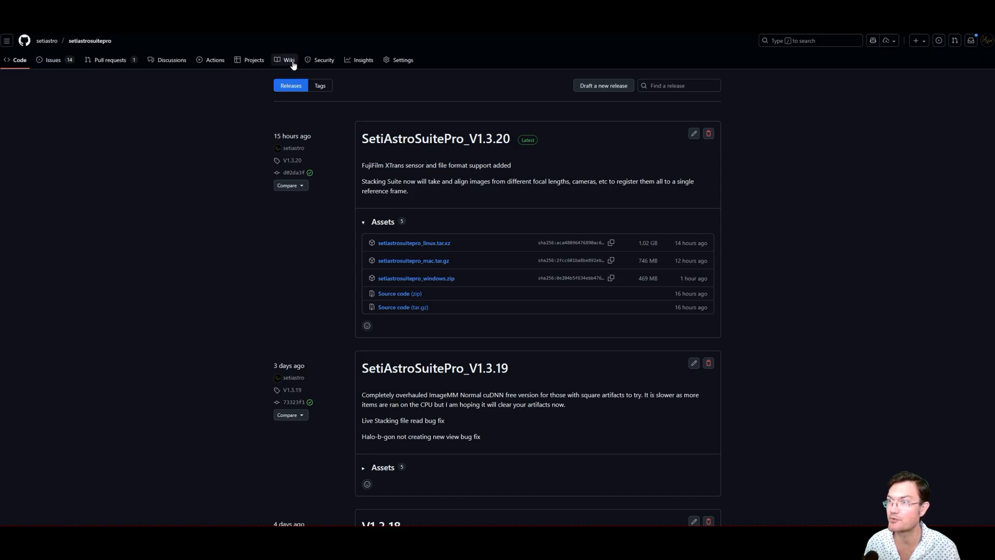
click(285, 59)
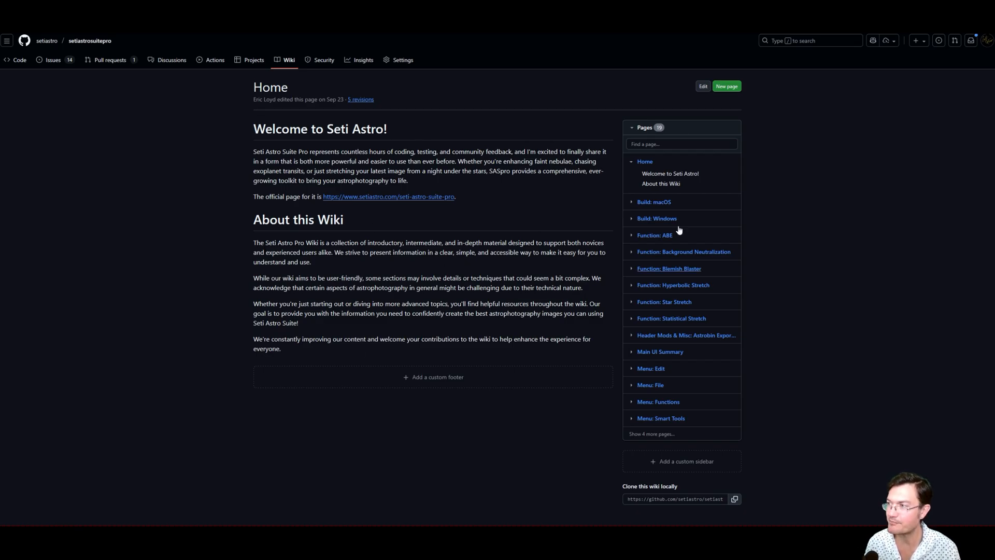
mouse_move(639, 213)
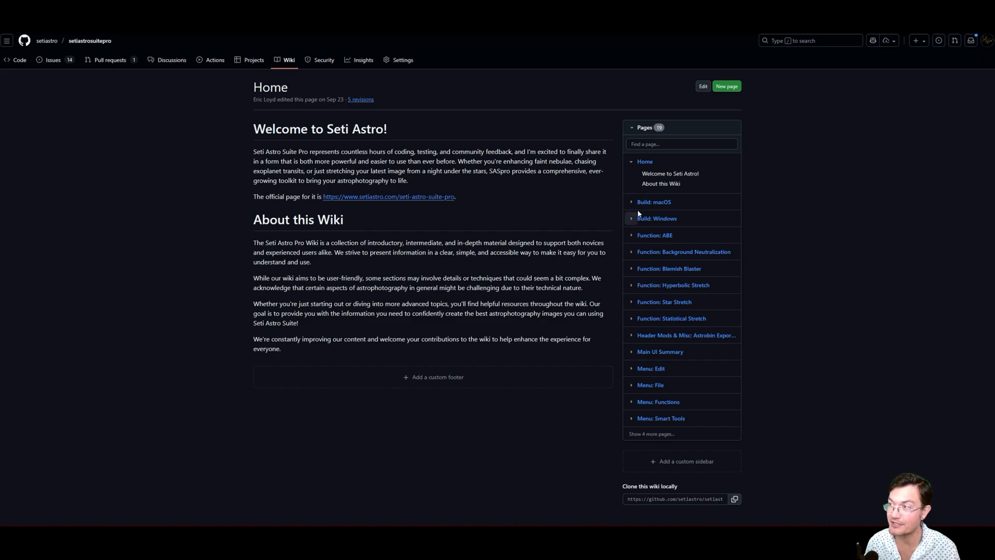
click(654, 201)
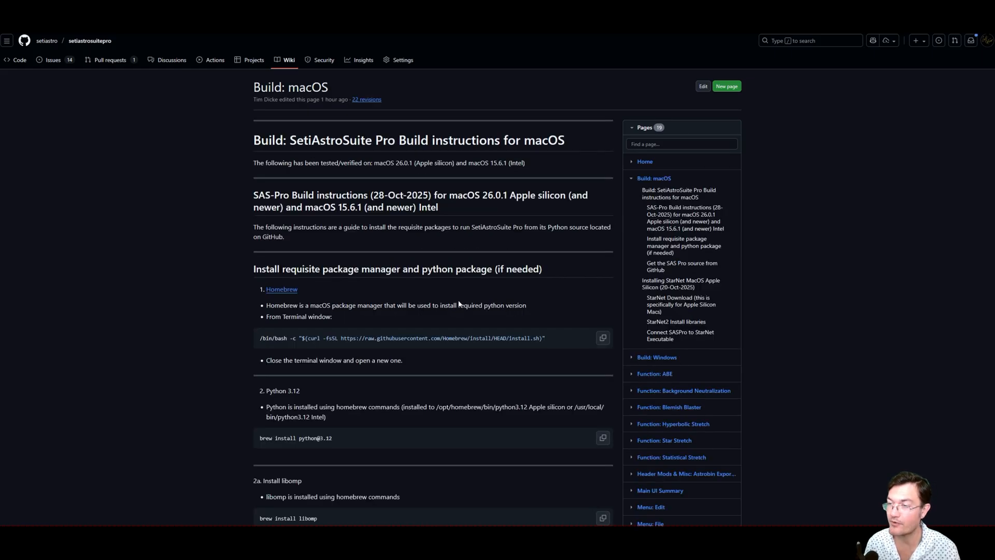
scroll(down, 3)
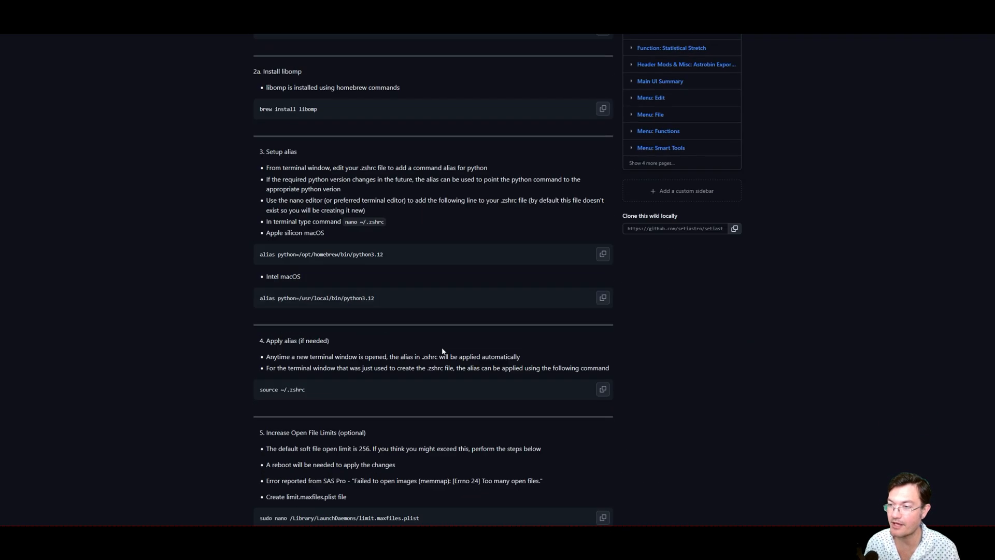
scroll(down, 3)
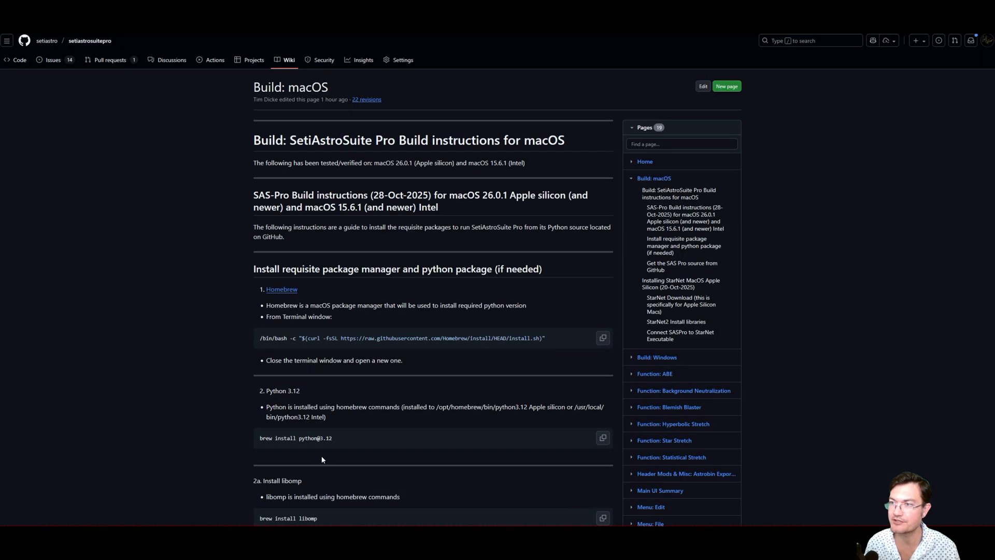
mouse_move(658, 363)
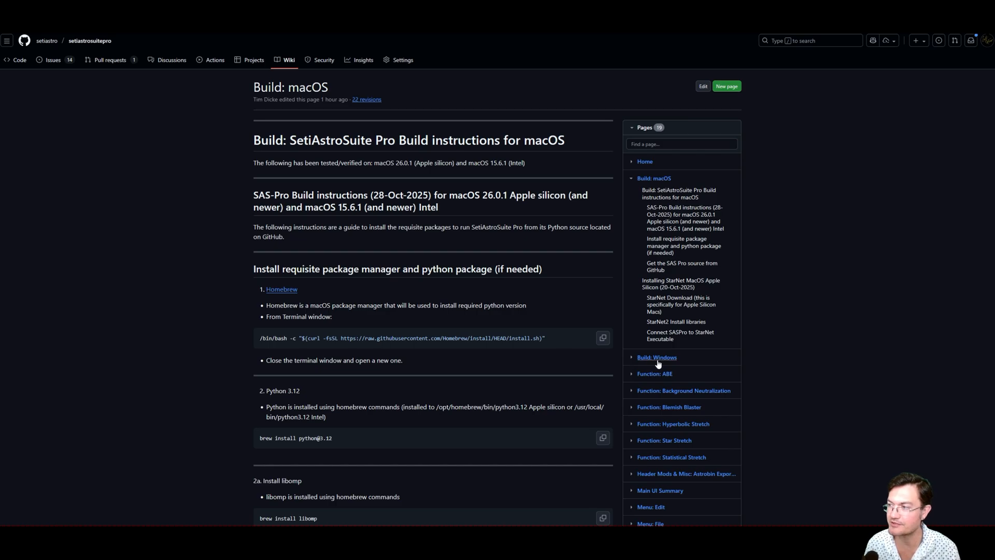
Open the wiki's Build: Windows guide and scroll through its setup and update steps.
click(657, 357)
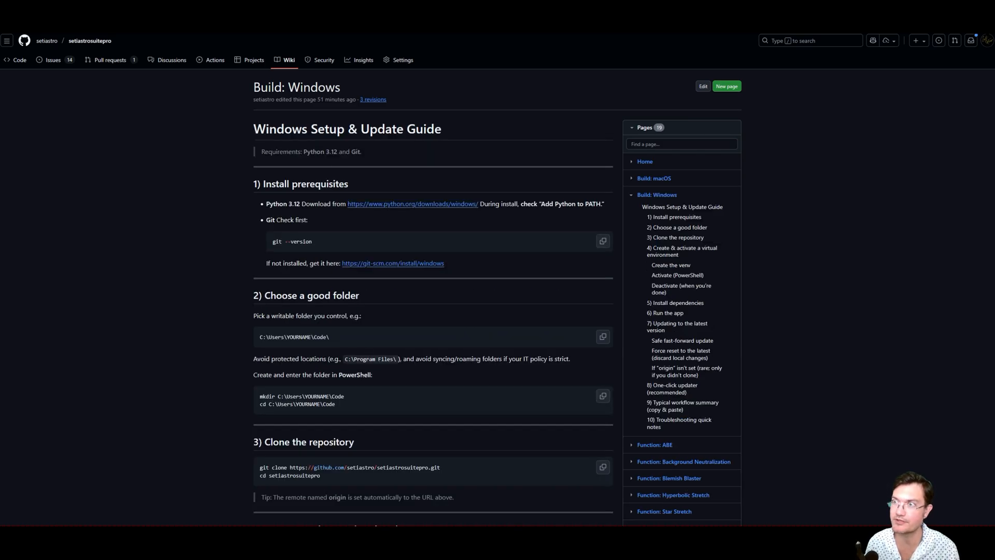
scroll(down, 3)
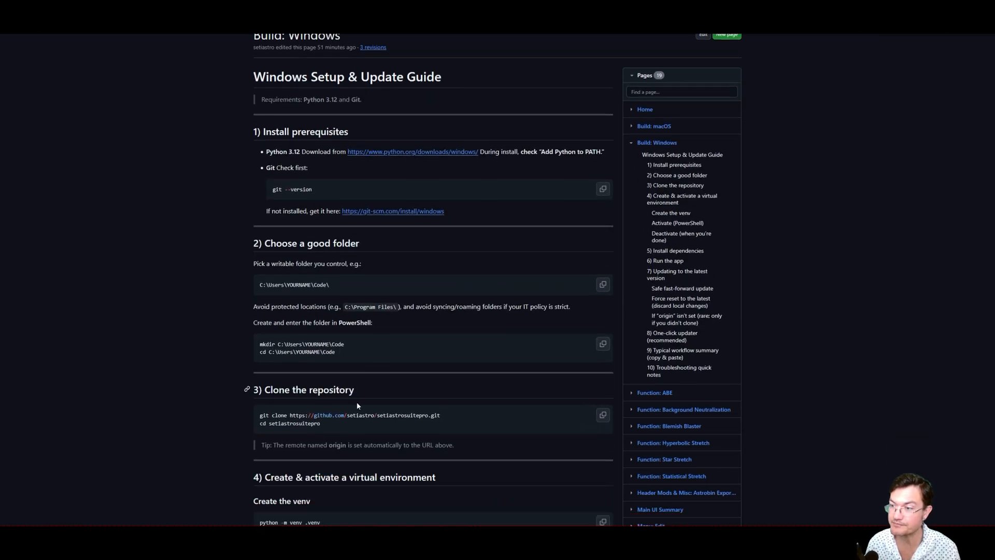
scroll(down, 3)
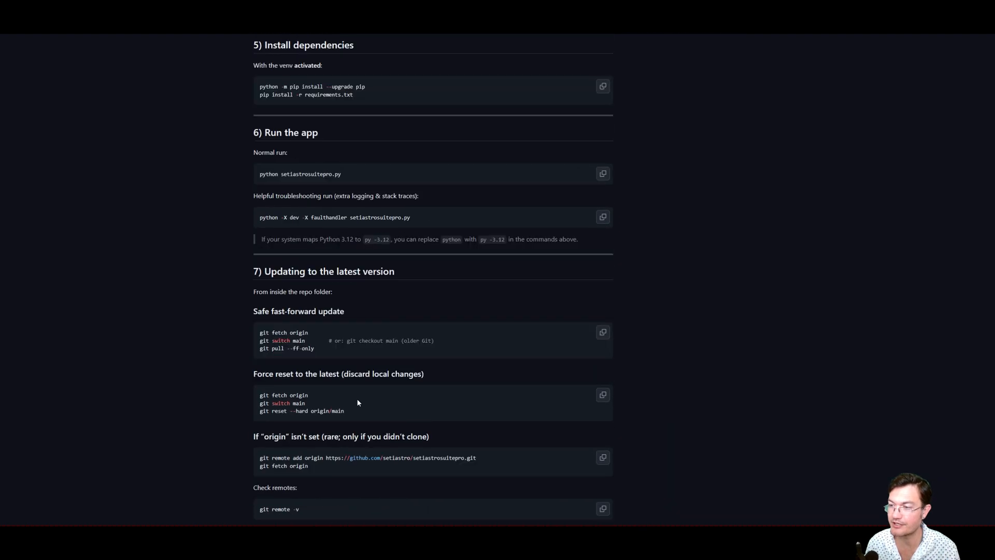
mouse_move(366, 400)
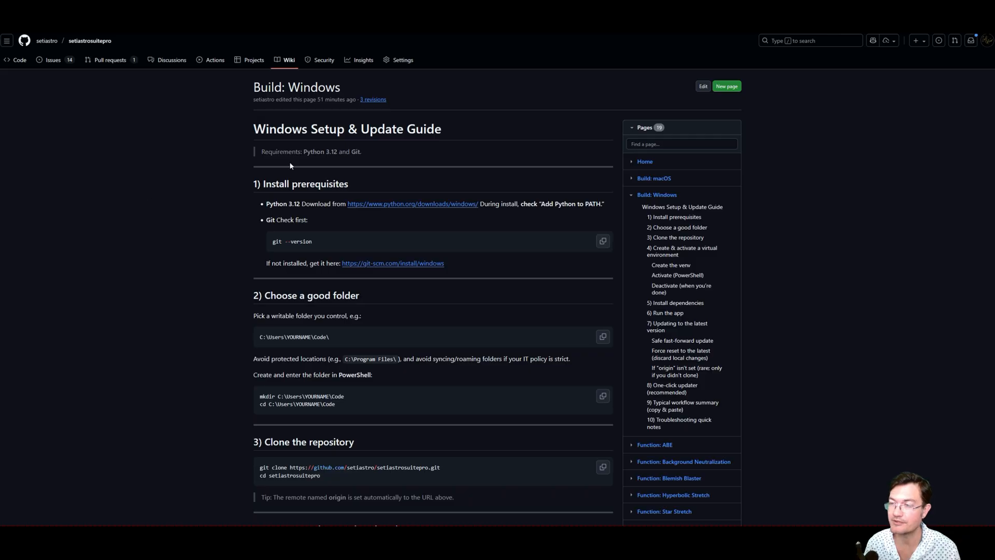
mouse_move(287, 213)
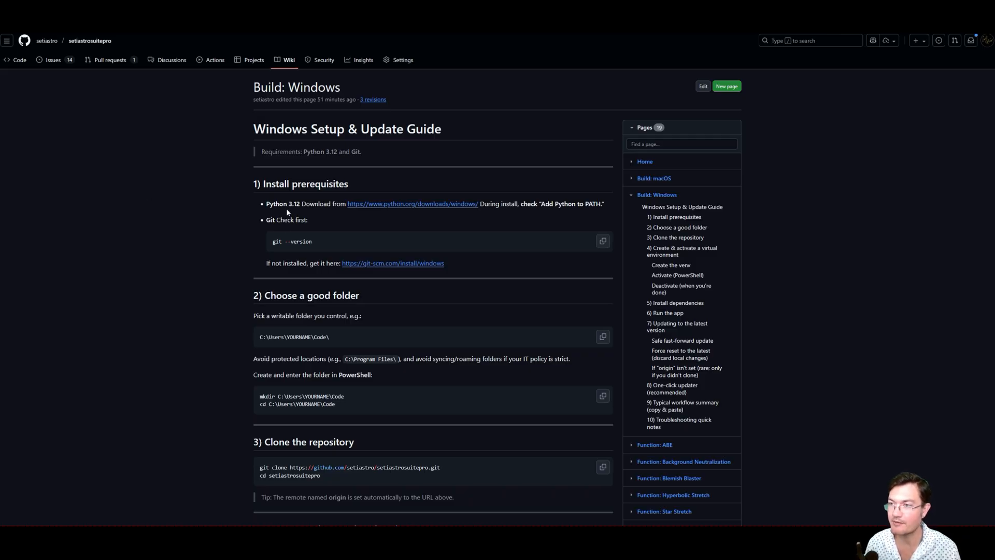
mouse_move(300, 214)
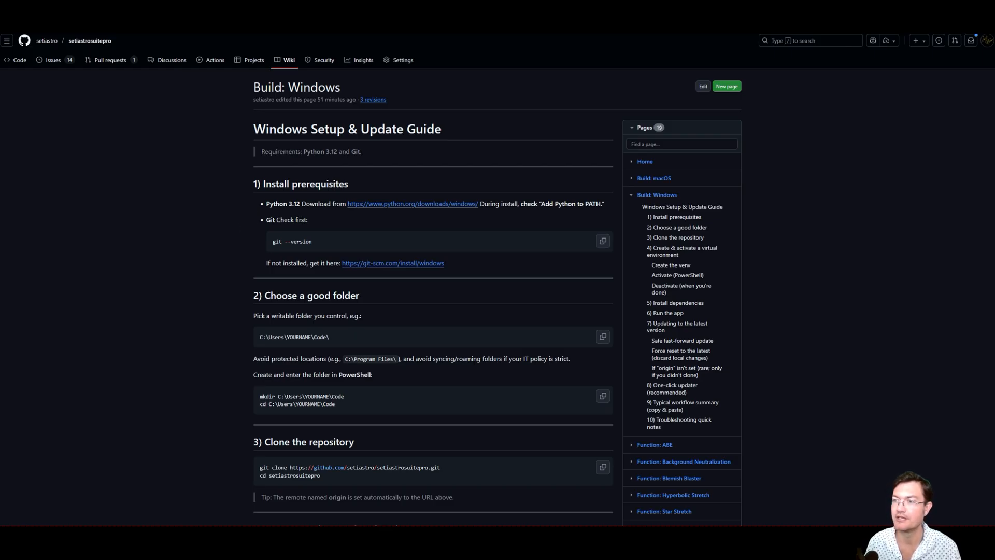
mouse_move(299, 236)
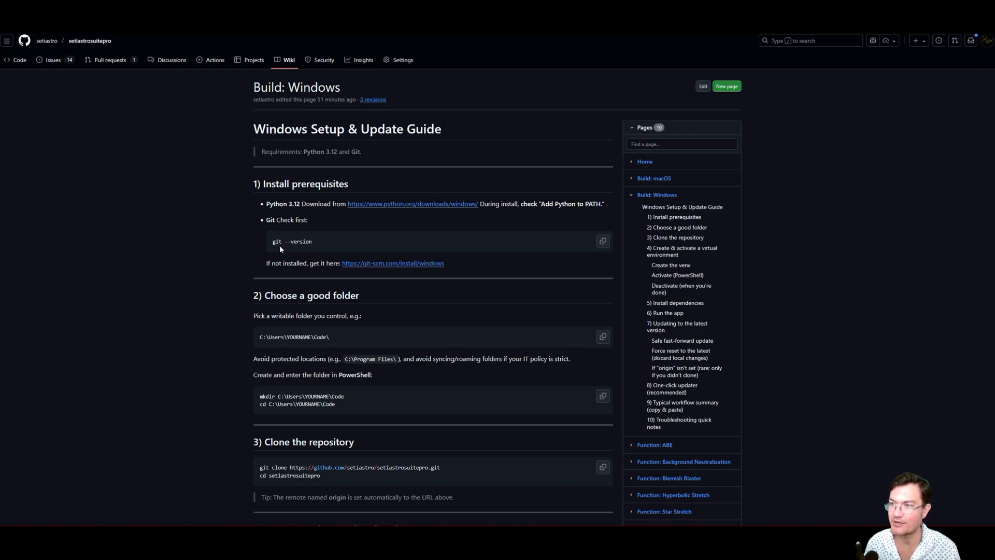
mouse_move(491, 244)
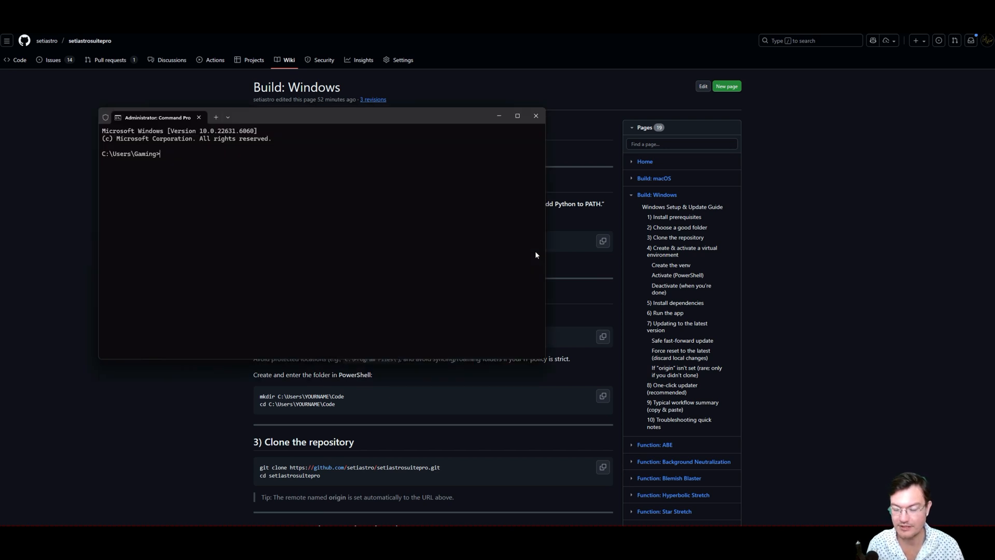
Run git --version to confirm Git 2.47.1, then refocus the Windows setup guide.
text(git --version)
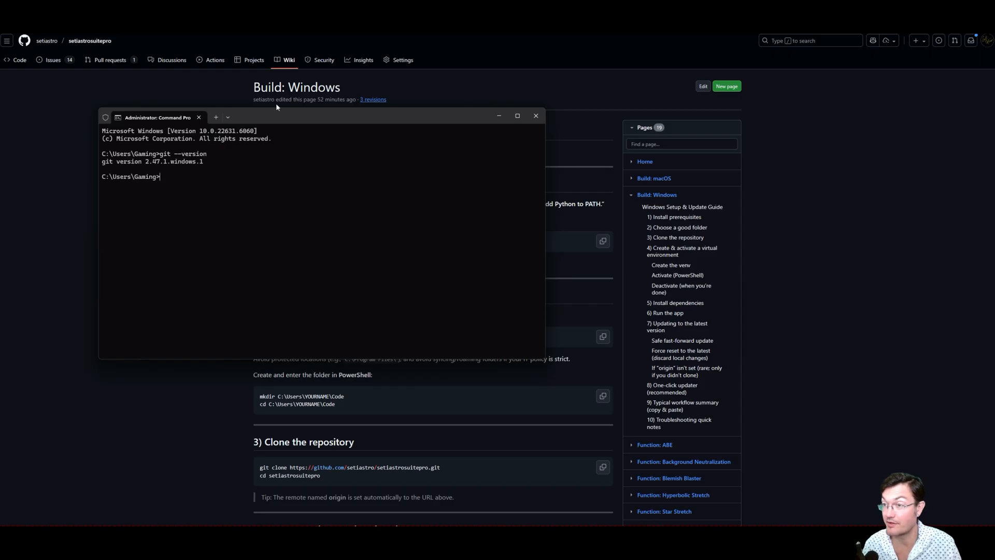
click(536, 115)
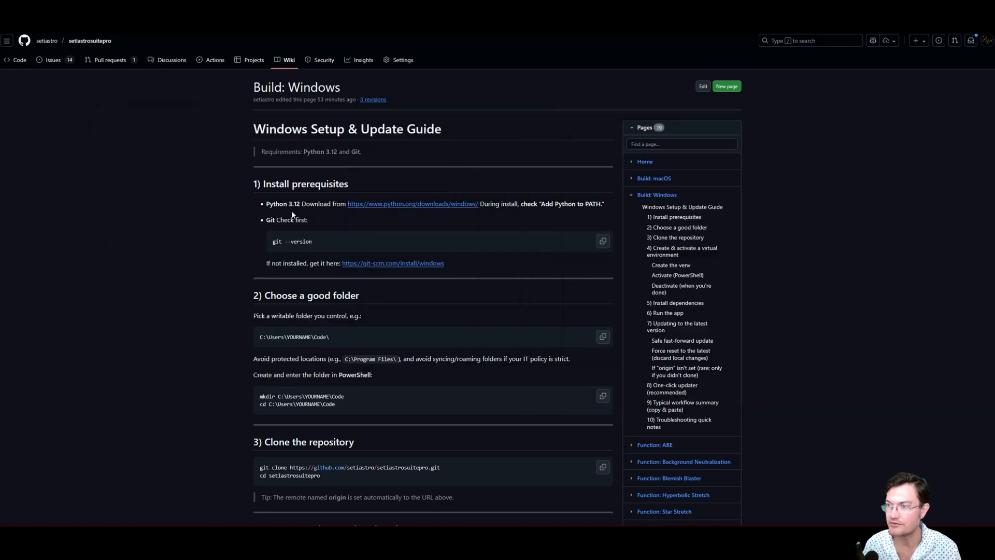
mouse_move(299, 234)
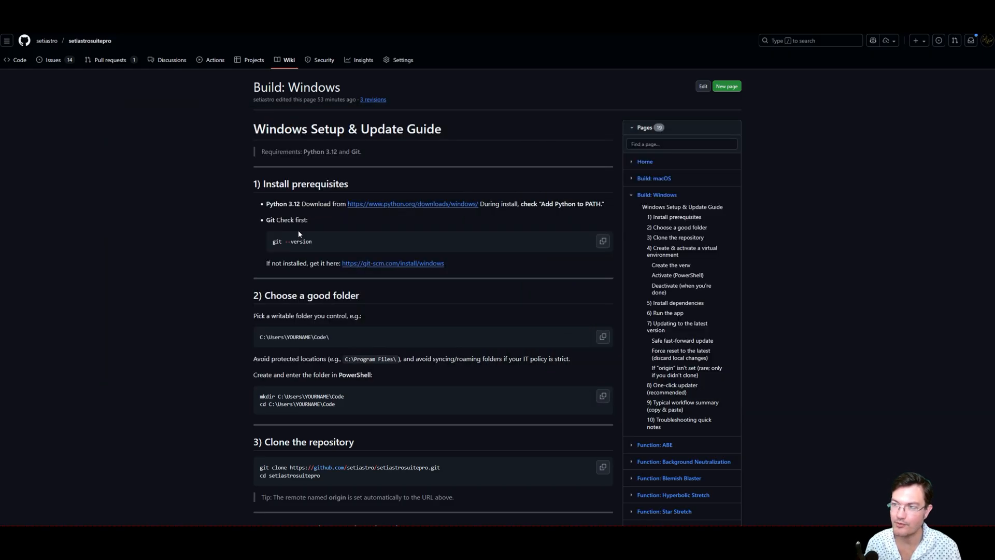
Browse python.org's Windows releases list down to the 3.12.10 entries.
click(412, 203)
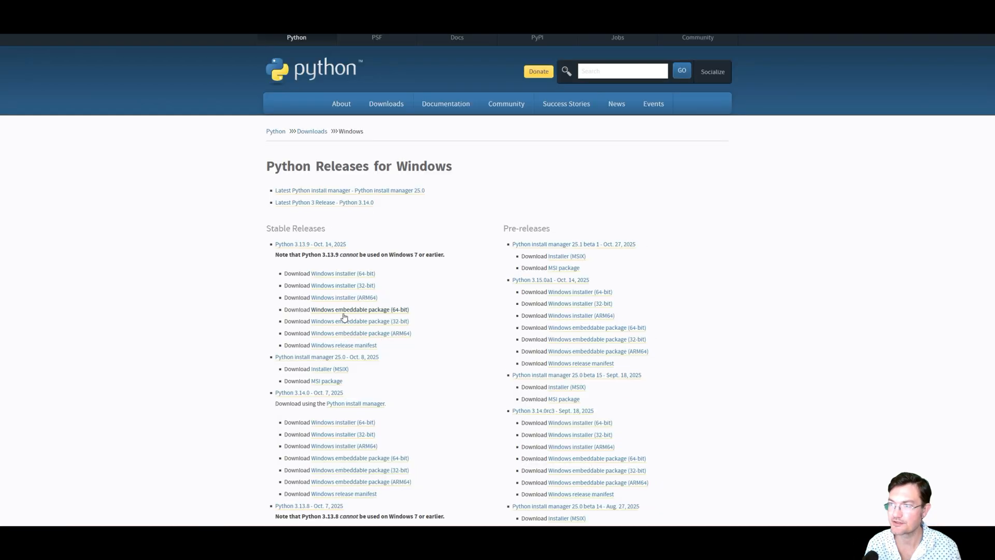
scroll(down, 3)
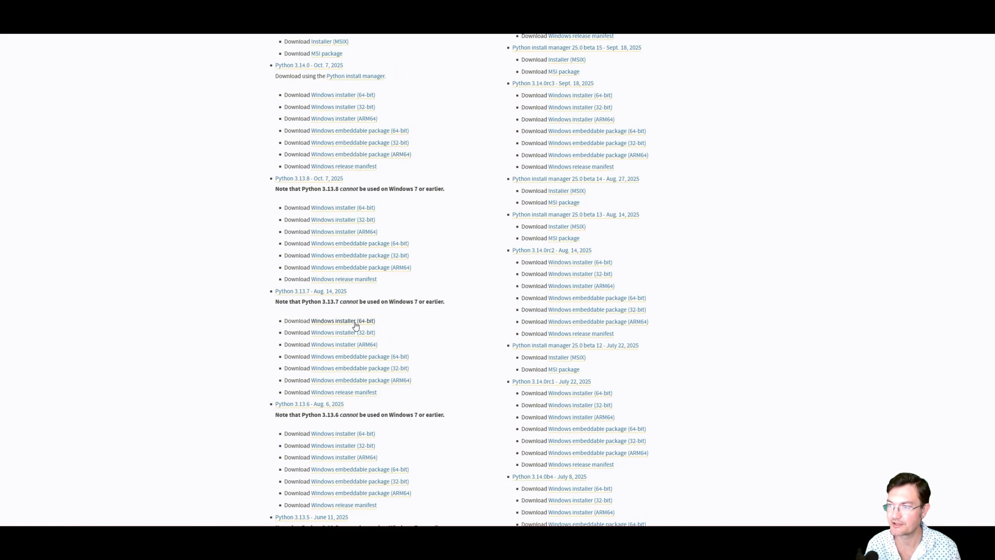
scroll(down, 3)
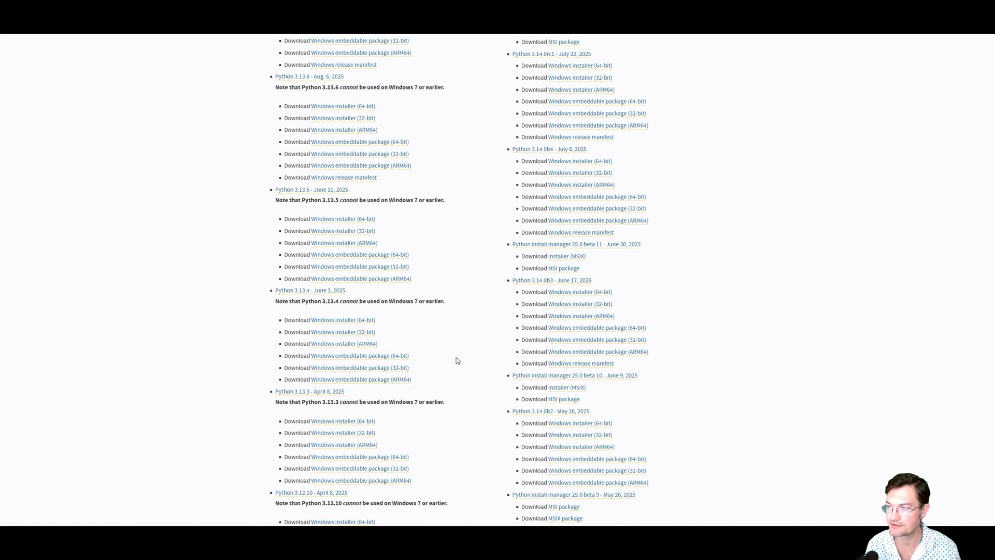
scroll(down, 3)
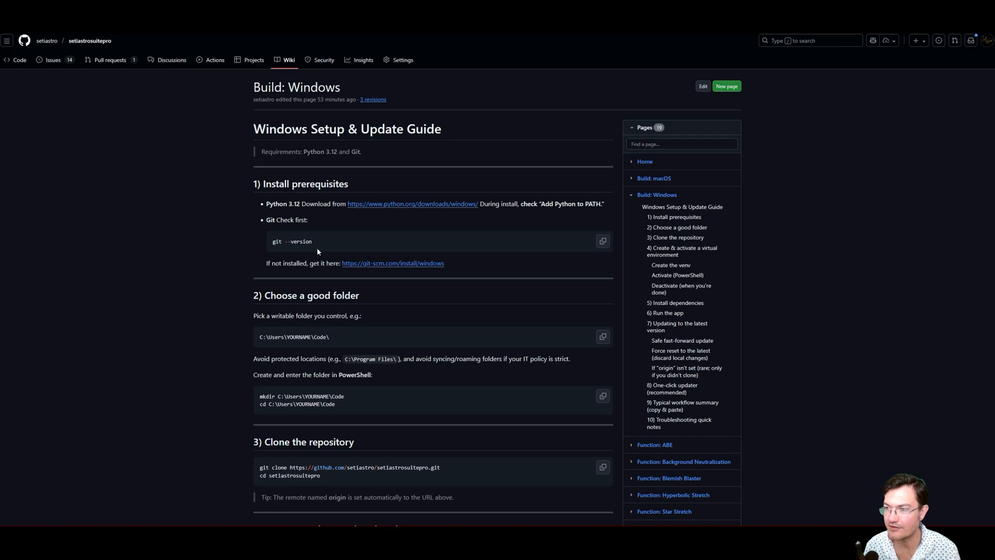
scroll(down, 3)
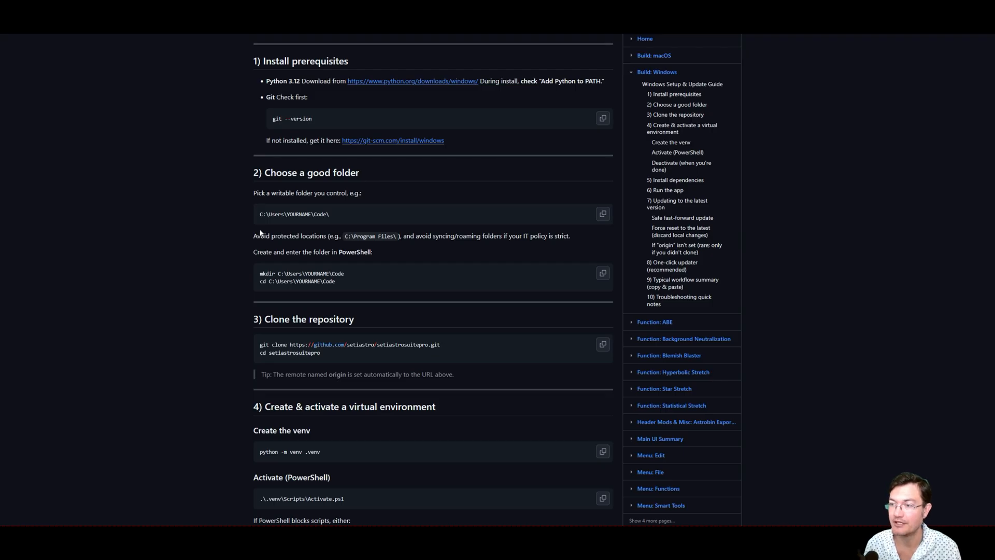
mouse_move(356, 272)
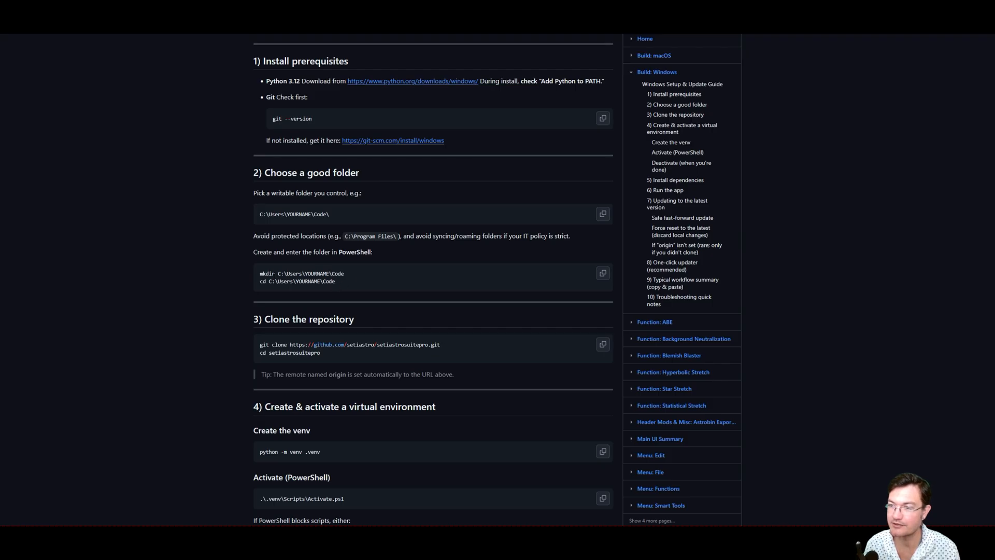
mouse_move(365, 276)
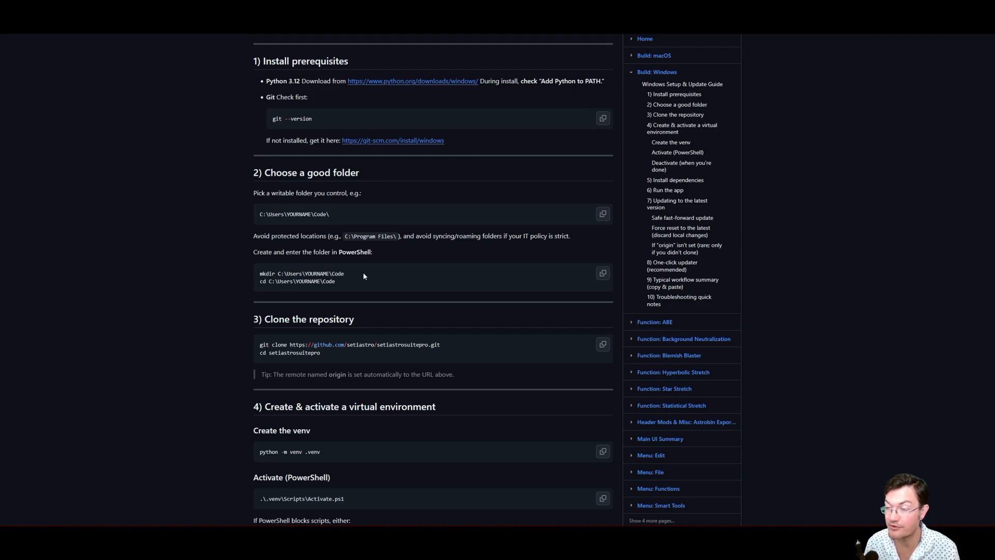
mouse_move(337, 313)
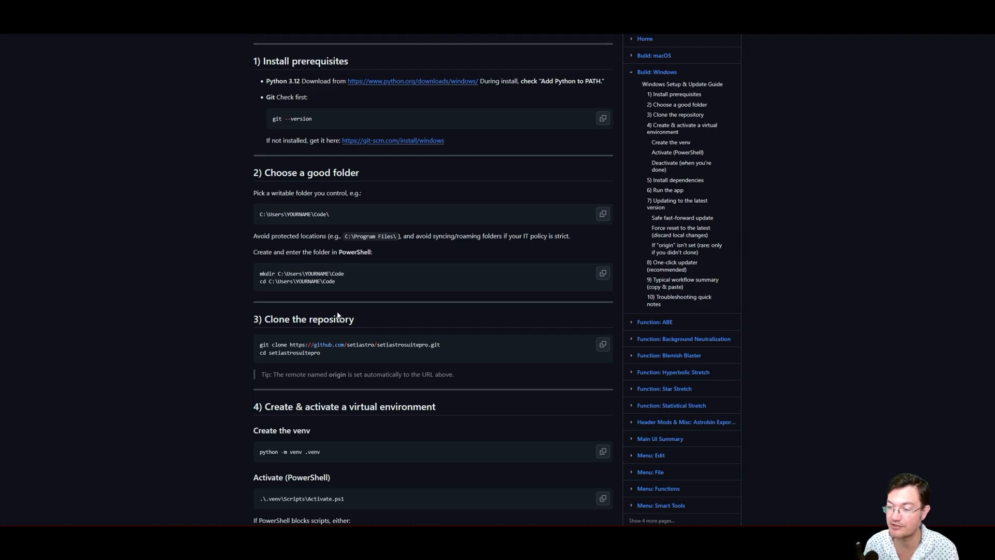
mouse_move(210, 404)
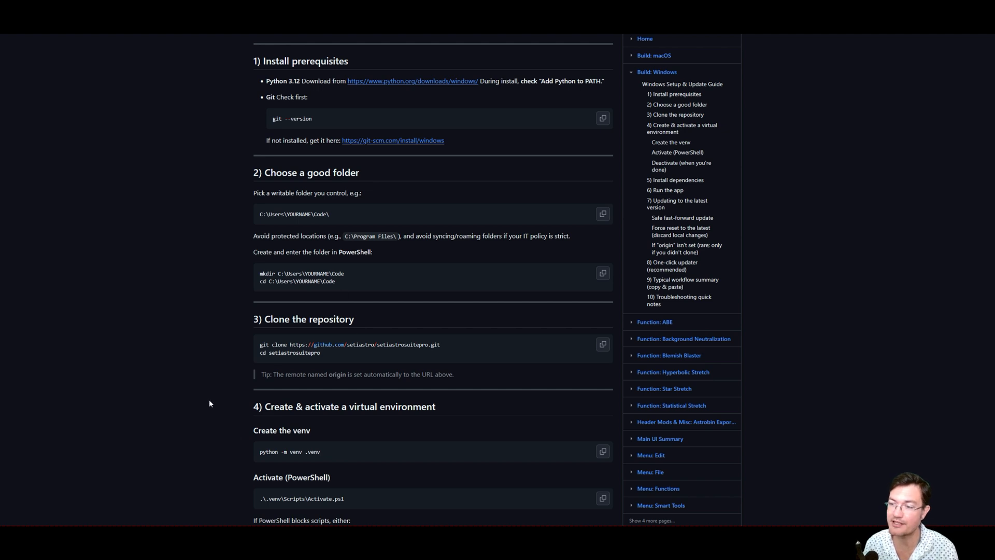
mouse_move(230, 374)
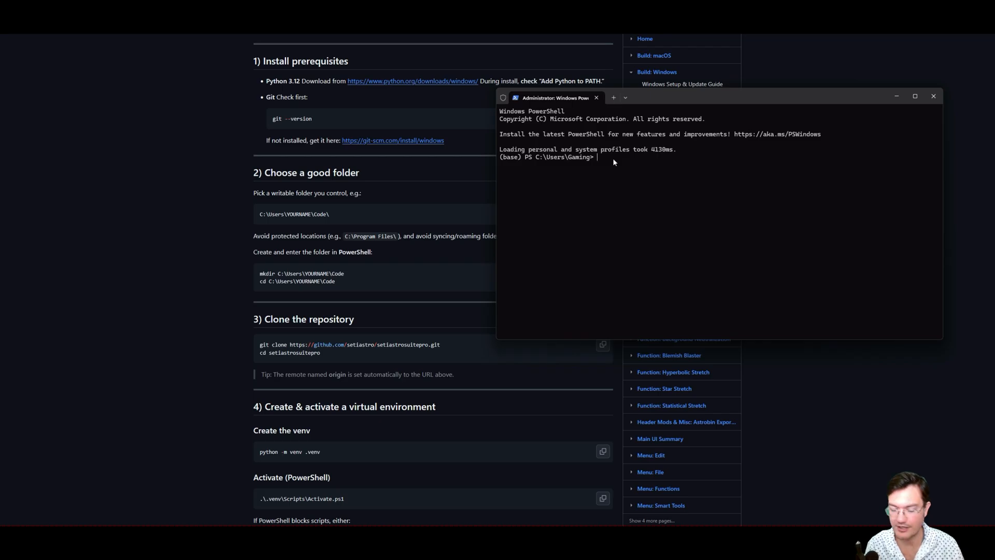
Create the Code folder in the user profile with mkdir and confirm it in File Explorer.
text(m)
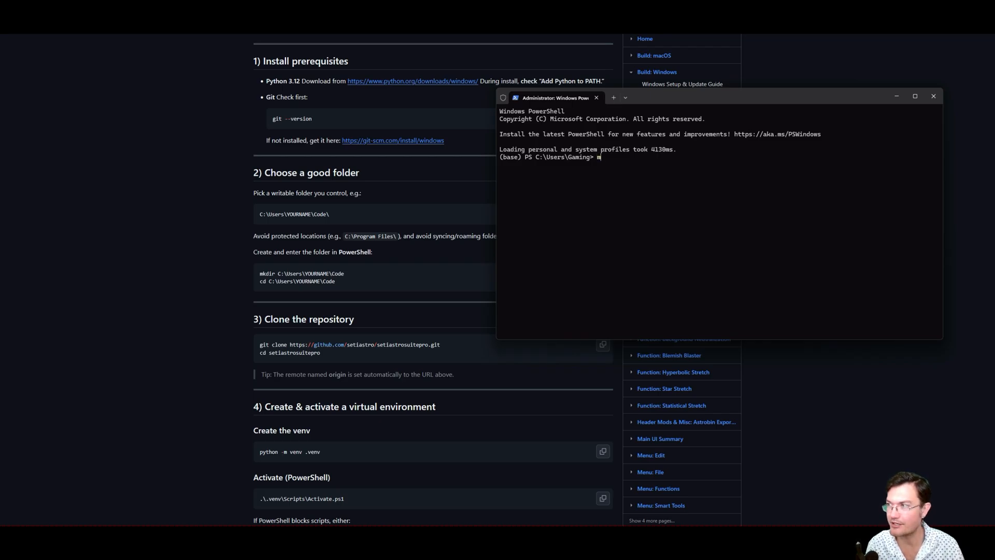
text(kdir C:\Users\Gaming\Code)
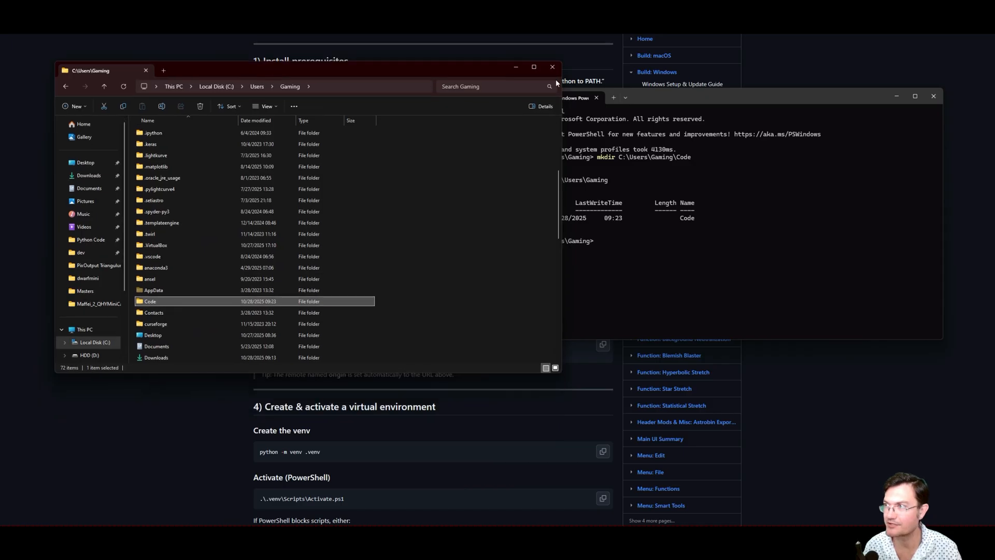
click(553, 67)
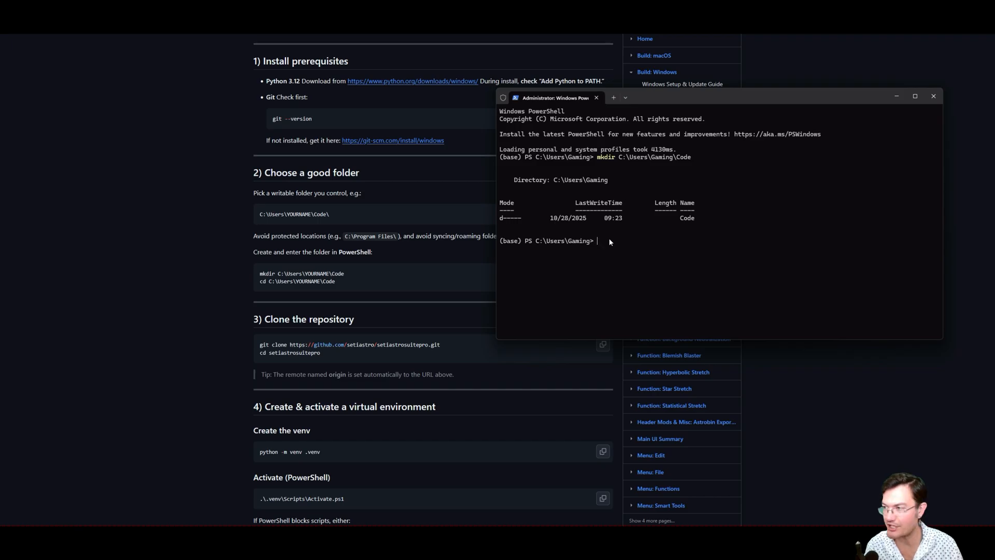
text(cd C)
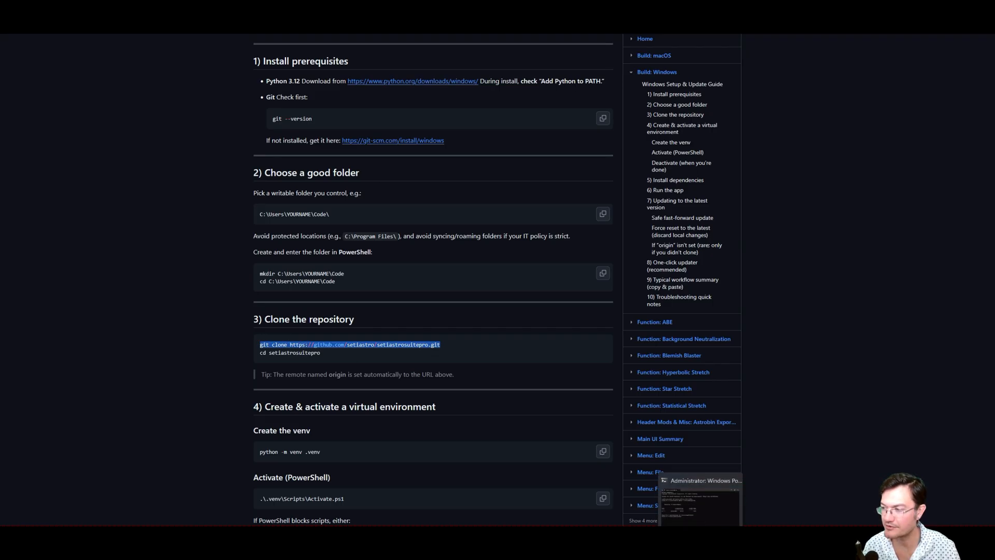
Run the pasted git clone command, then open the cloned setiastrosuitepro folder.
click(703, 480)
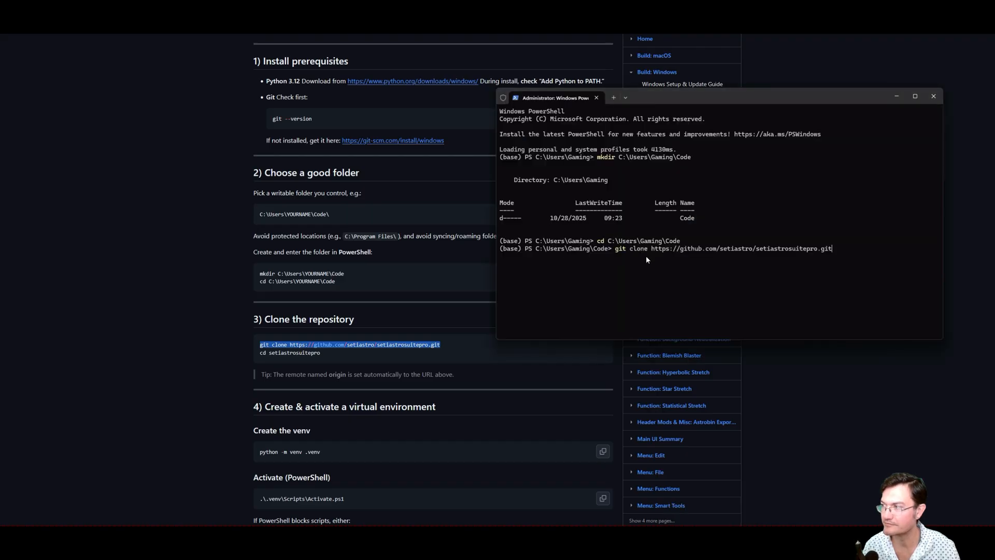
key(Enter)
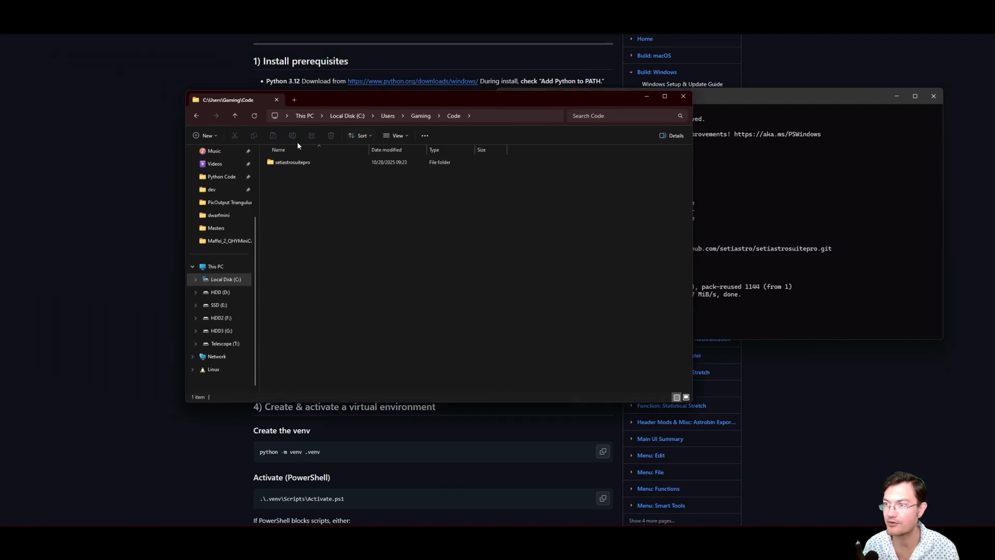
double_click(290, 162)
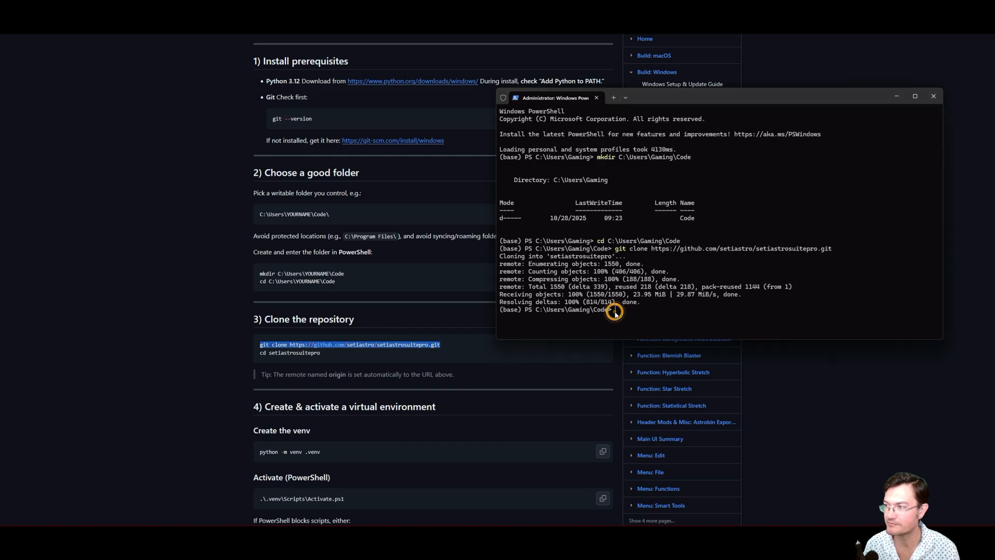
Enter setiastrosuitepro, run python -m venv .venv, and activate it via Activate.ps1.
text(cd)
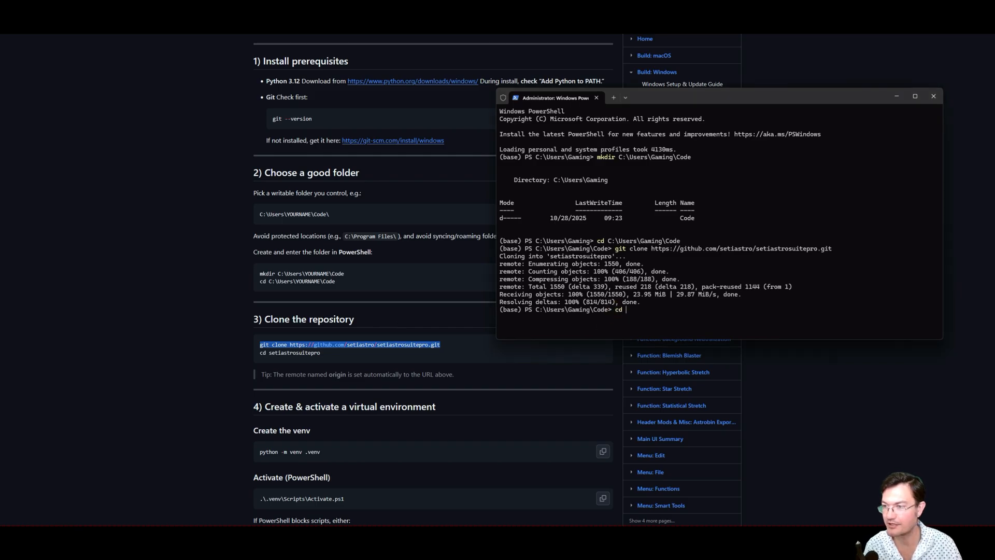
text(setiastrosuitepro)
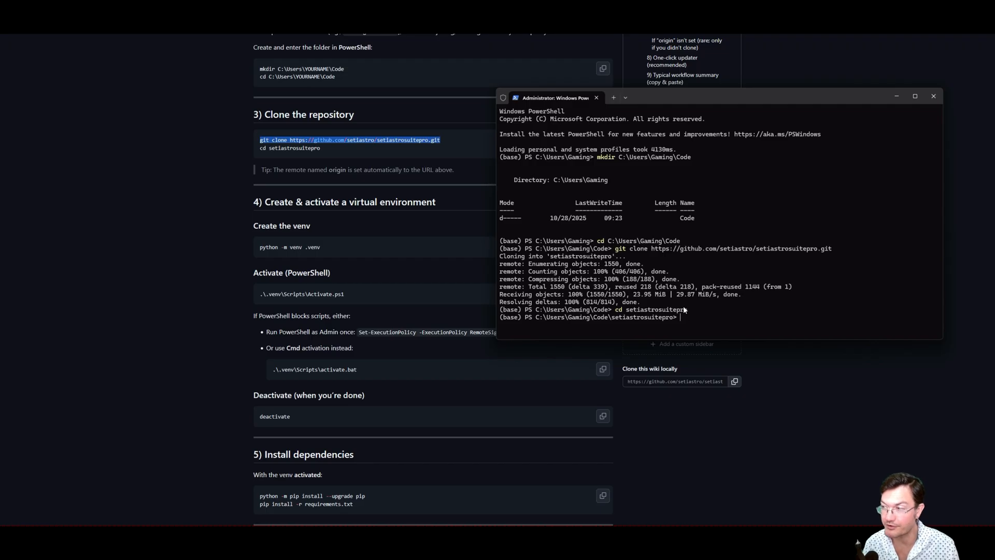
text(p)
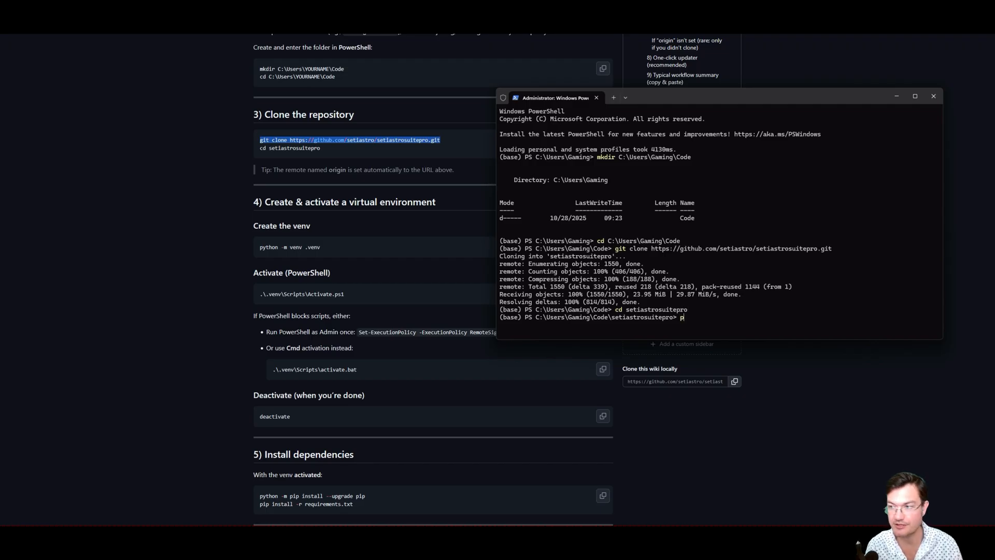
text(ython)
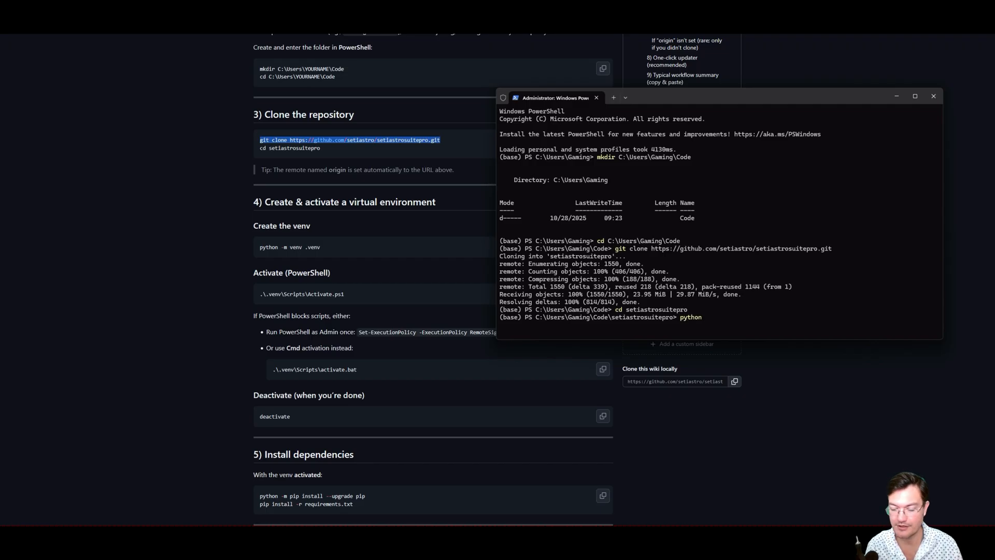
text(-m venv)
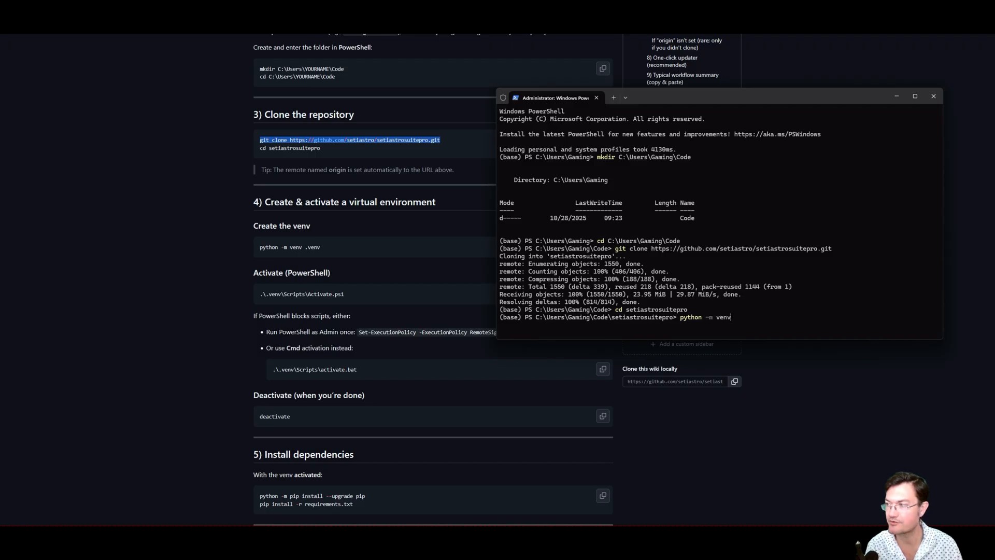
text(.venv)
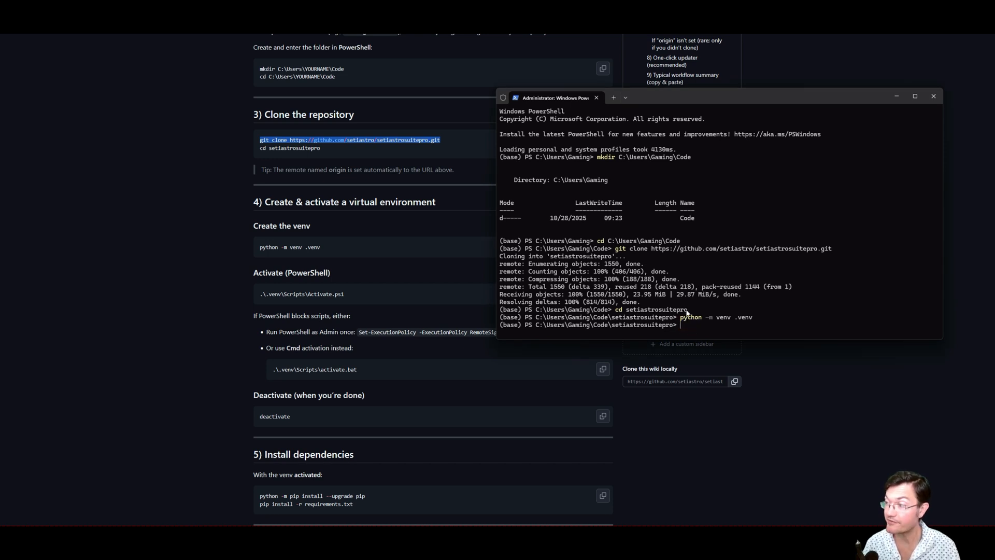
text(.\.venv\Scripts\Activate.ps1)
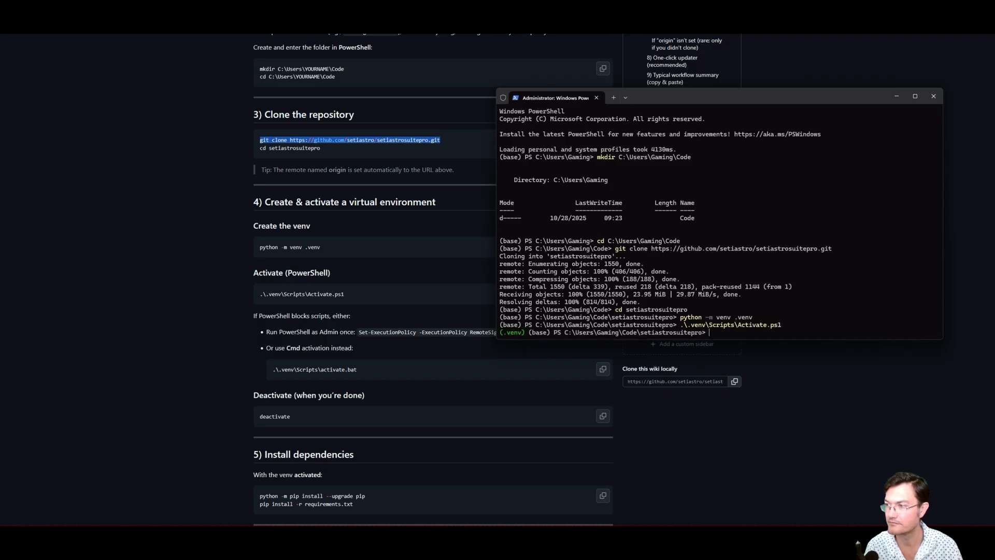
mouse_move(504, 339)
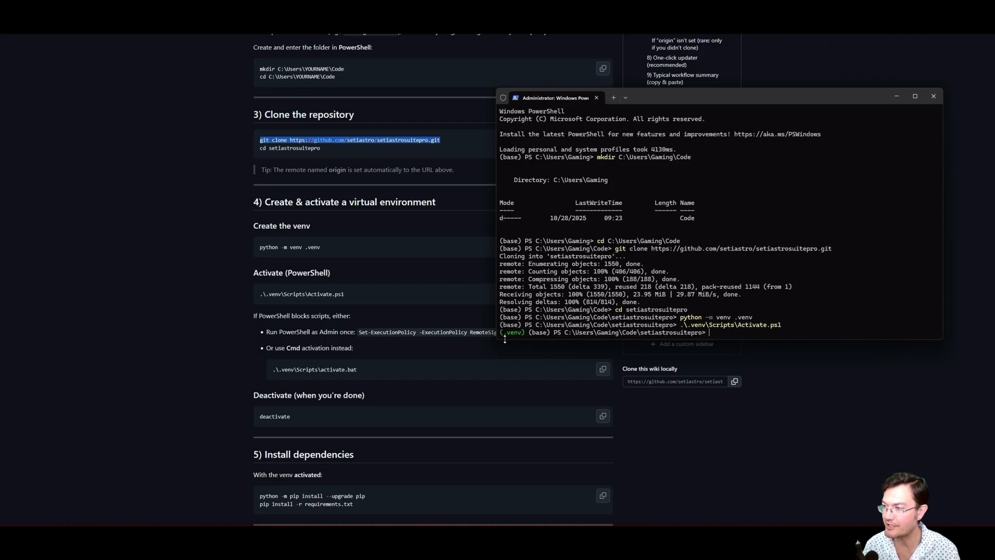
mouse_move(526, 336)
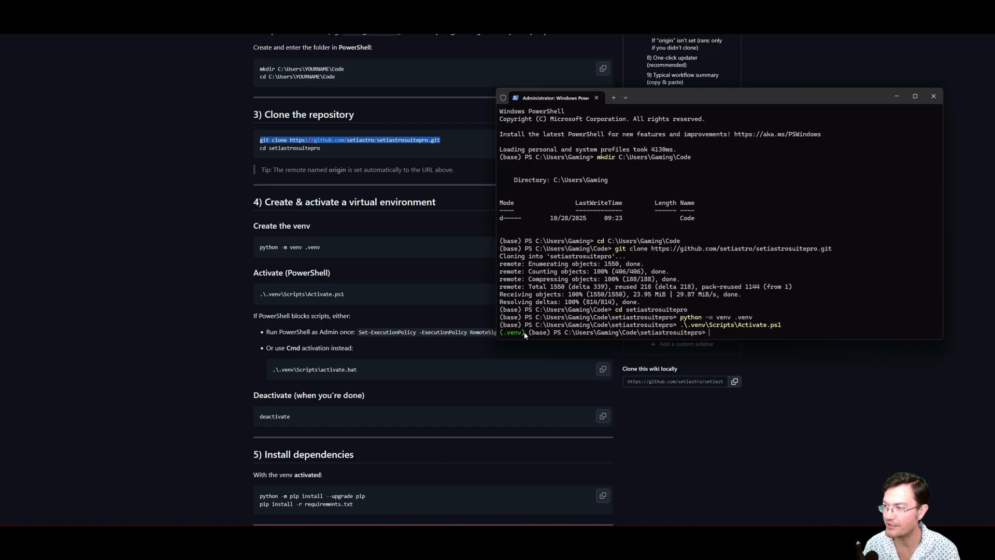
mouse_move(531, 334)
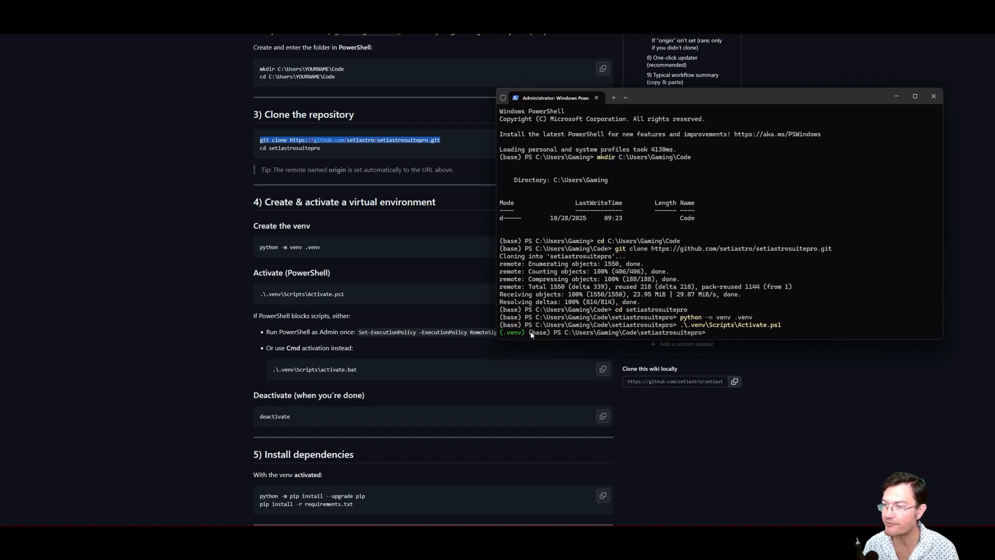
Run deactivate, then reactivate the environment with ./.venv/scripts/activate.
scroll(down, 3)
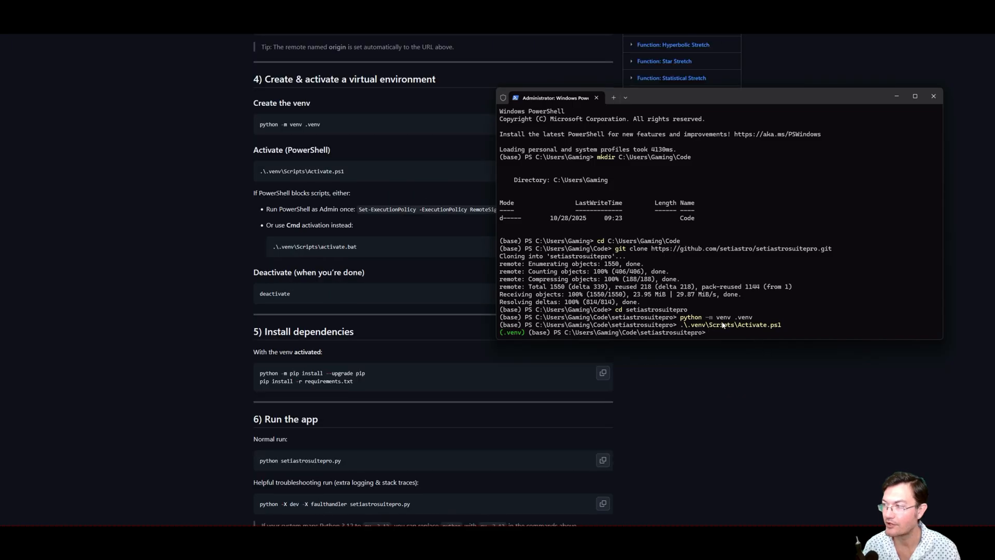
text(de)
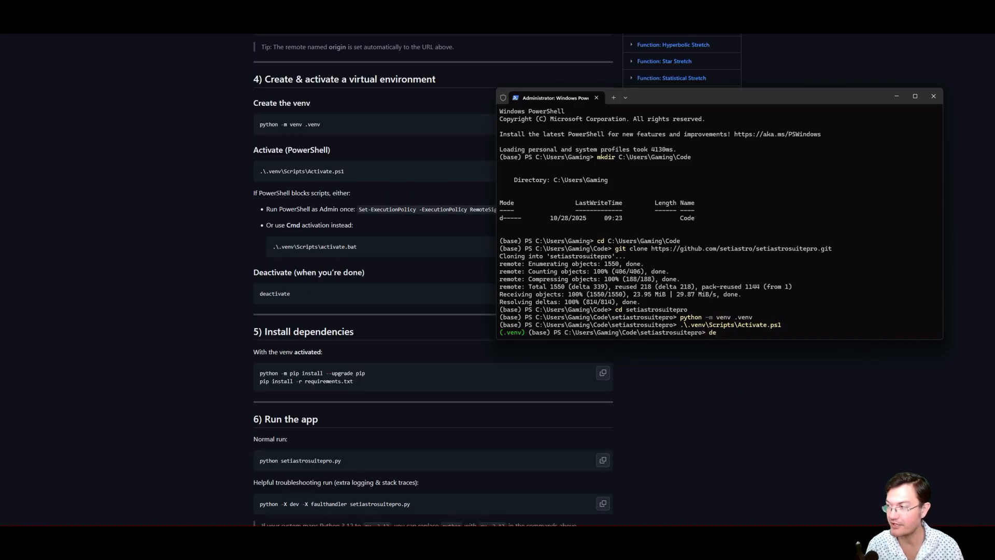
text(activate)
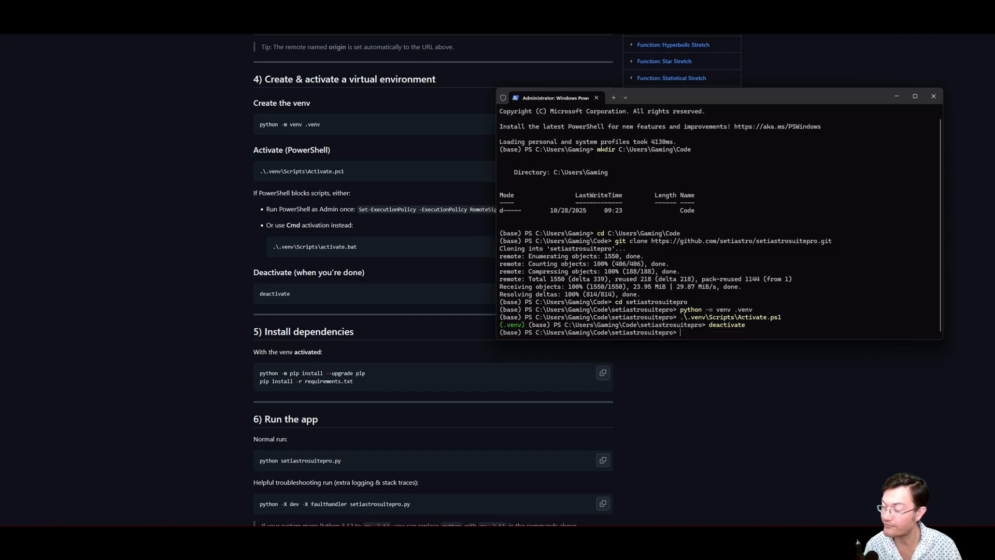
text(./.venv/scripts/activate)
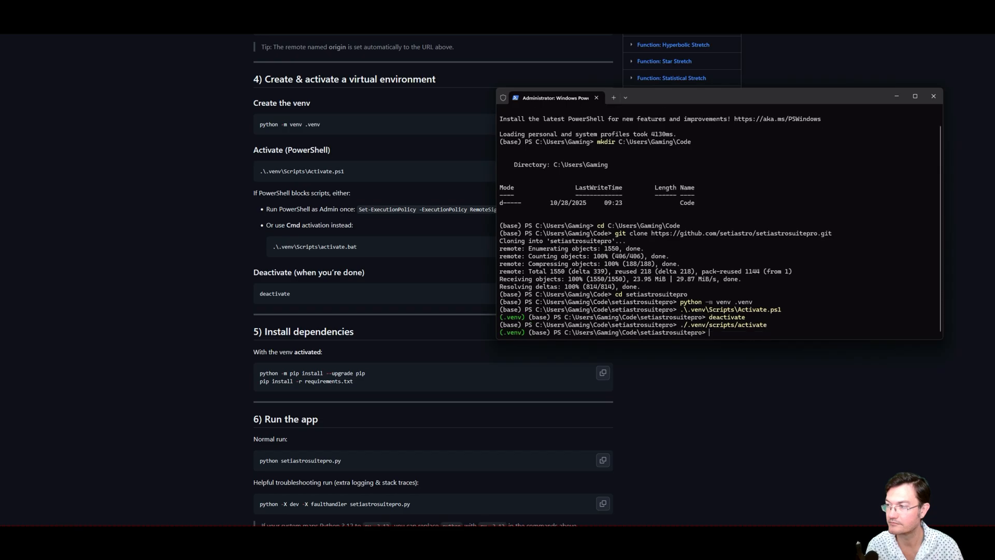
mouse_move(744, 338)
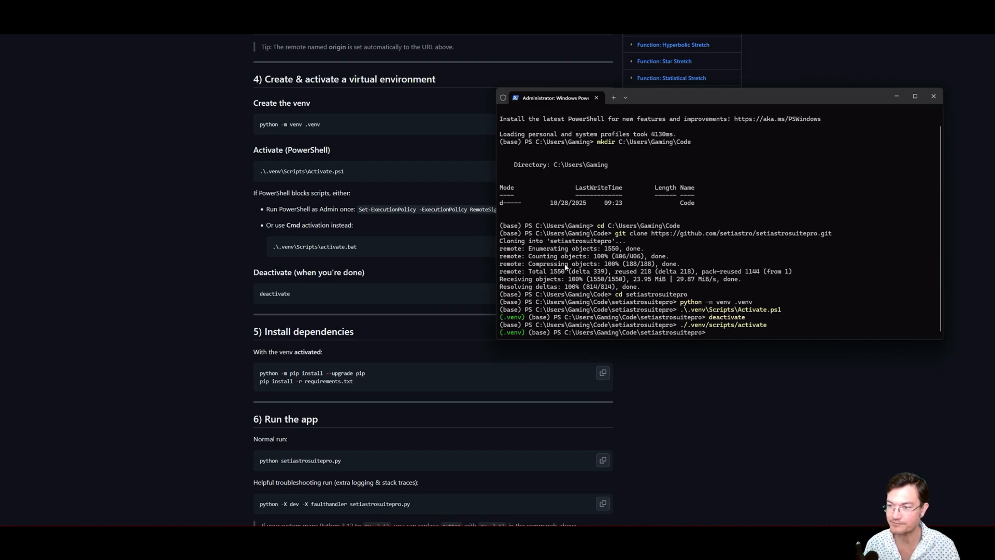
Open requirements.txt in Notepad from its right-click menu to review the required packages.
scroll(down, 3)
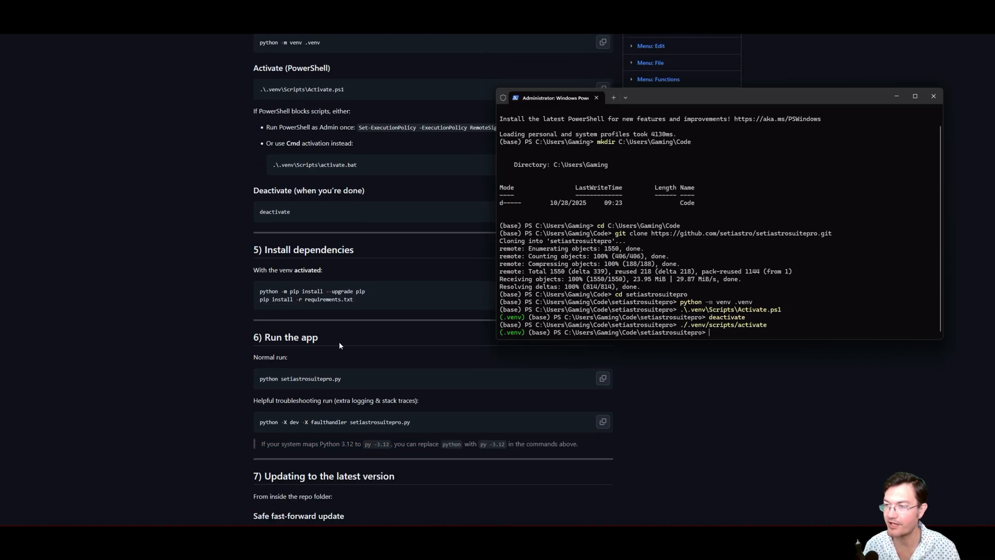
mouse_move(492, 315)
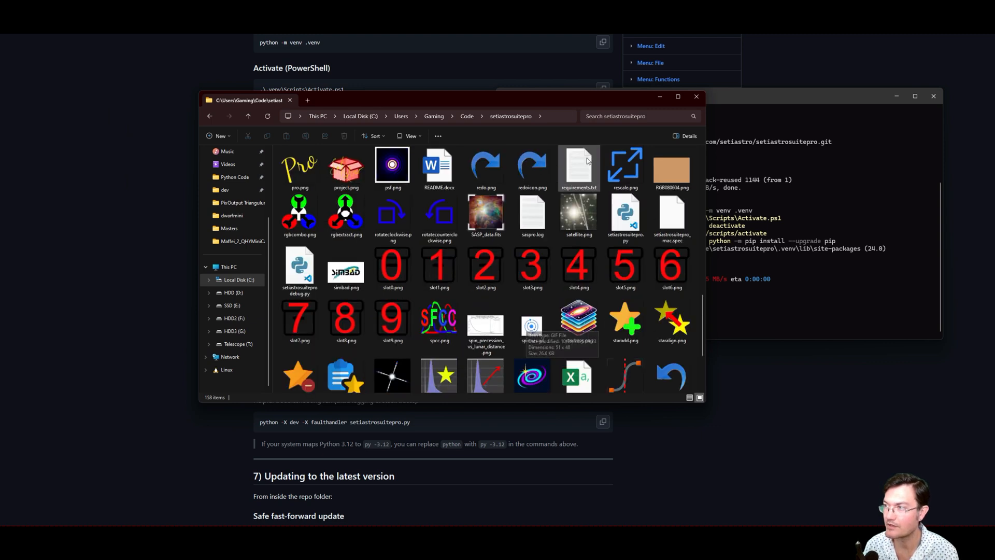
right_click(579, 166)
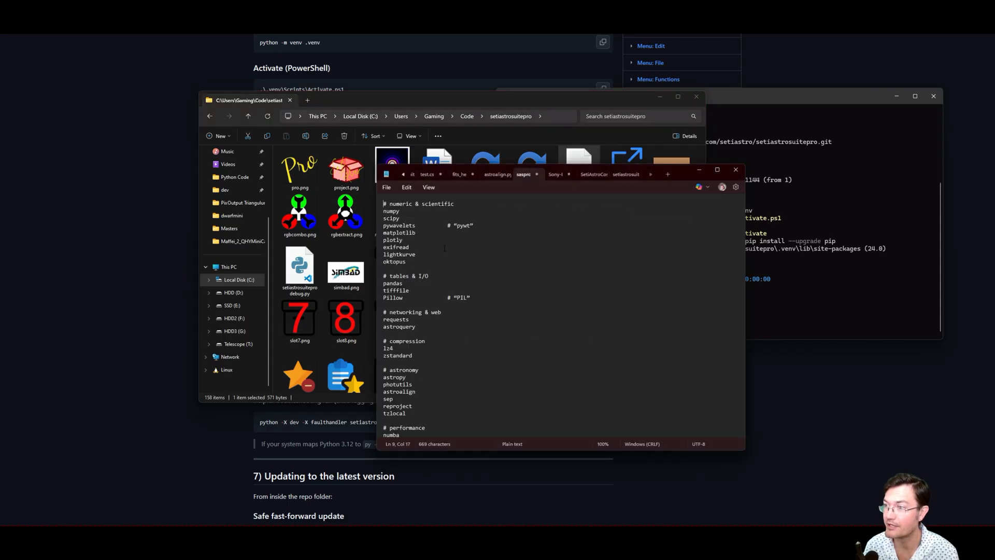
click(622, 173)
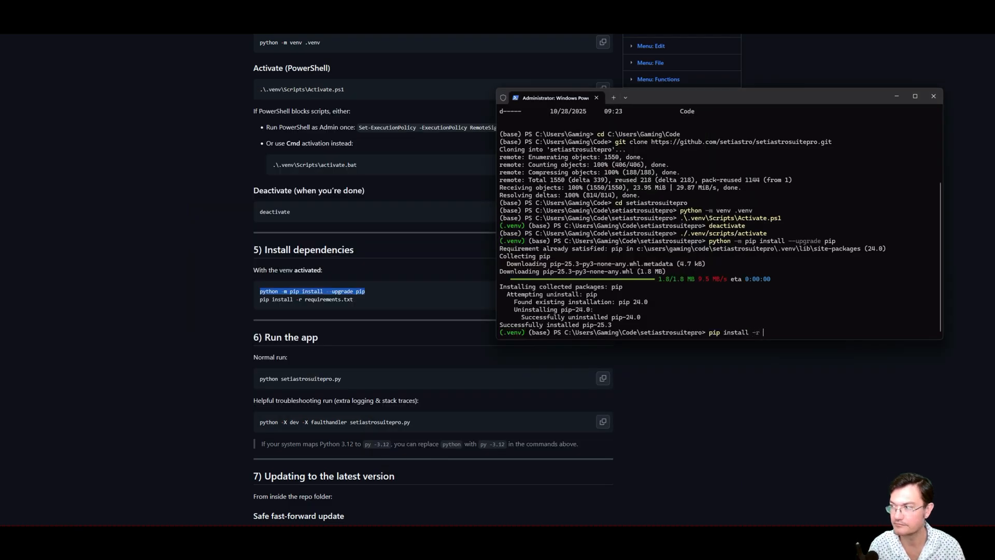
Run pip install -r requirements.txt, then replace PyQt6 6.10.0 with PyQt6 6.7.1.
text(requirement)
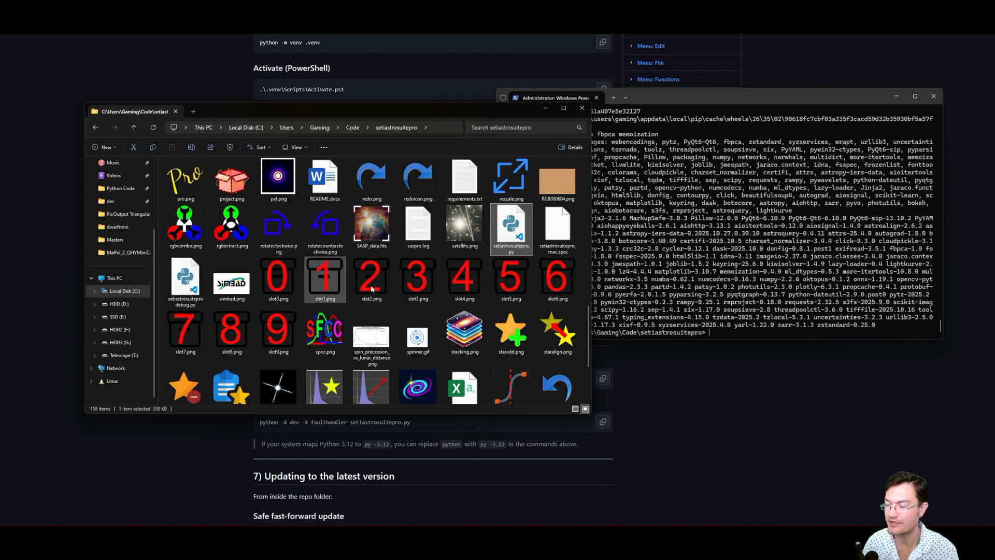
mouse_move(511, 225)
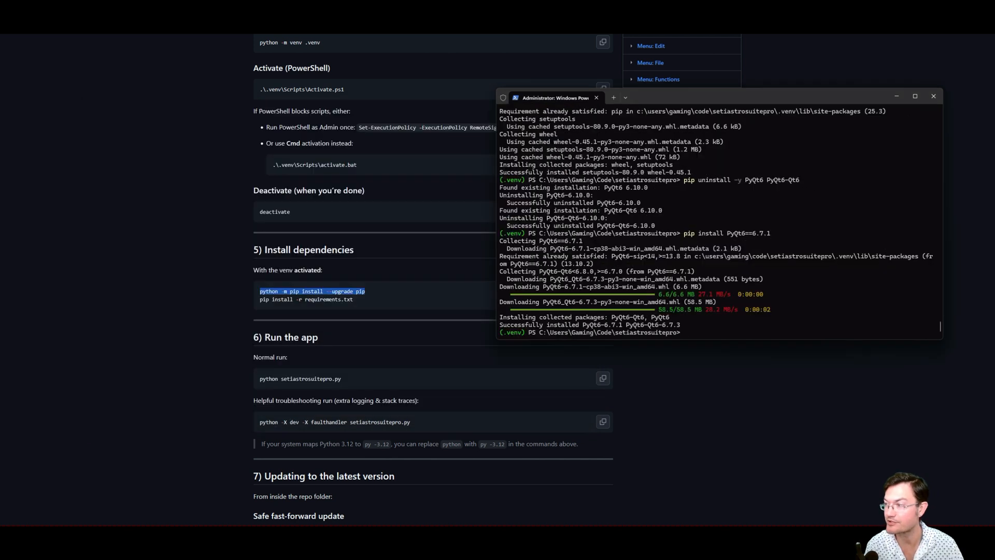
Launch Seti Astro Suite Pro with python setiastrosuitepro.py from the activated .venv.
text(python setias)
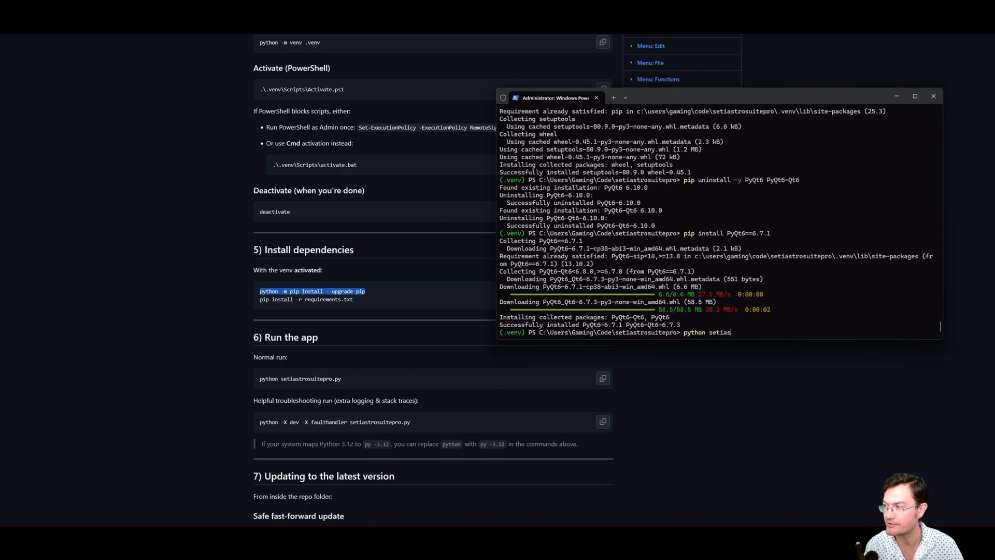
text(trosuitepro.py)
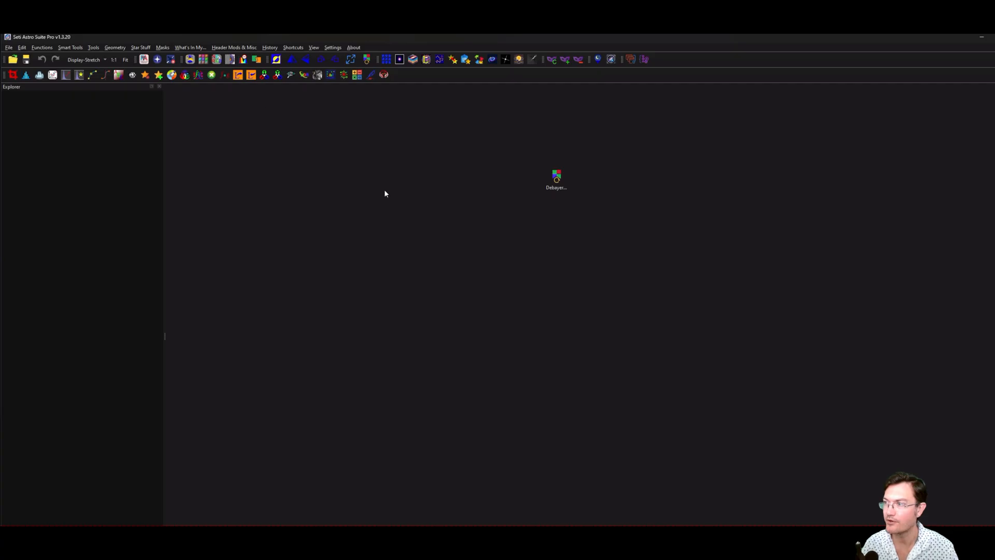
mouse_move(447, 236)
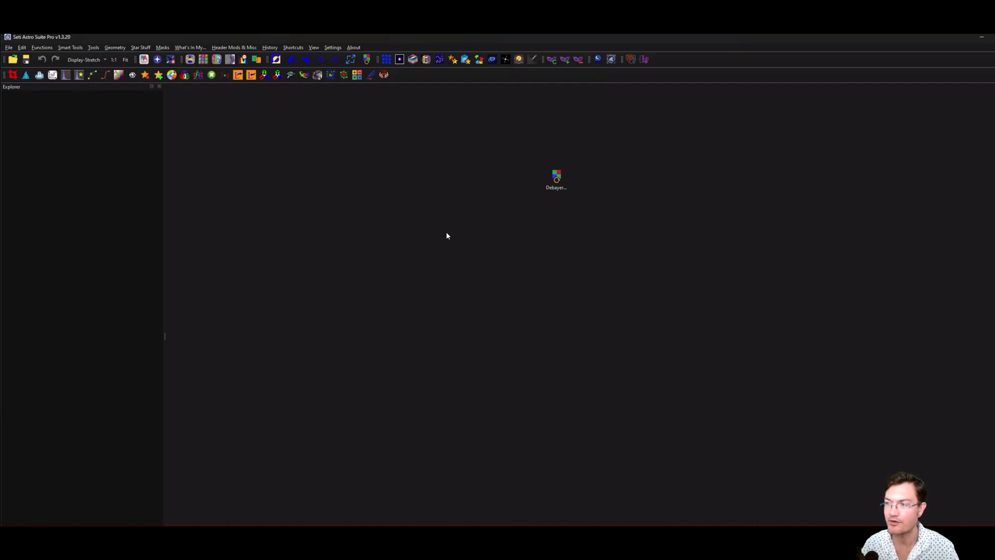
mouse_move(495, 240)
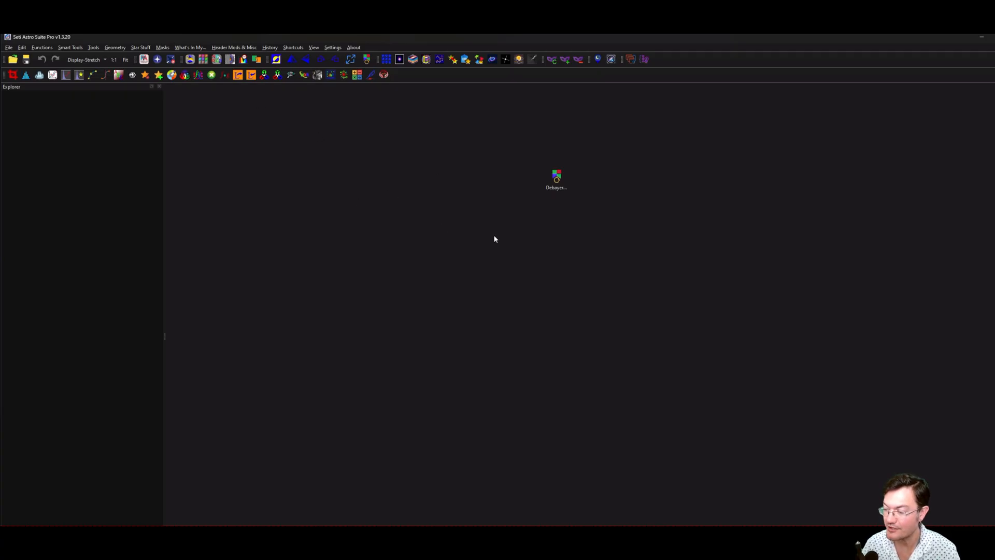
mouse_move(529, 236)
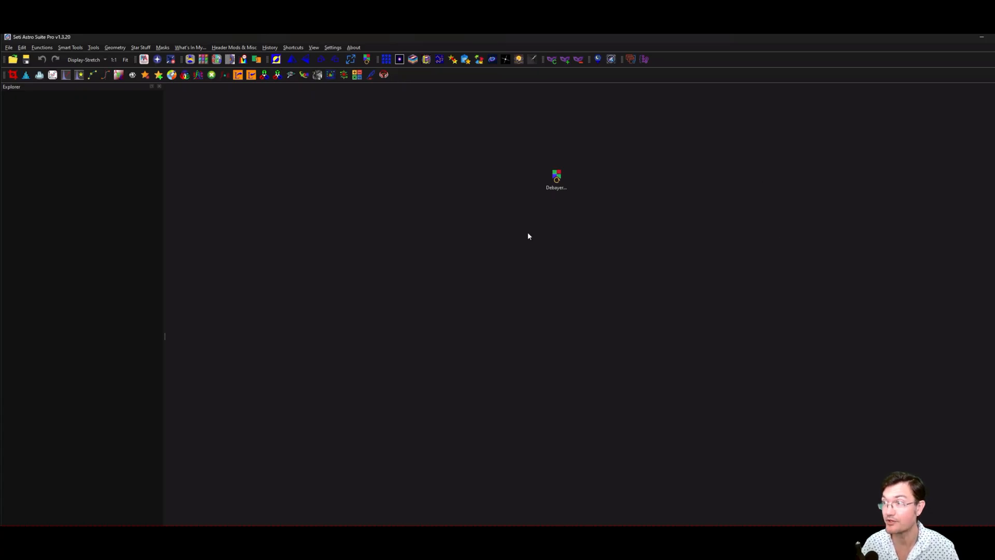
mouse_move(549, 235)
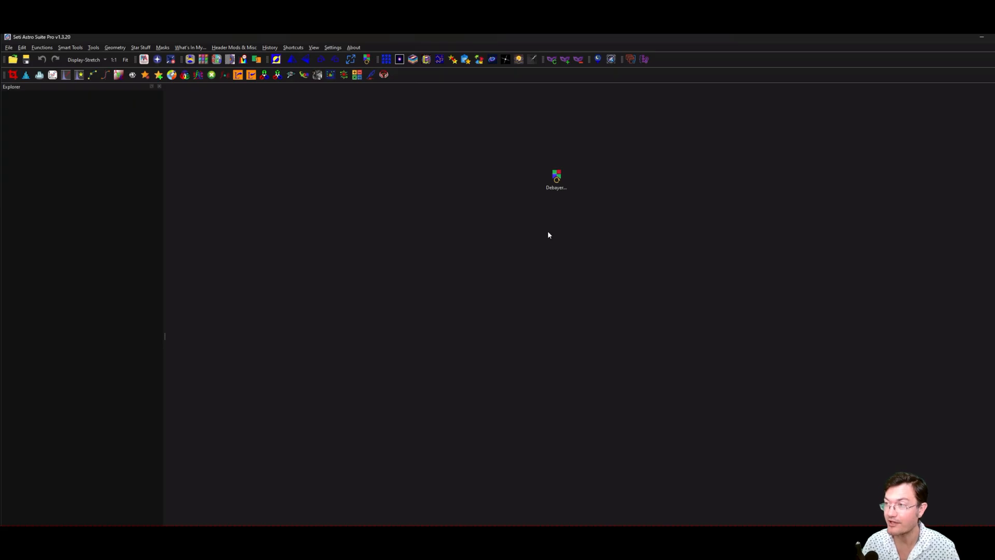
mouse_move(375, 229)
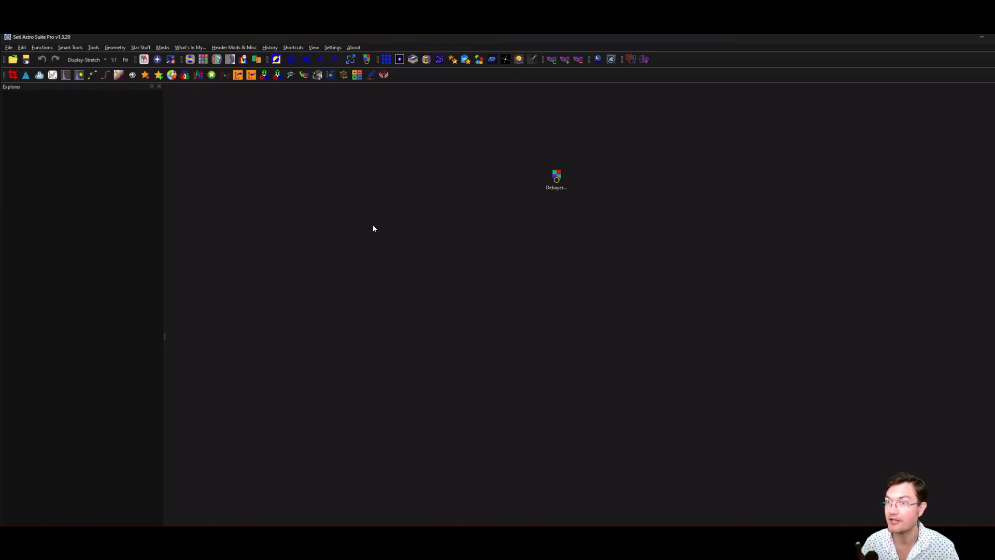
mouse_move(747, 43)
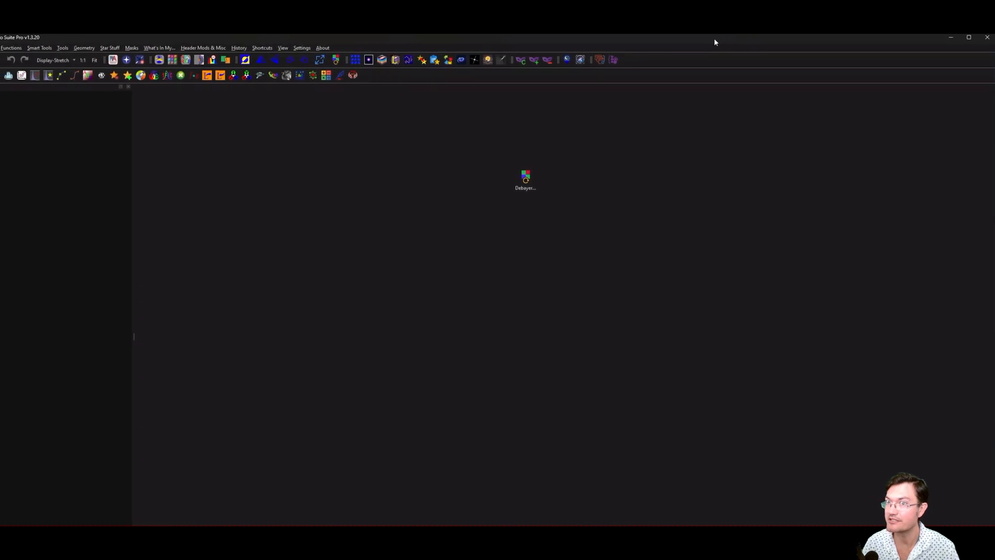
mouse_move(702, 100)
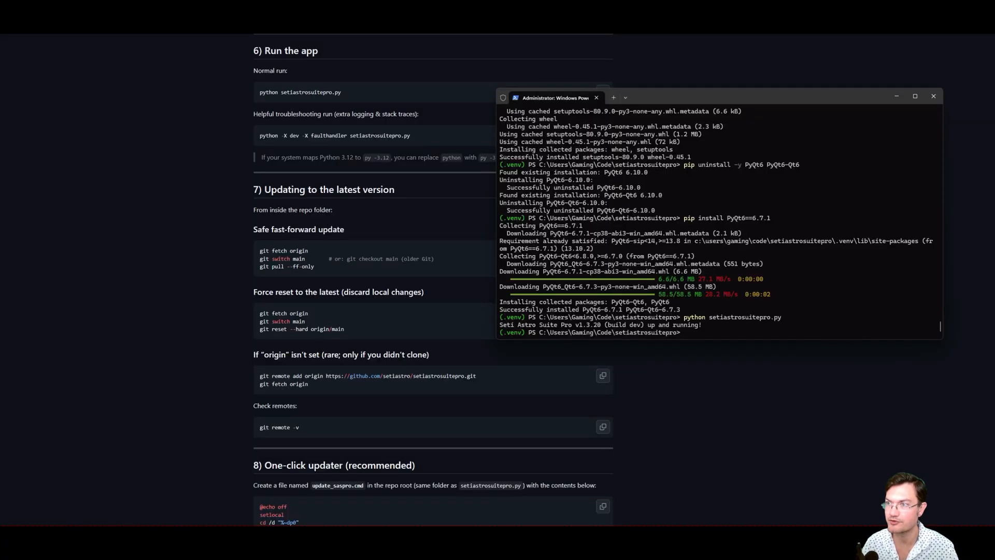
mouse_move(414, 140)
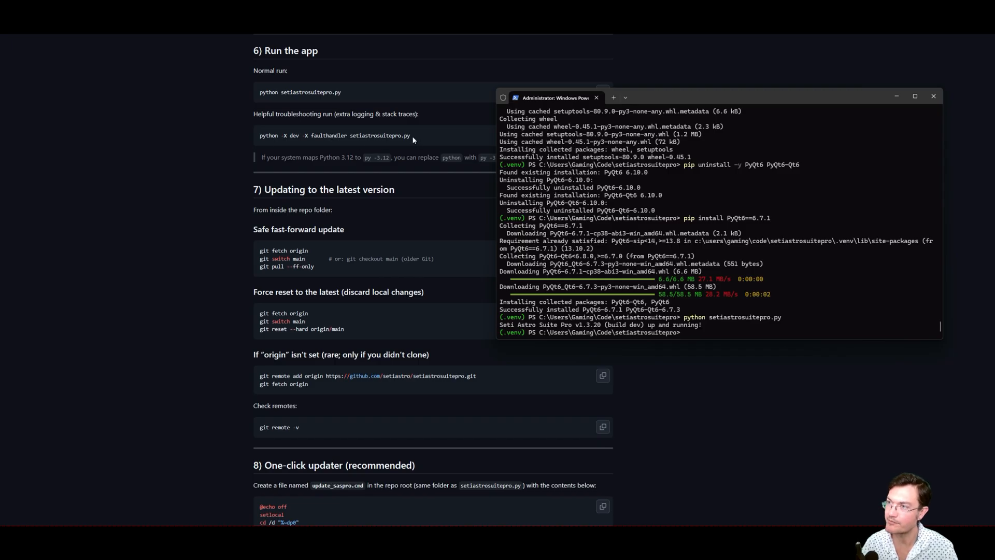
mouse_move(287, 146)
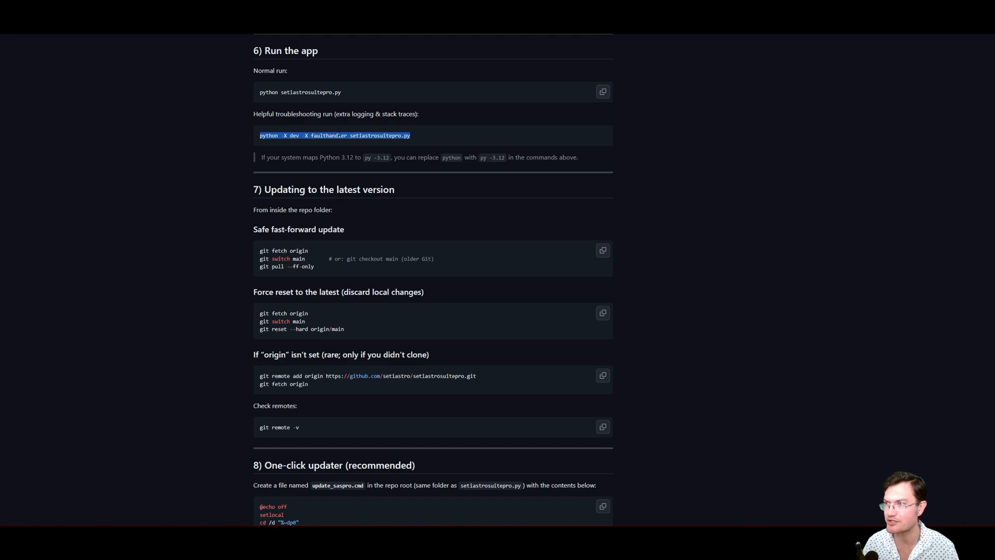
mouse_move(357, 209)
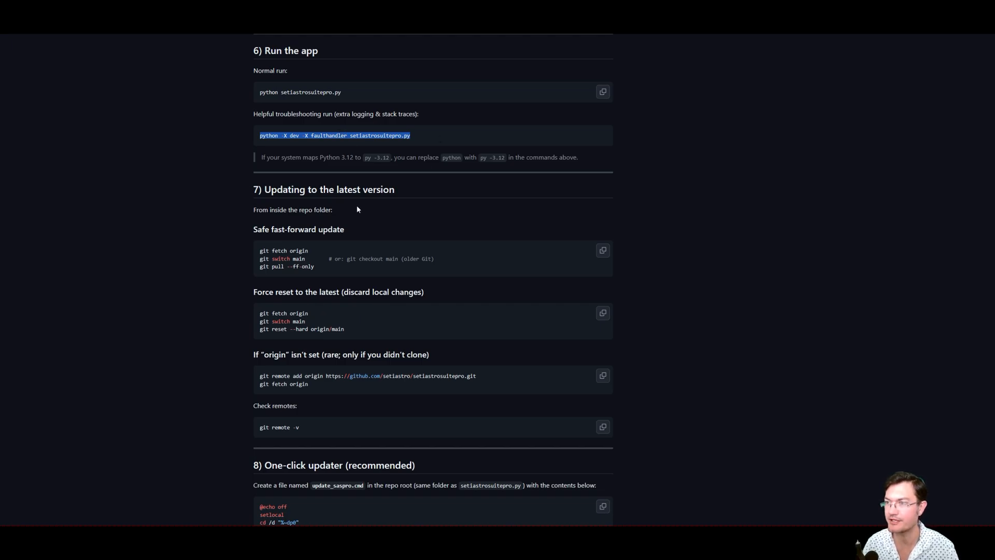
mouse_move(388, 212)
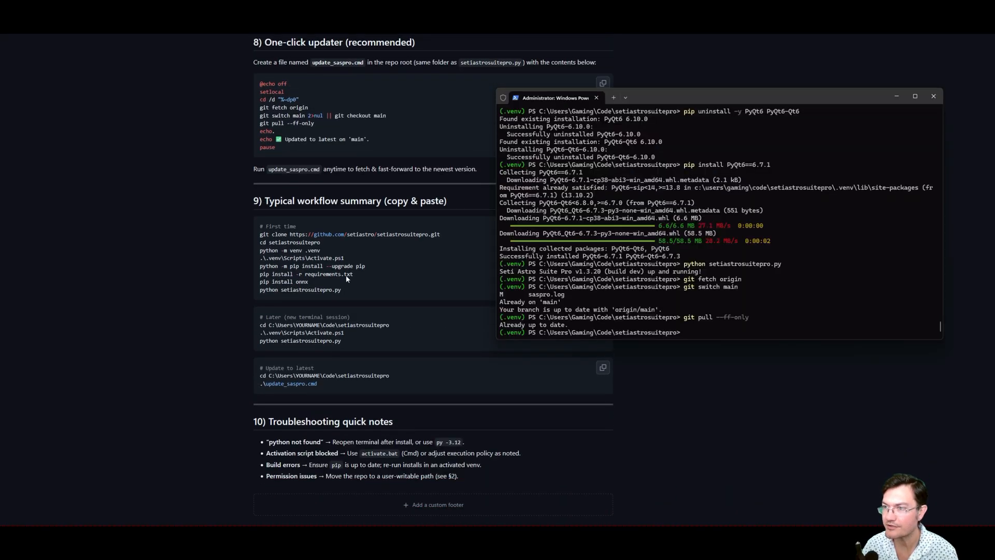
Scroll the GitHub guide down to sections 8 and 9, the updater and workflow.
scroll(down, 3)
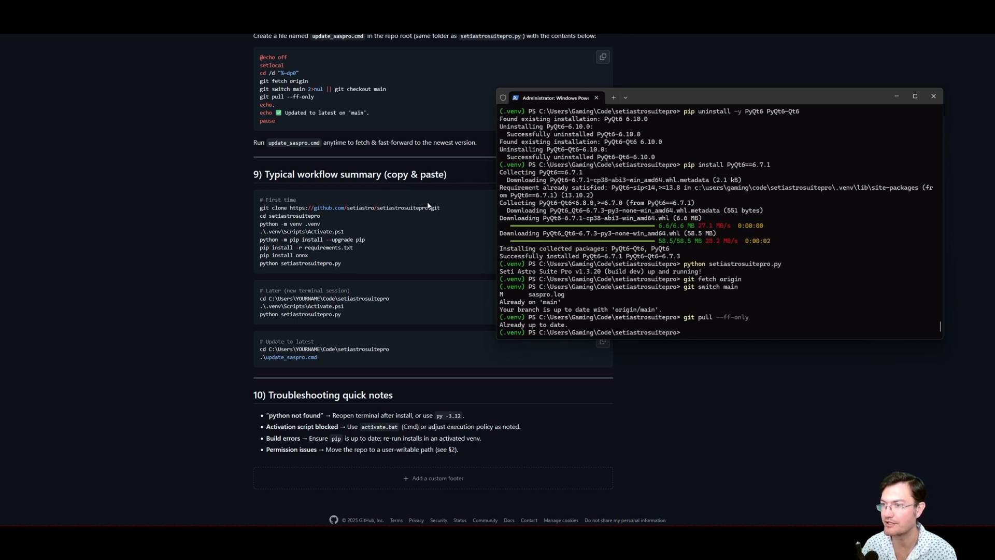
mouse_move(324, 218)
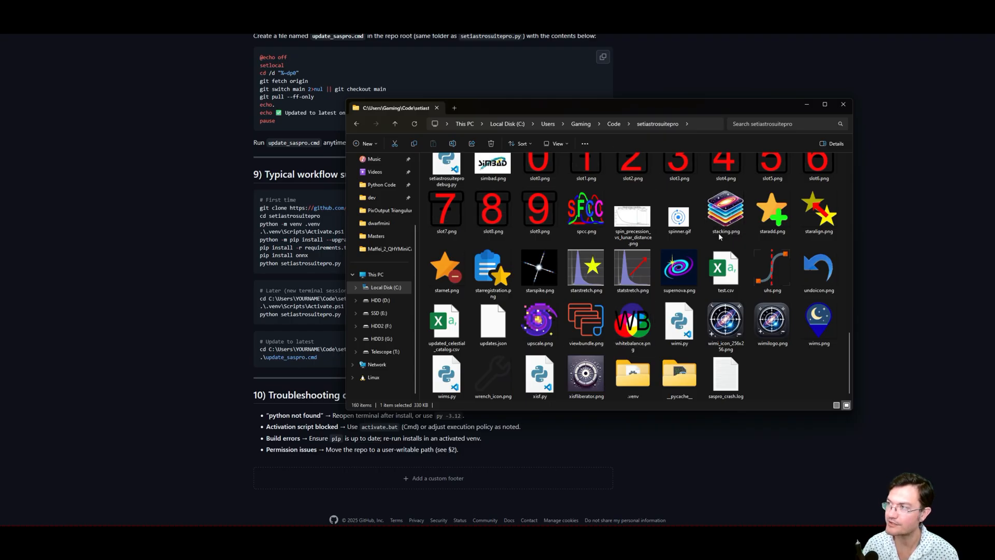
mouse_move(777, 377)
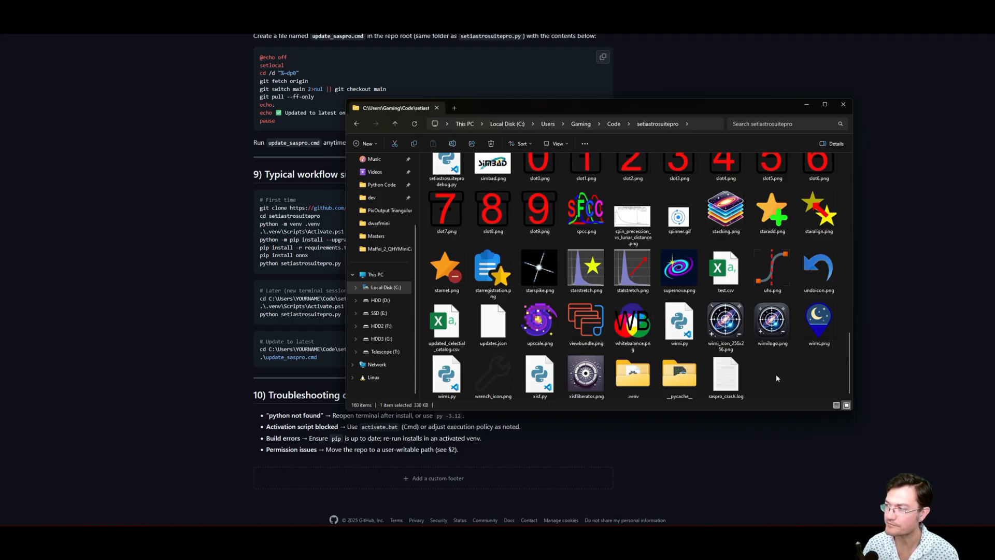
Open a terminal from the setiastrosuitepro folder's right-click menu.
right_click(777, 378)
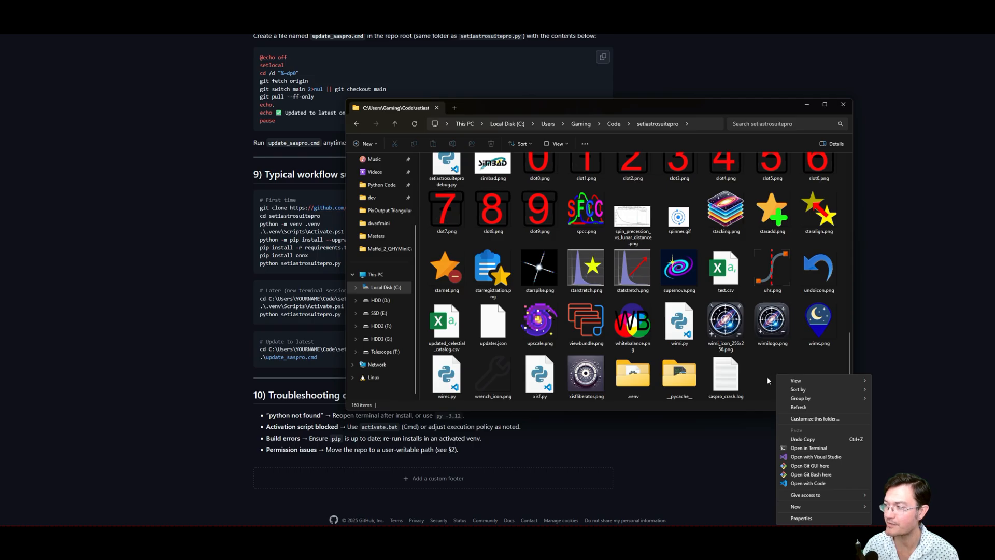
mouse_move(819, 448)
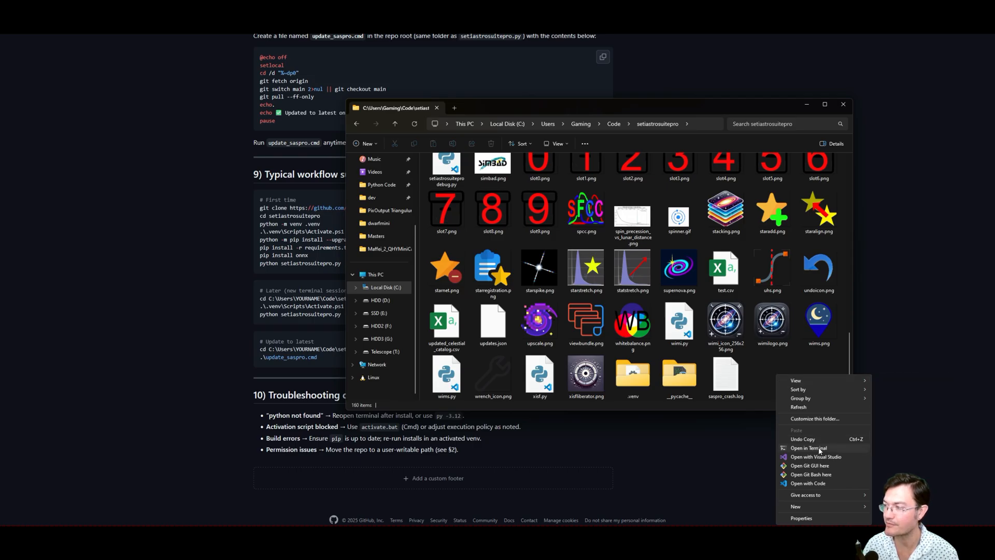
click(809, 448)
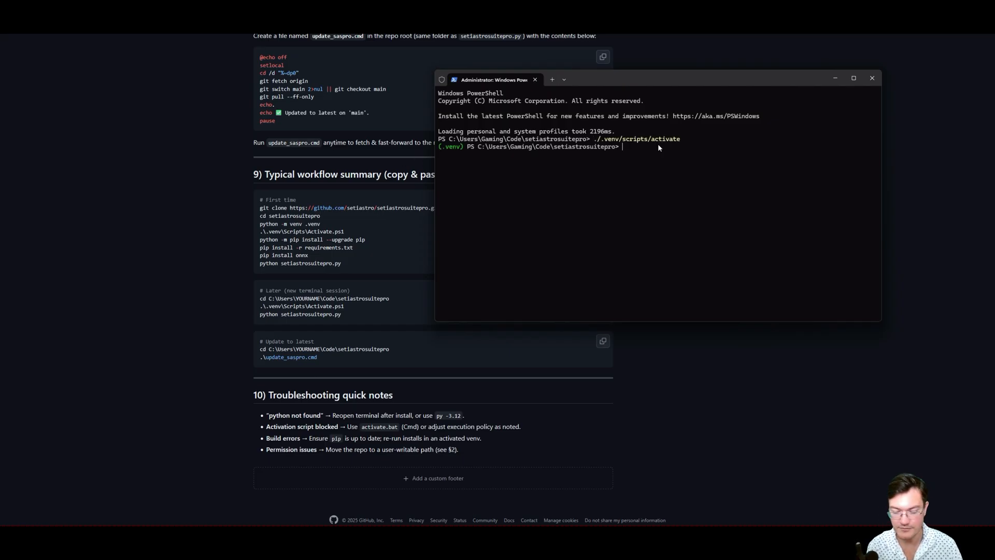
Activate .venv and launch python setiastrosuitepro.py in Windows Terminal.
text(python setiastr)
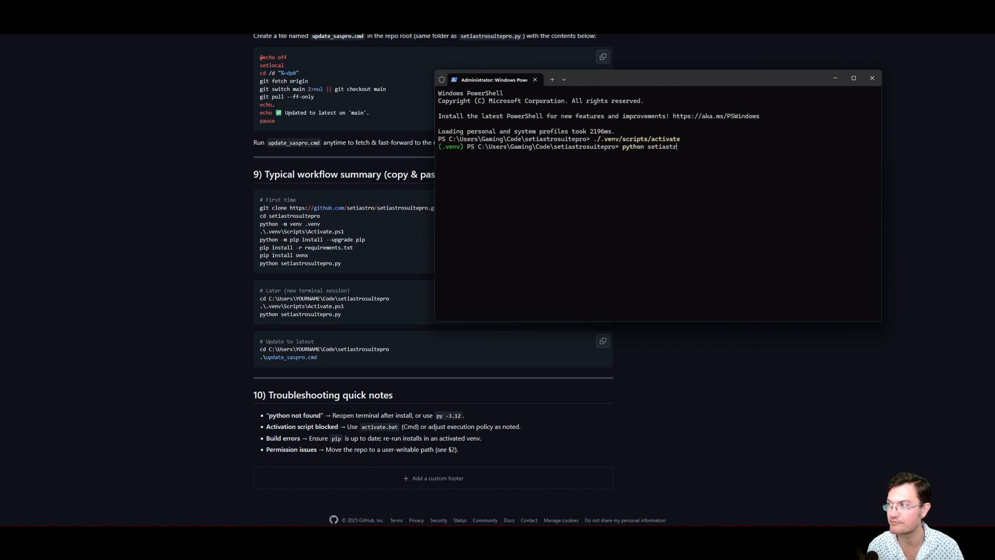
text(osuitepro.py)
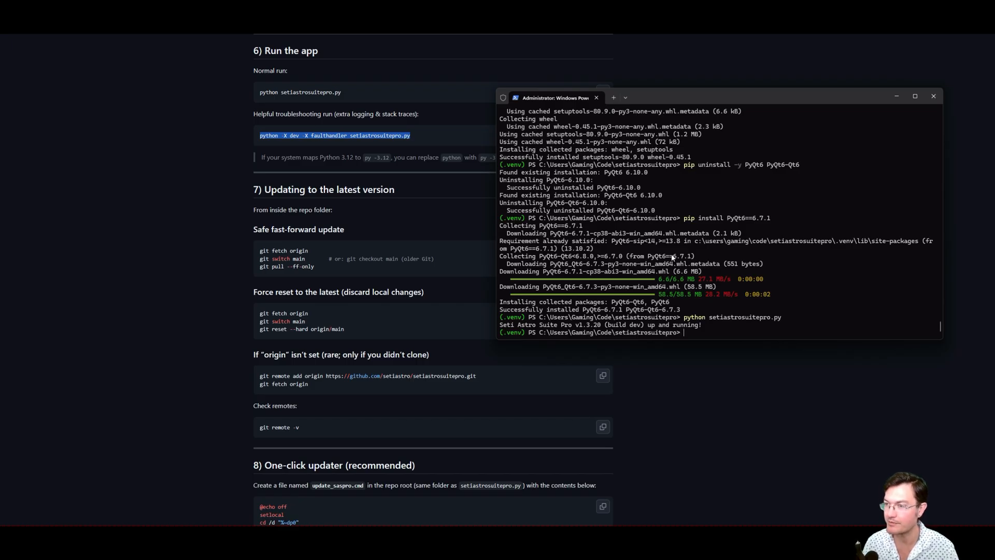
mouse_move(686, 349)
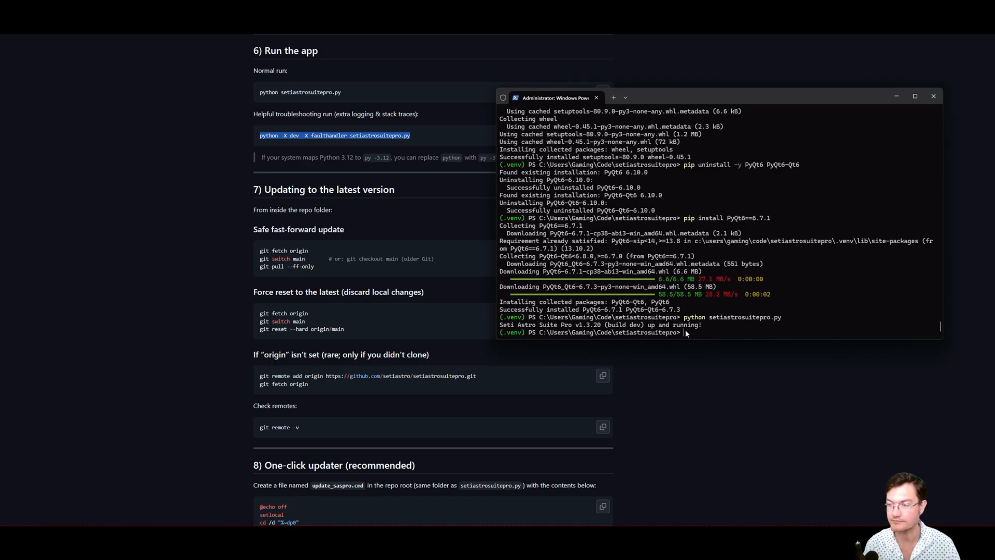
Run git fetch origin, git switch main and git pull --ff-only.
text(git fetch origin)
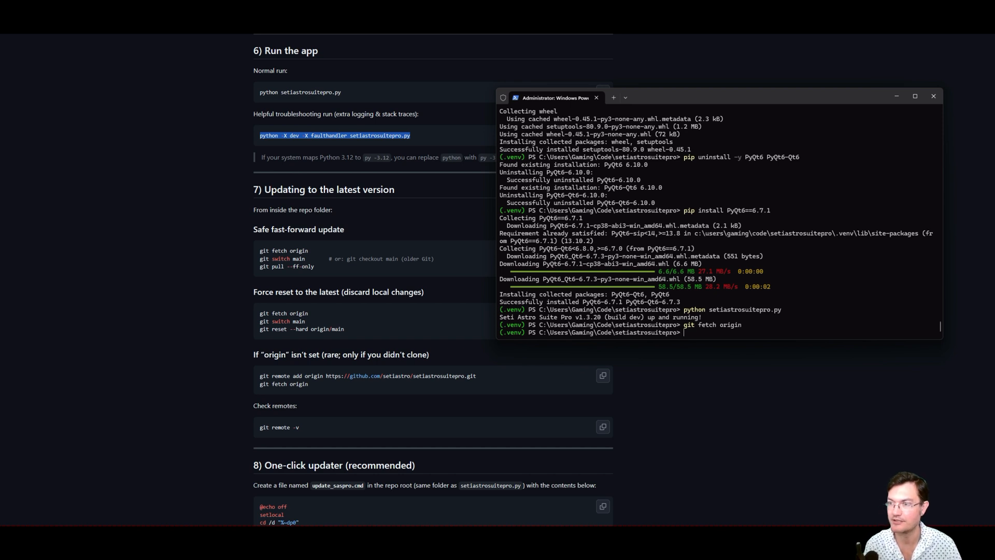
text(git switch main)
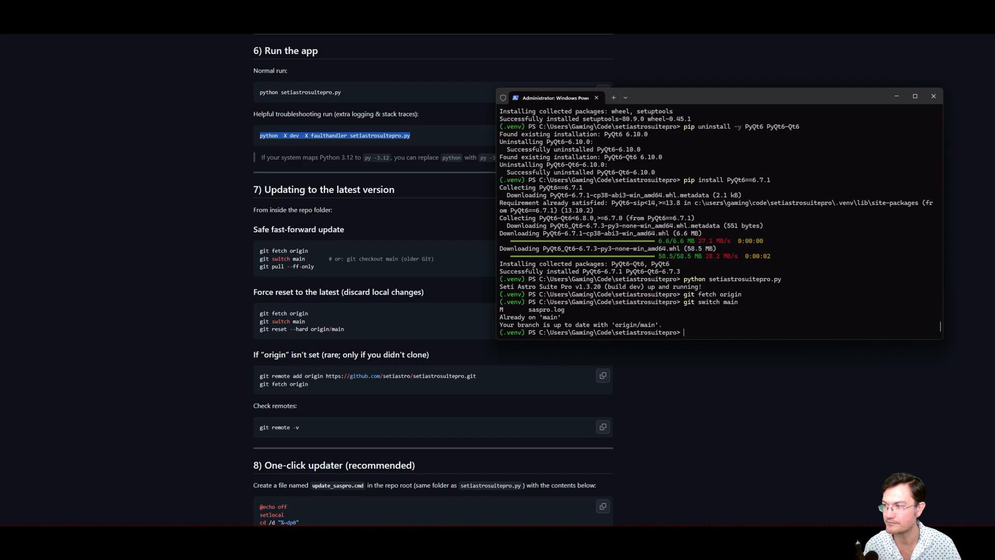
text(git p)
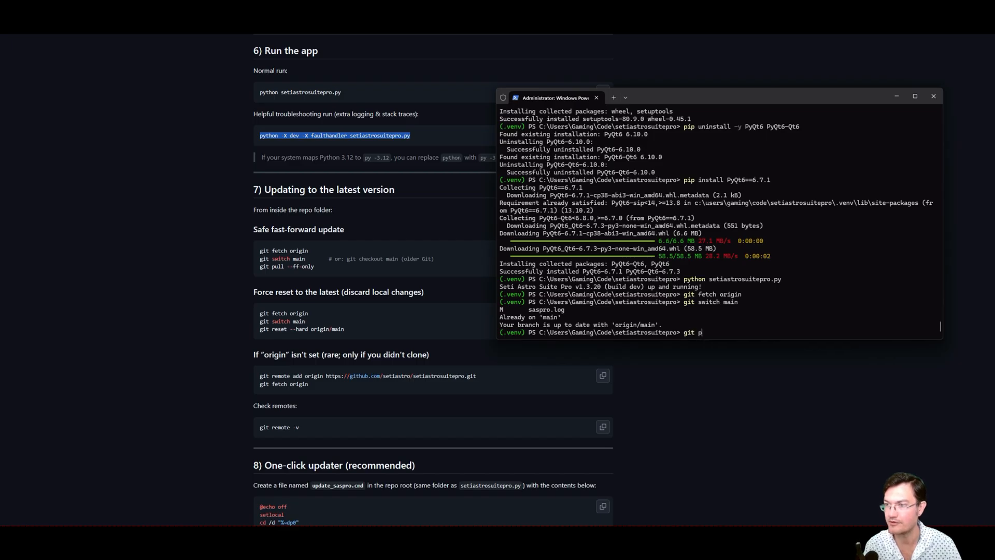
text(ull --fff)
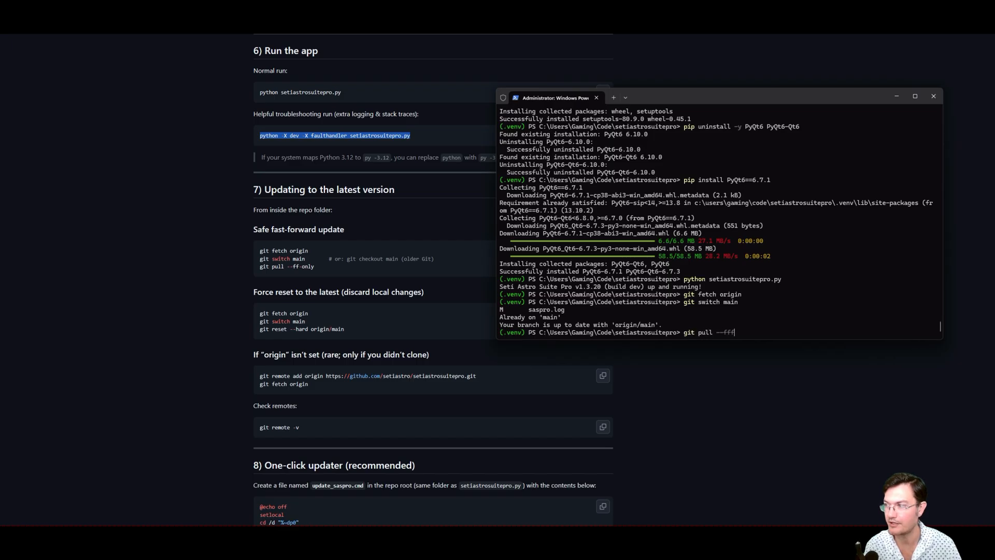
text(-only)
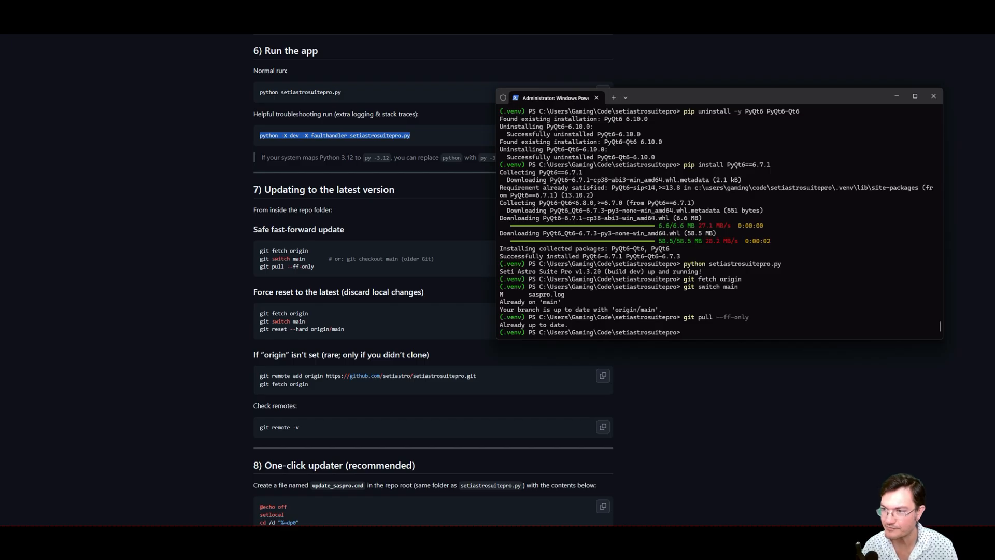
Scroll to the section 8 One-click updater and copy its script code block.
scroll(down, 3)
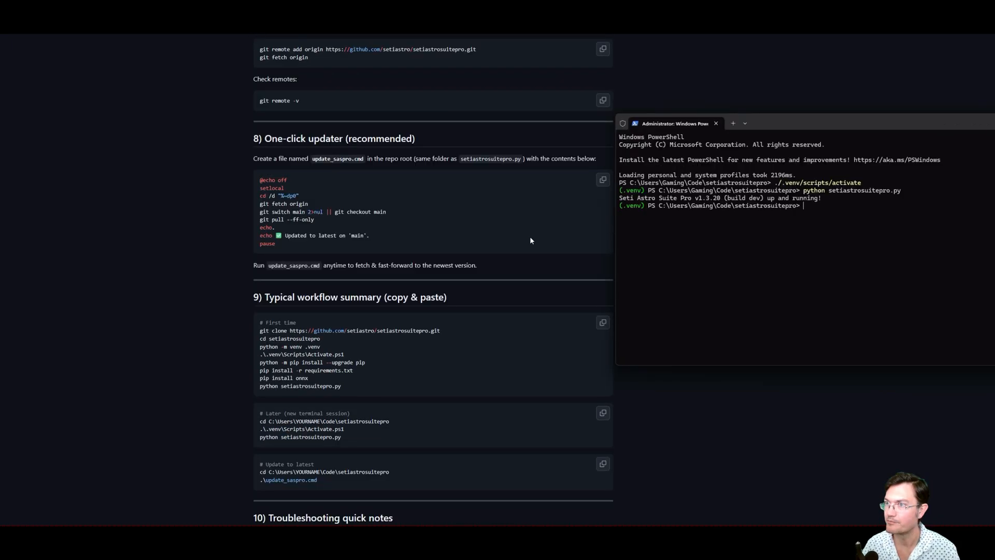
mouse_move(527, 257)
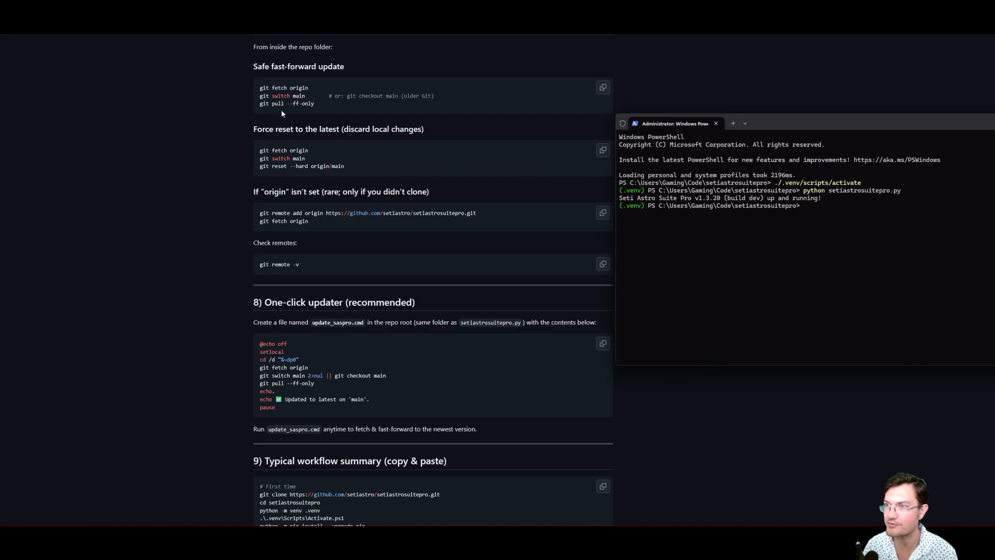
scroll(down, 3)
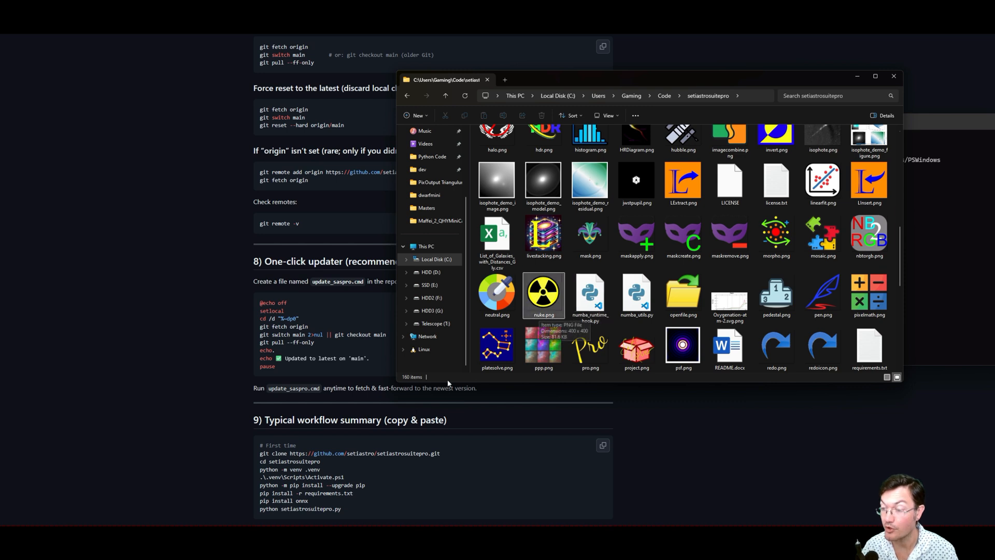
click(543, 236)
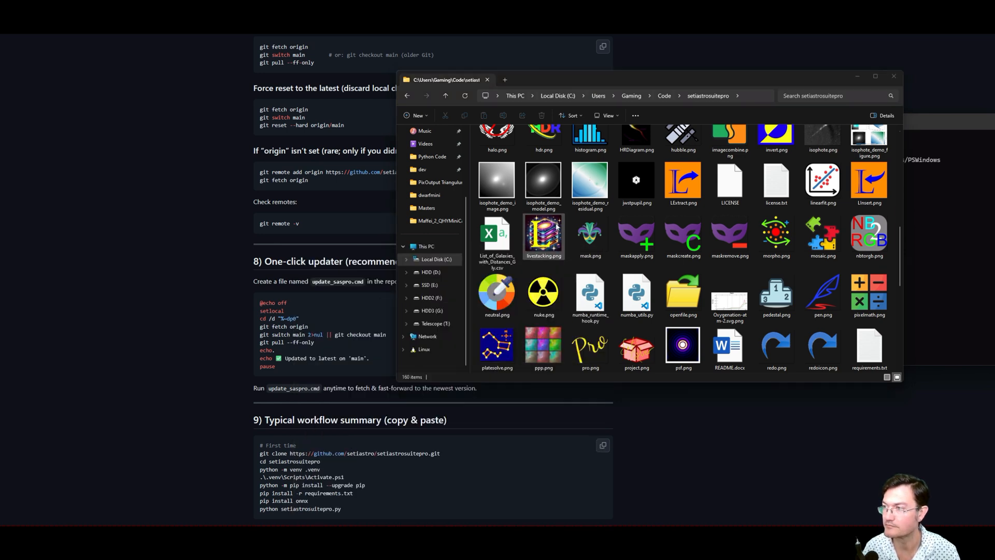
double_click(870, 346)
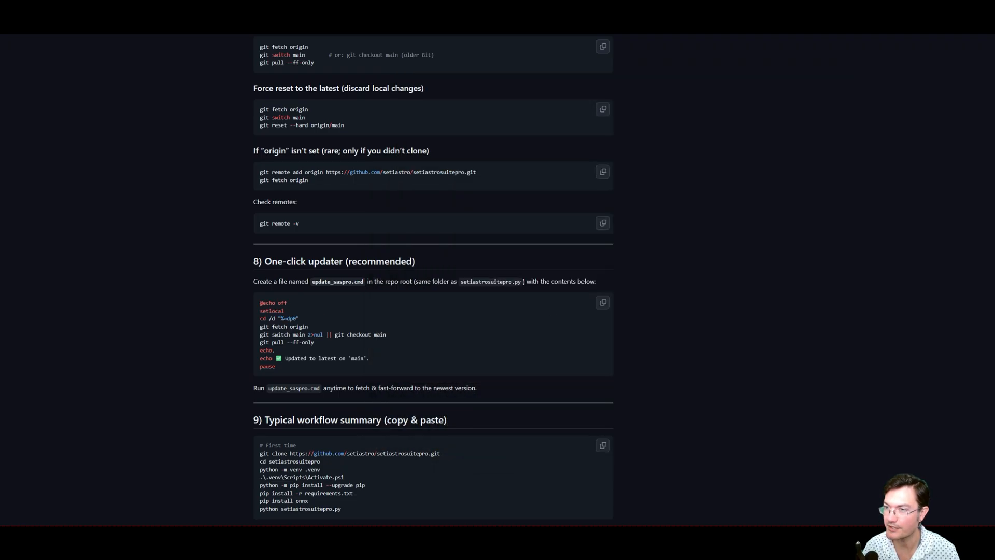
mouse_move(595, 306)
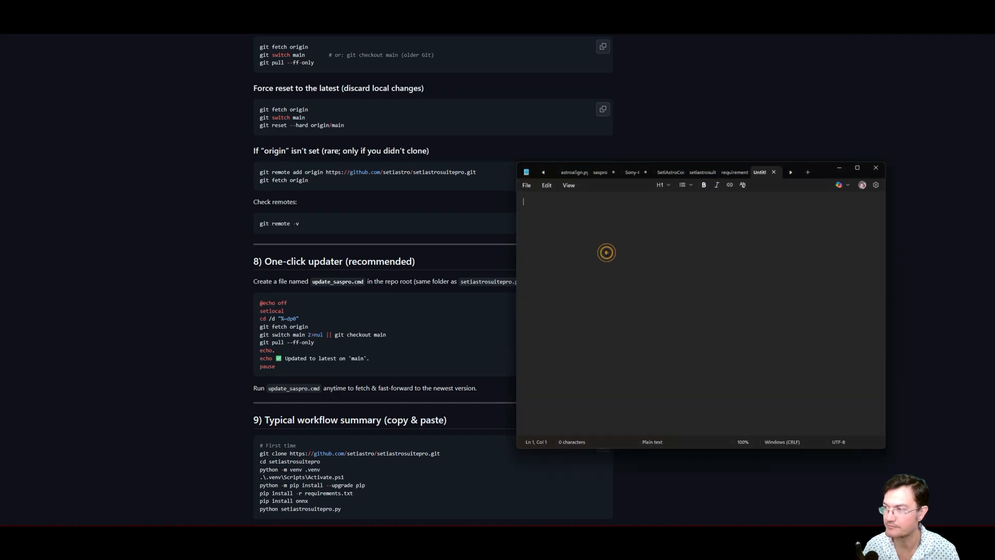
text(@echo off)
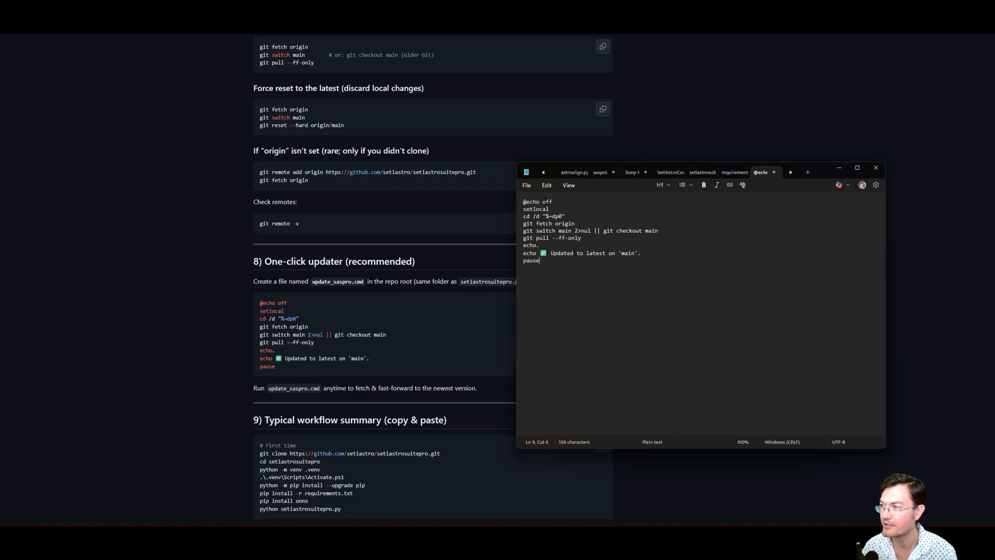
click(526, 185)
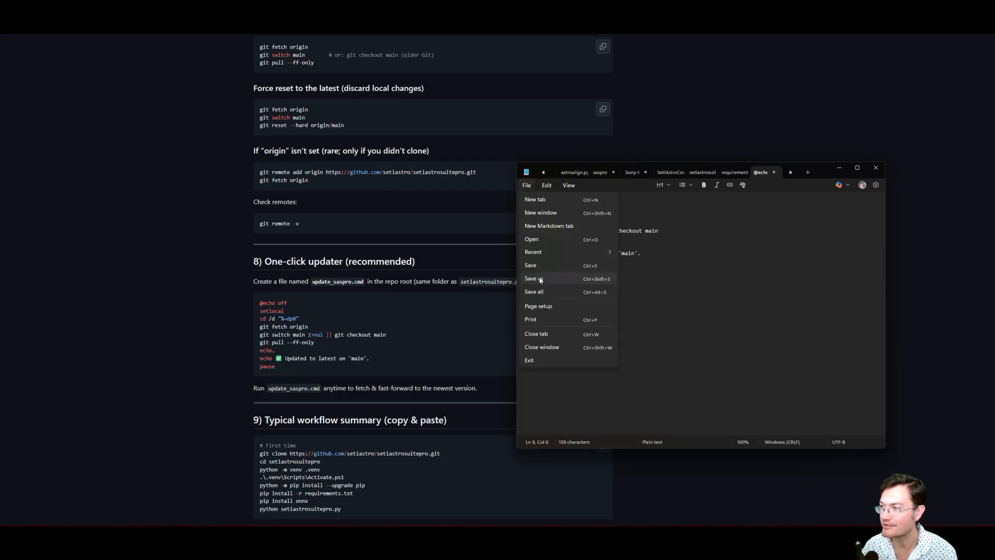
click(533, 279)
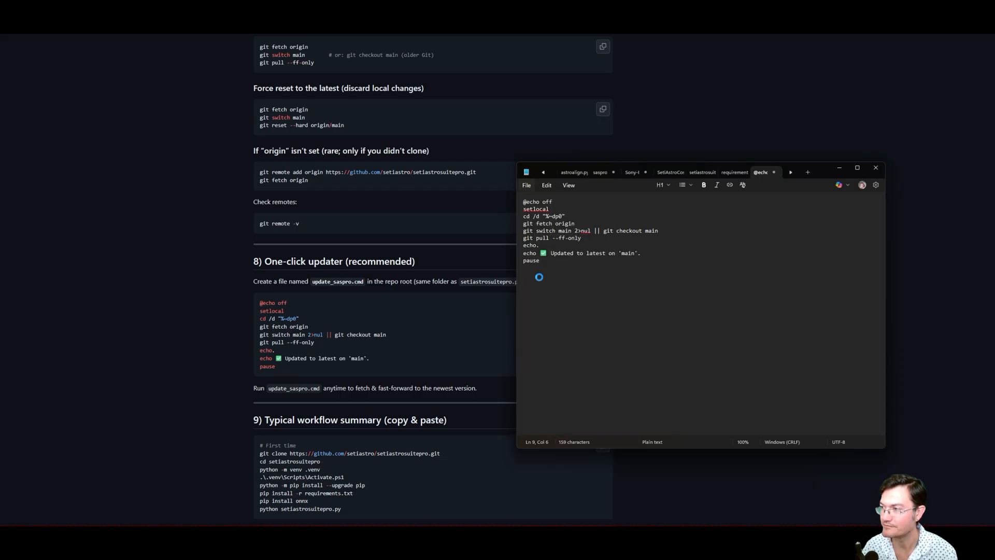
key(Ctrl+s)
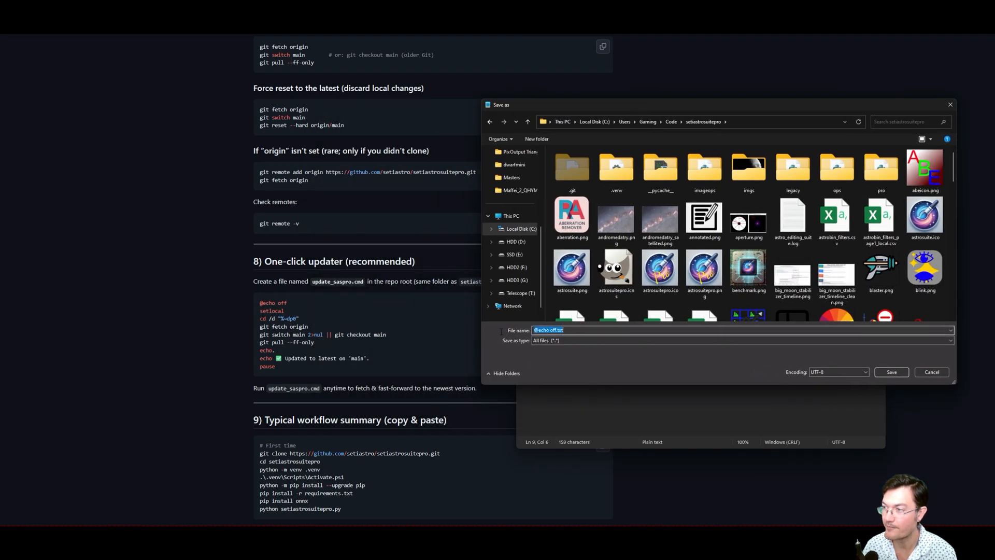
Save the script as update_saspro.cmd with type All files in setiastrosuitepro.
text(update_saspro)
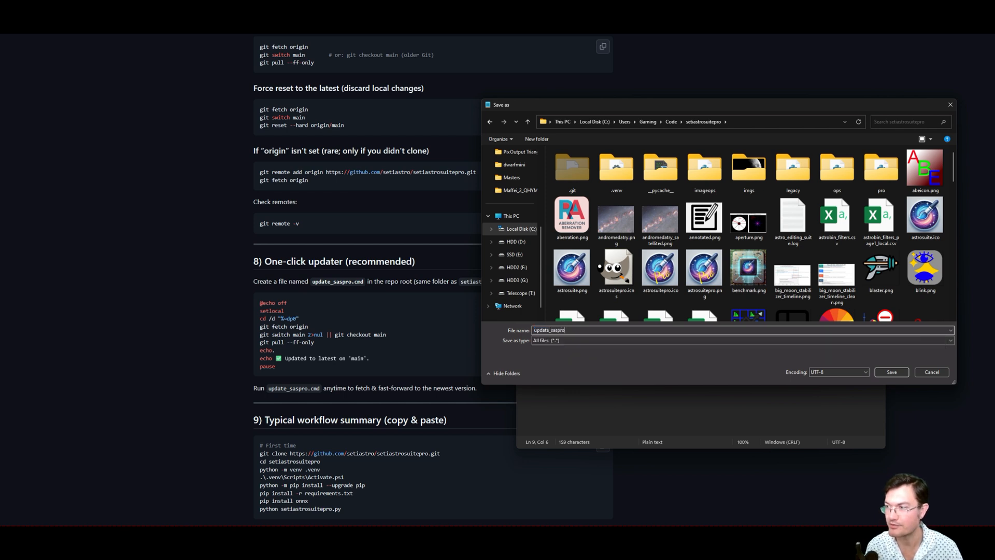
text(.c)
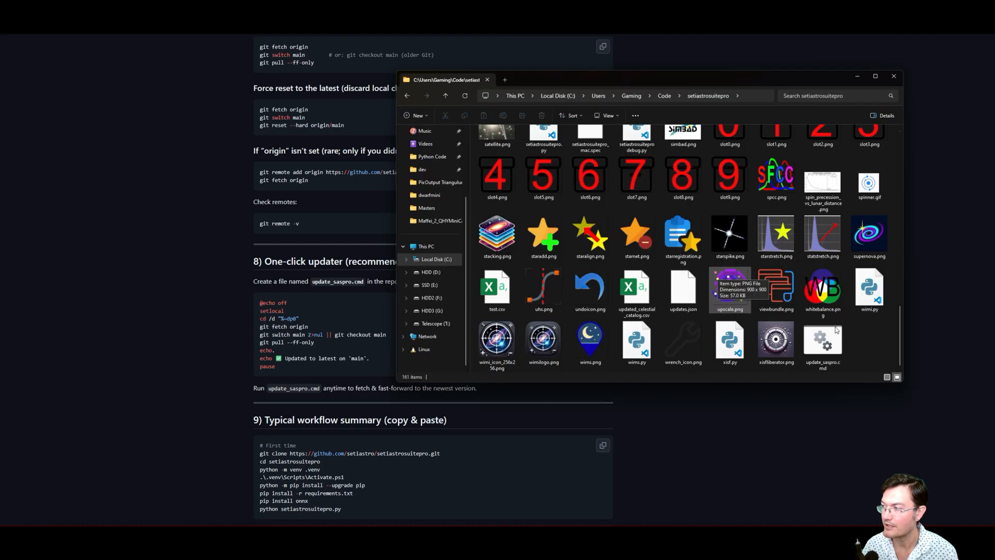
Run update_saspro.cmd, which reports 'Updated to latest on main'.
click(823, 340)
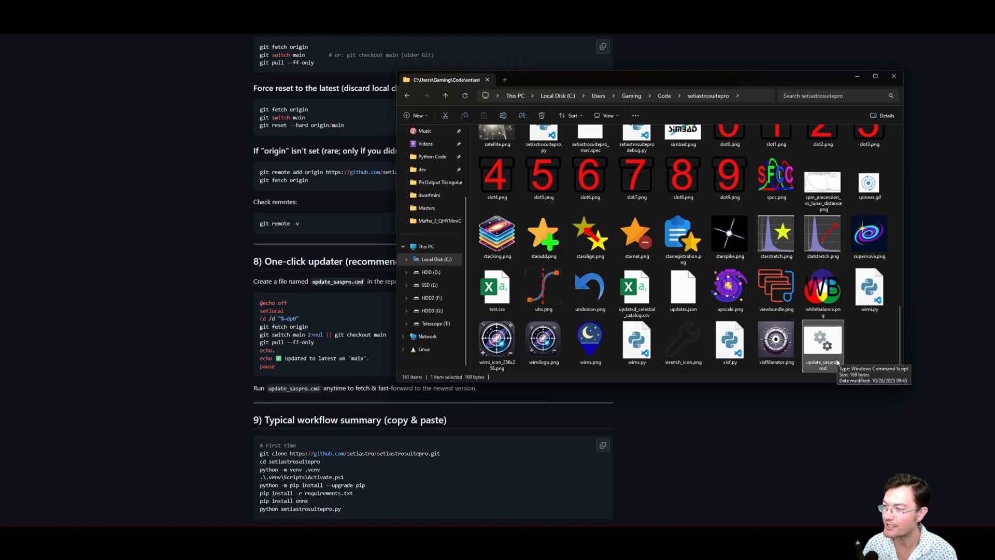
mouse_move(827, 357)
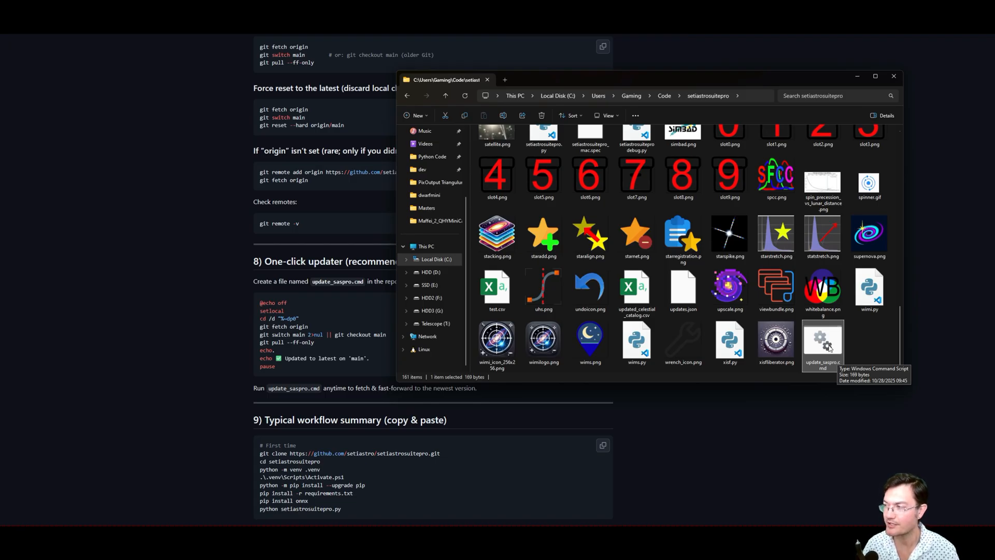
double_click(823, 341)
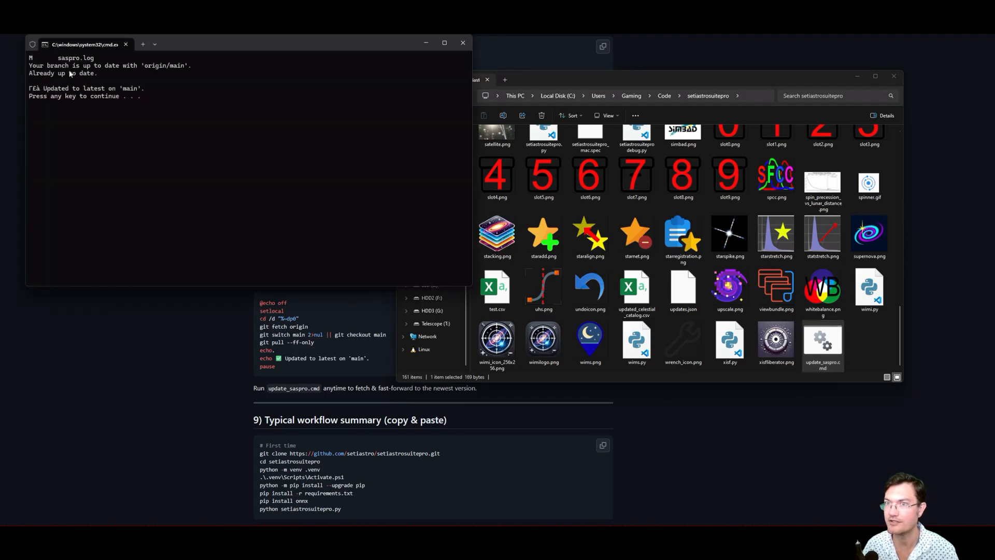
mouse_move(173, 112)
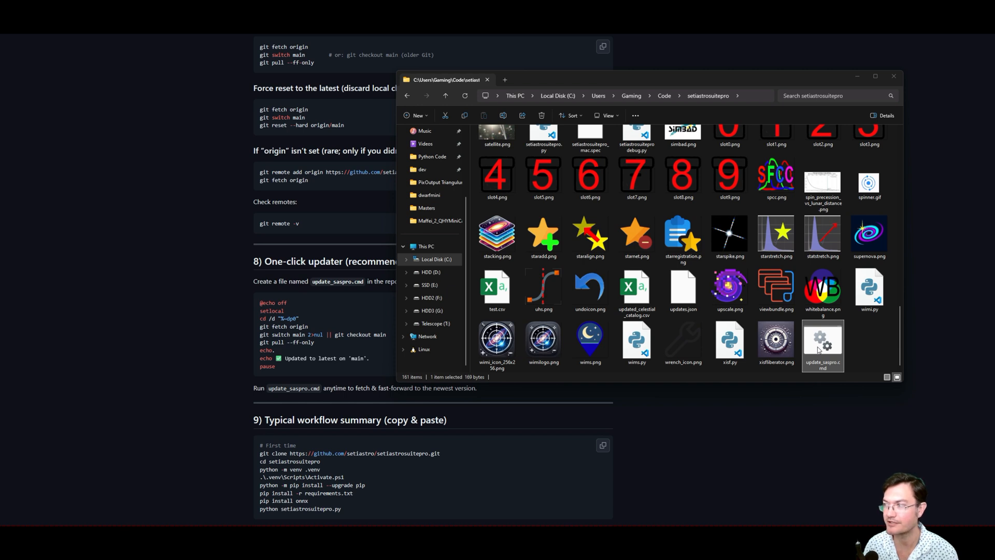
Rerun update_saspro.cmd to fast-forward one commit that updates three files.
double_click(823, 340)
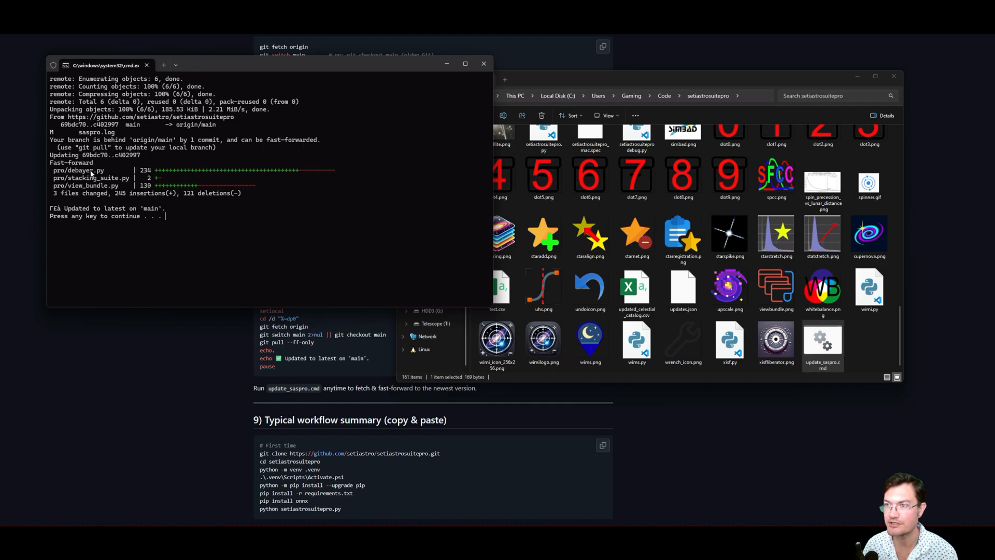
mouse_move(140, 203)
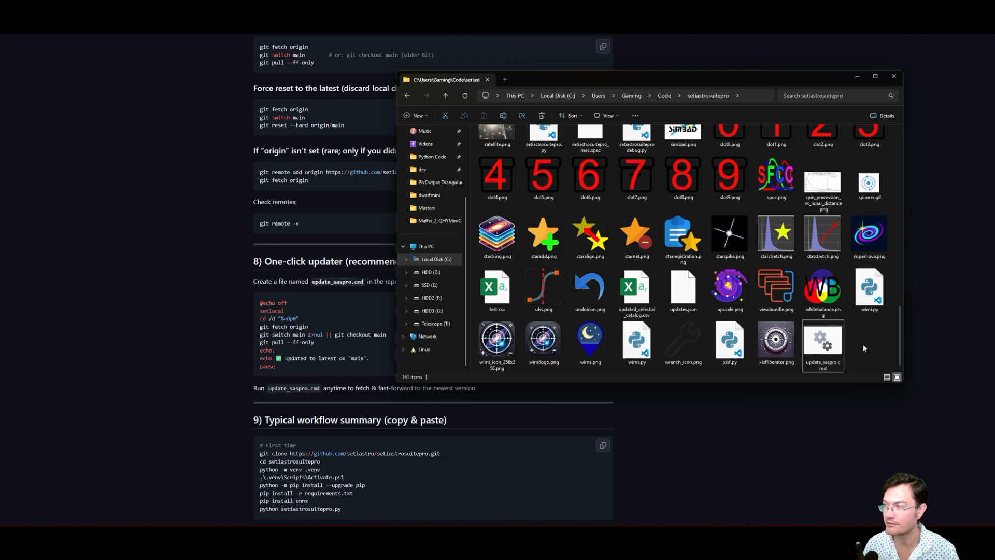
In a repo-folder terminal, activate .venv and run python setiastrosuitepro.py.
right_click(864, 347)
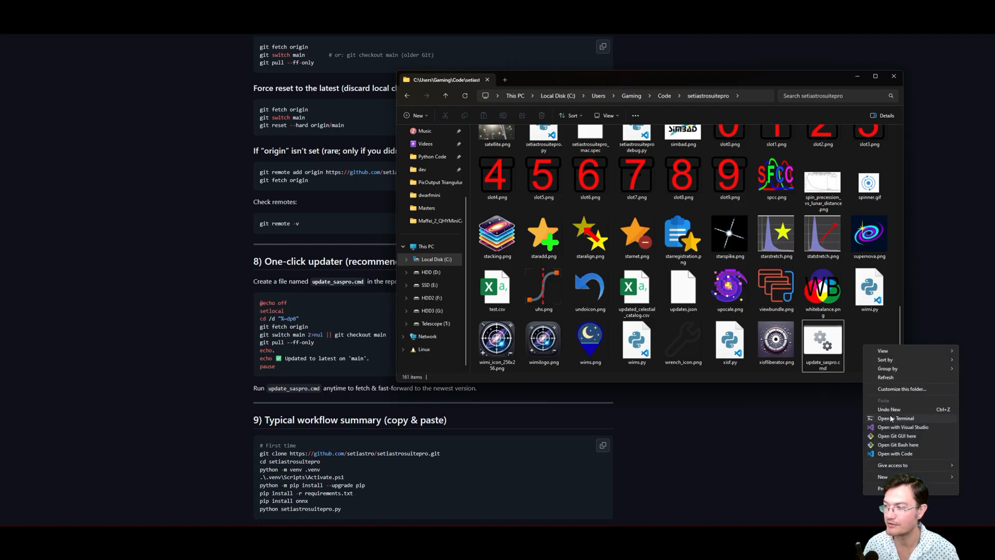
click(896, 418)
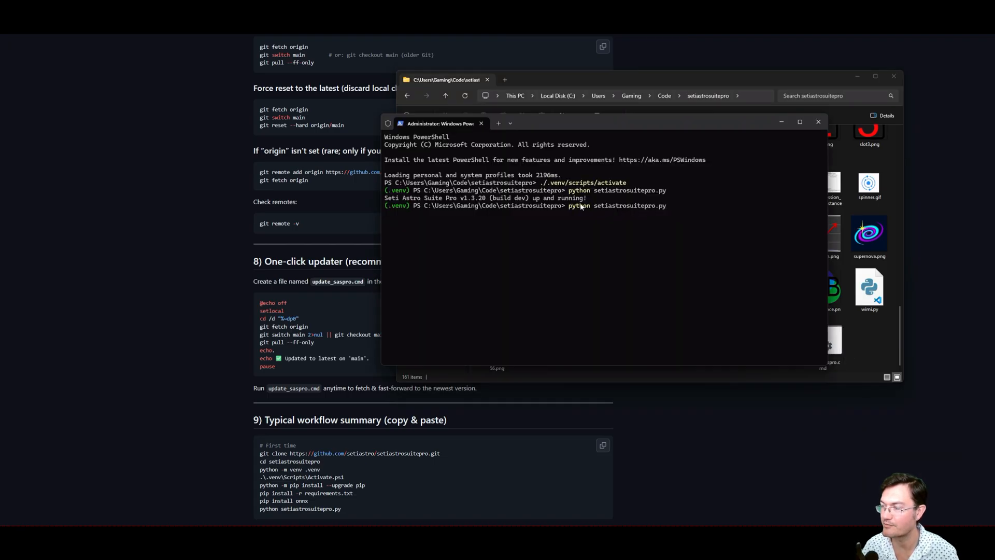
text(./.venv/scripts/activate)
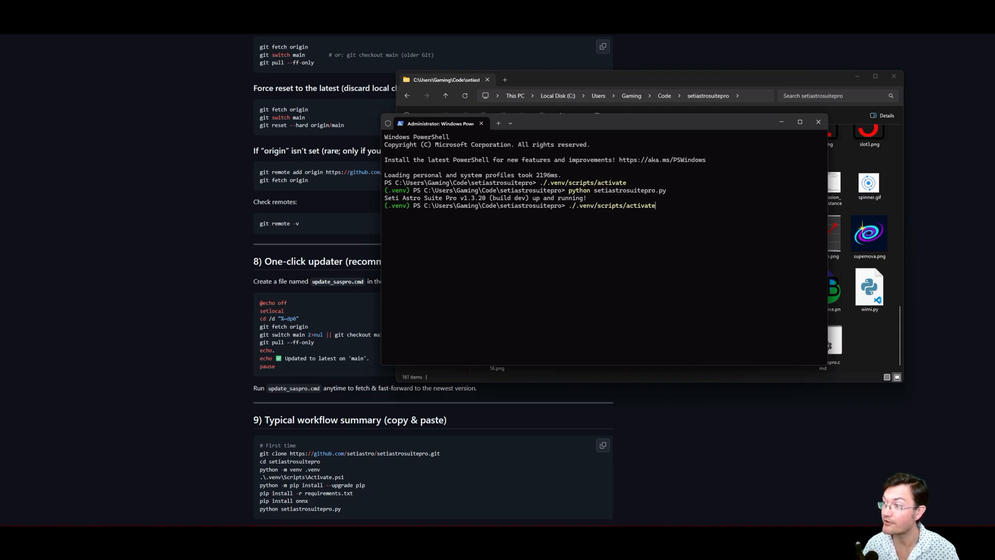
text(python setiastrosuitepro.py)
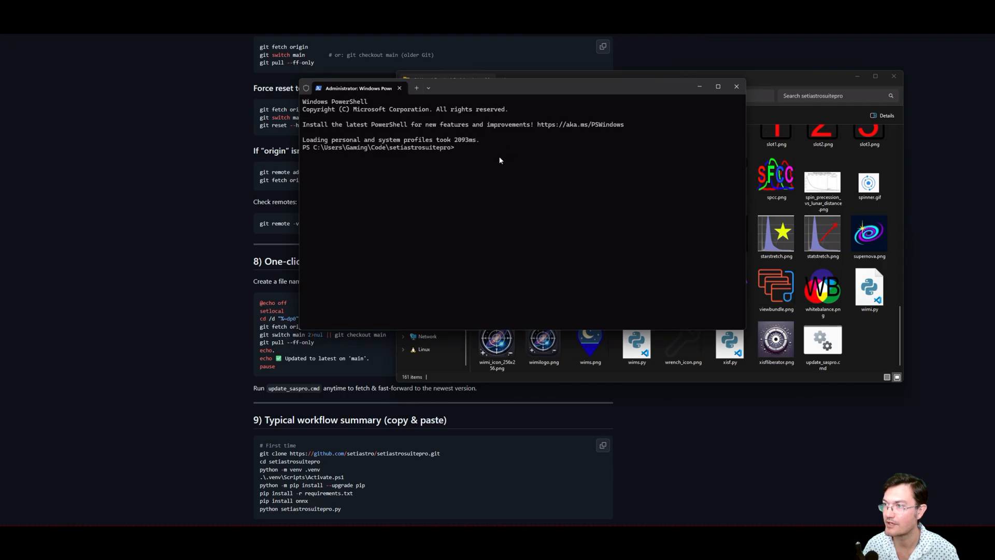
text(./.venv/scripts/activate)
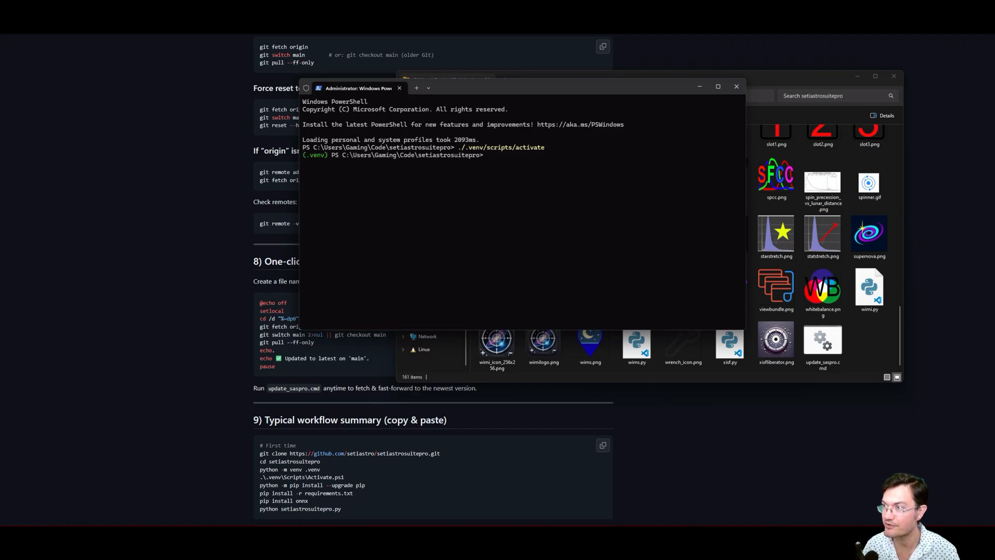
text(python setiastrosuitepro.py)
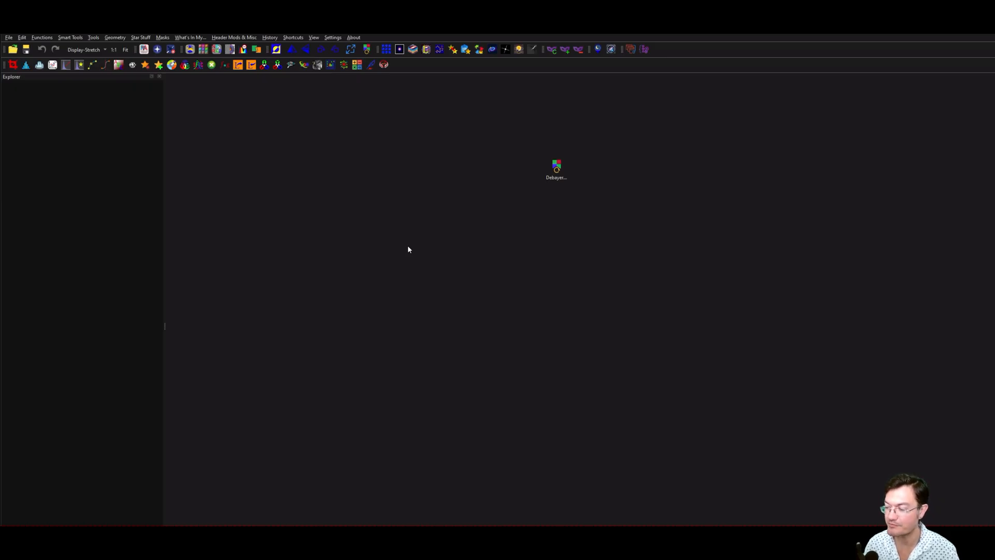
mouse_move(369, 190)
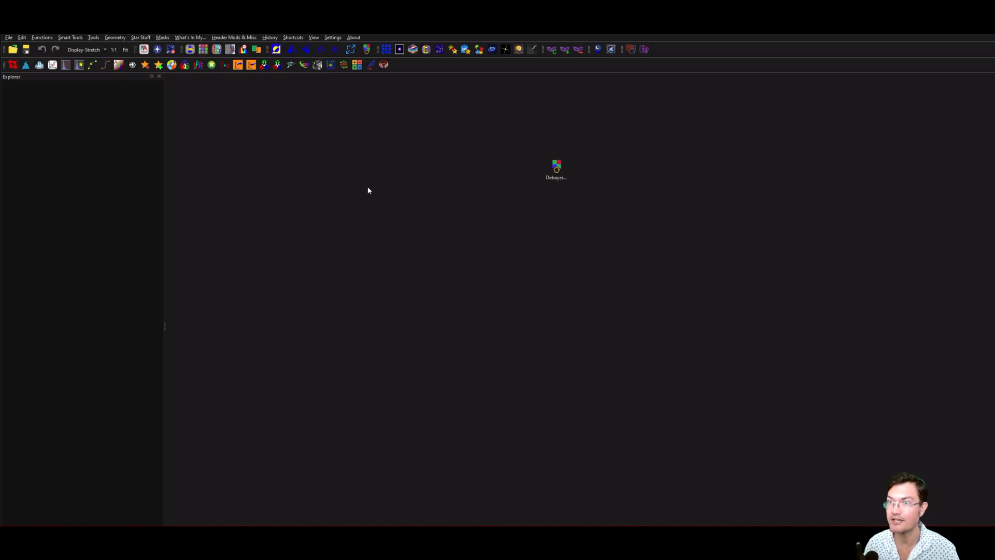
mouse_move(366, 173)
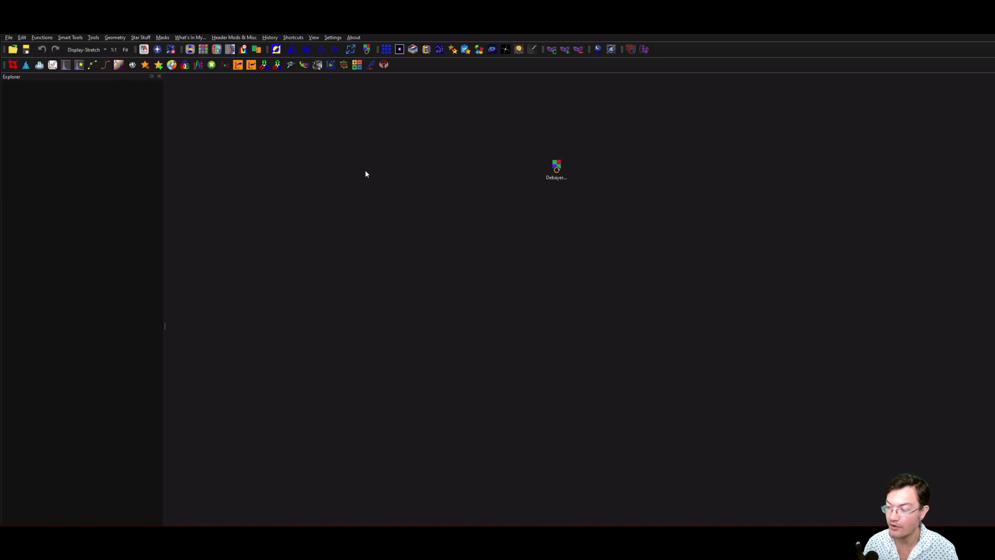
mouse_move(324, 249)
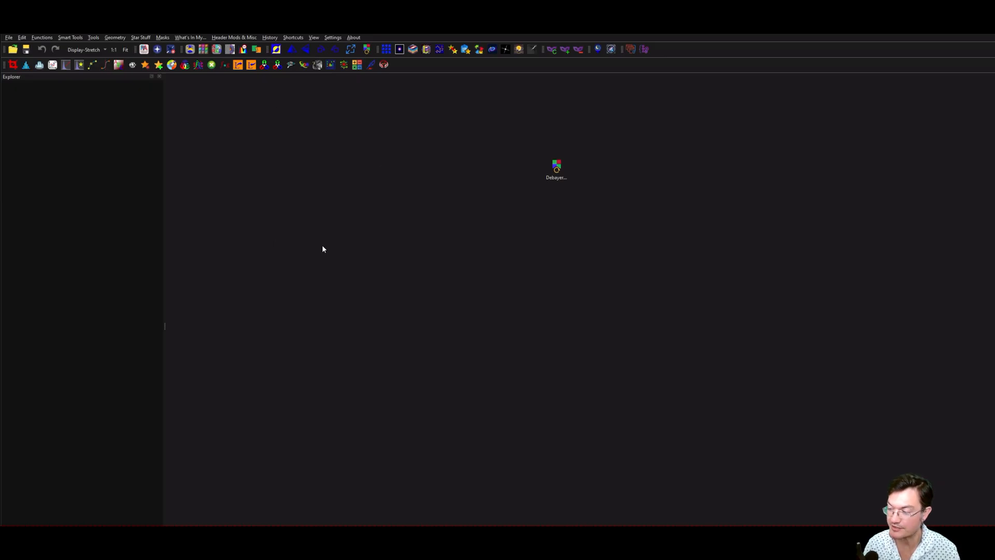
mouse_move(322, 161)
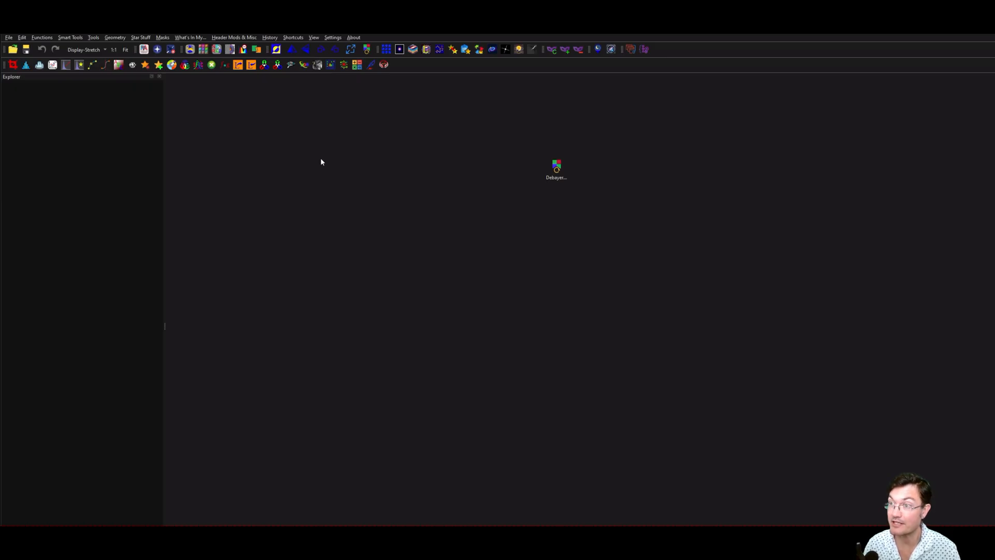
mouse_move(388, 136)
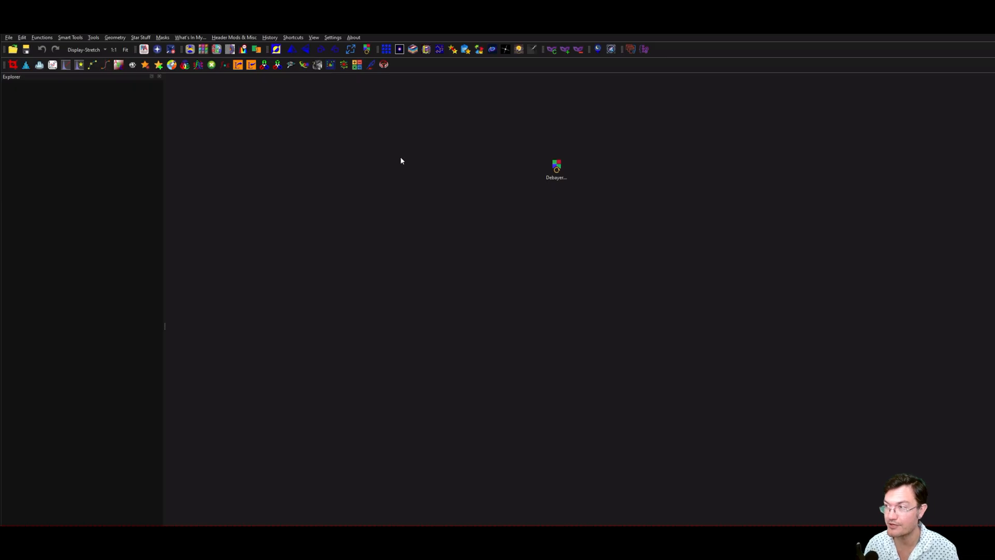
mouse_move(473, 185)
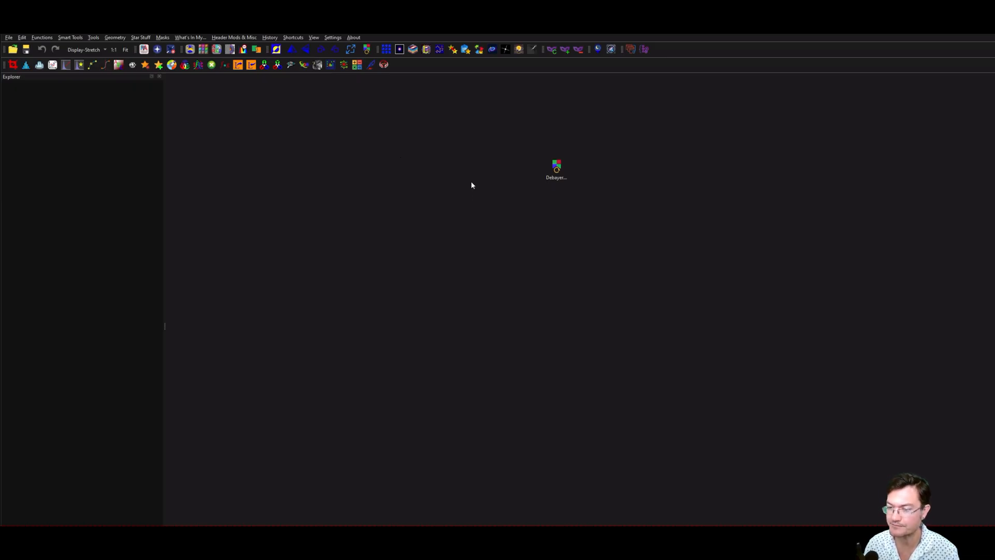
mouse_move(374, 266)
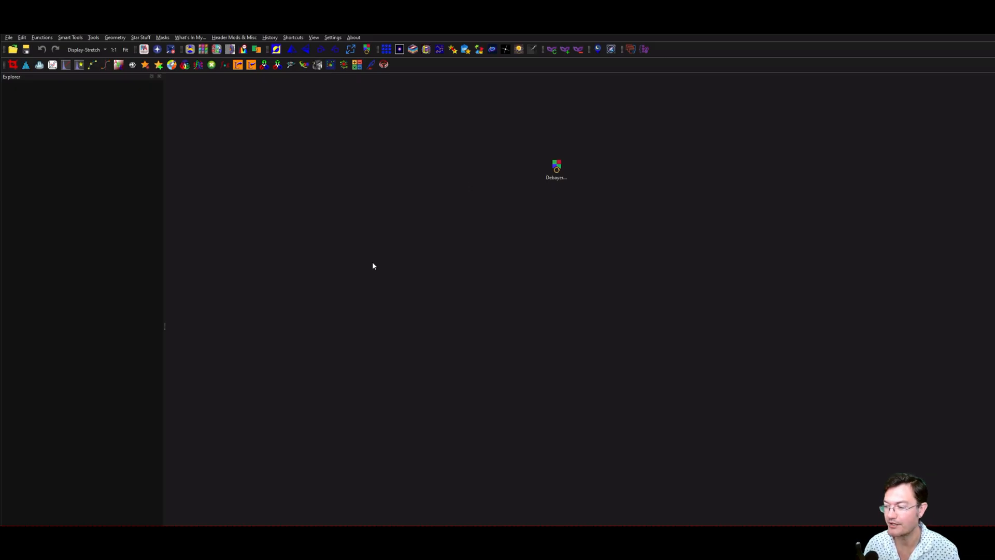
mouse_move(545, 238)
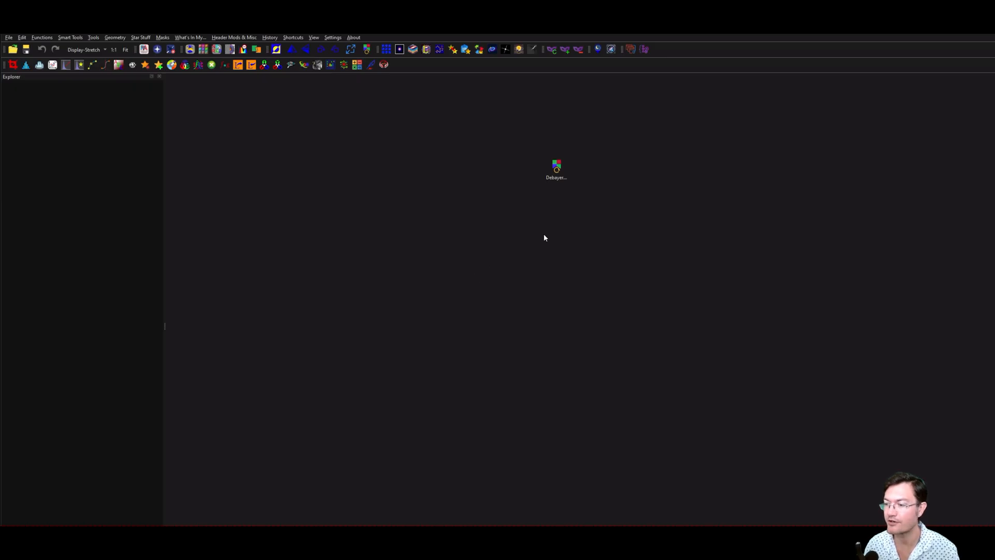
mouse_move(442, 290)
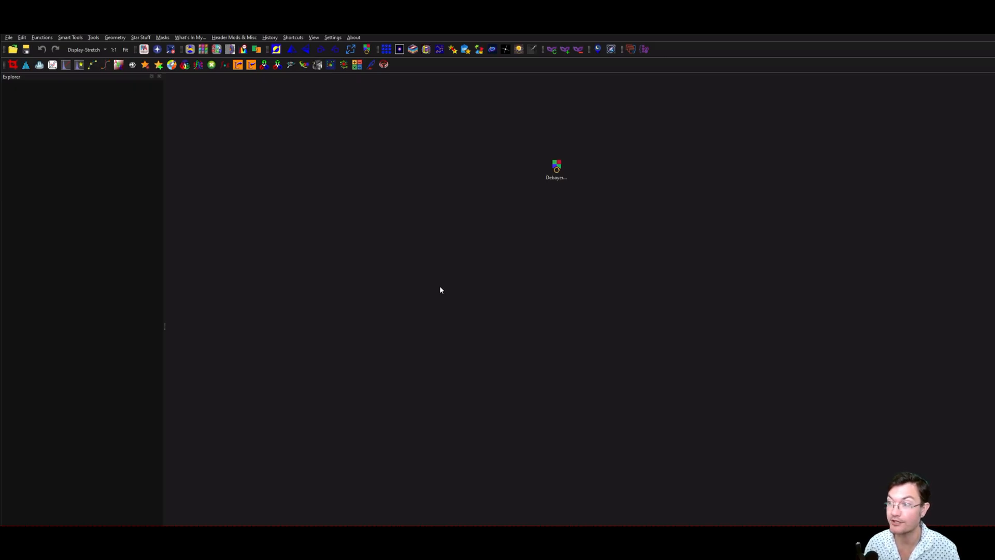
mouse_move(432, 287)
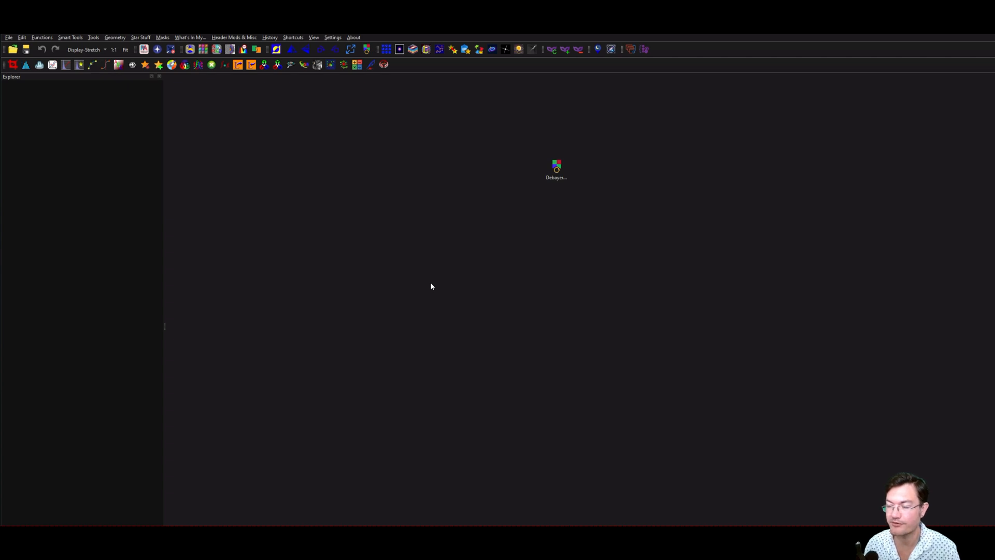
mouse_move(438, 195)
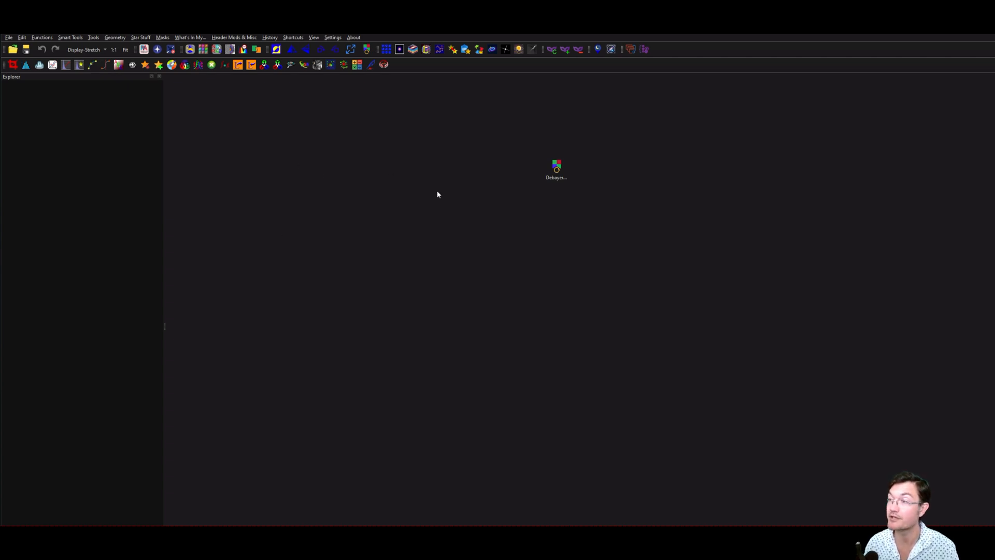
mouse_move(264, 185)
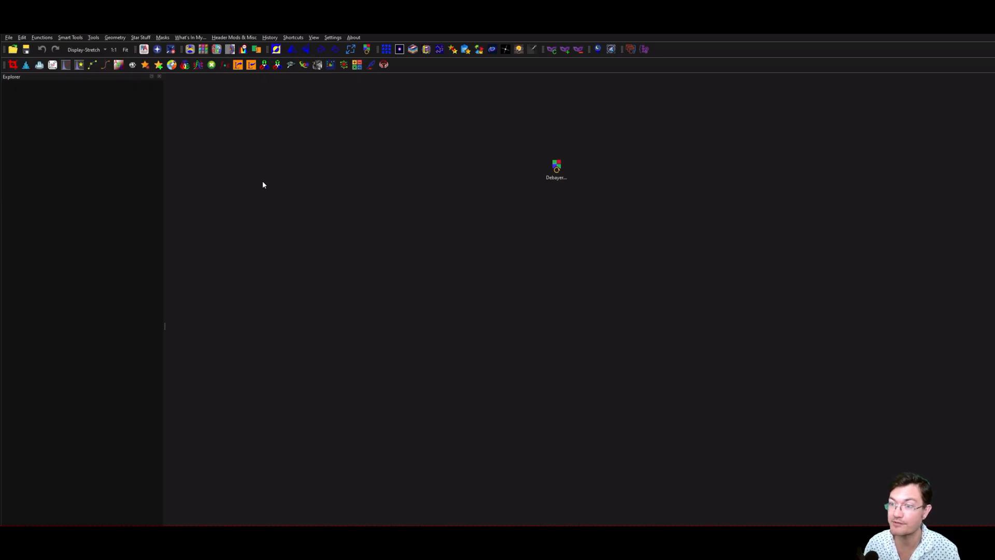
mouse_move(237, 179)
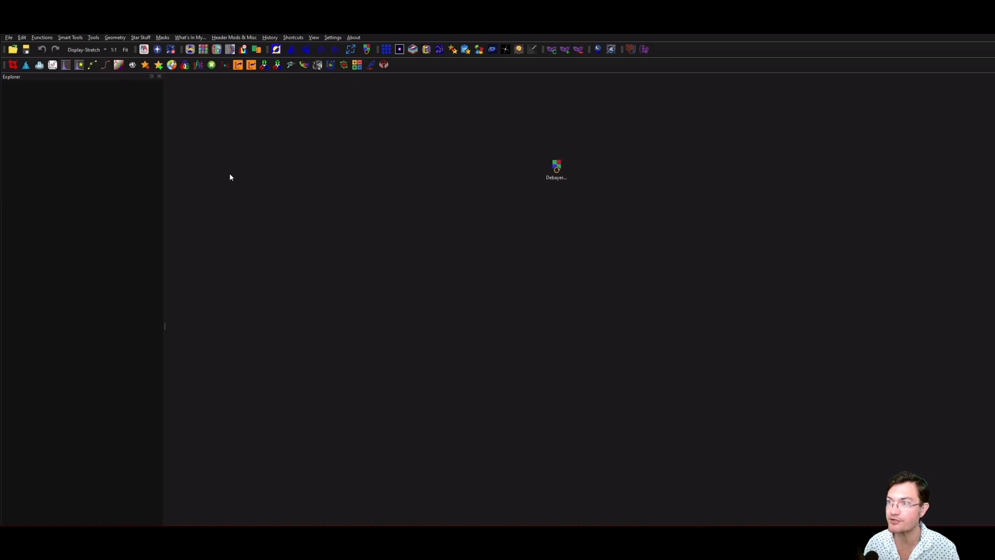
mouse_move(86, 92)
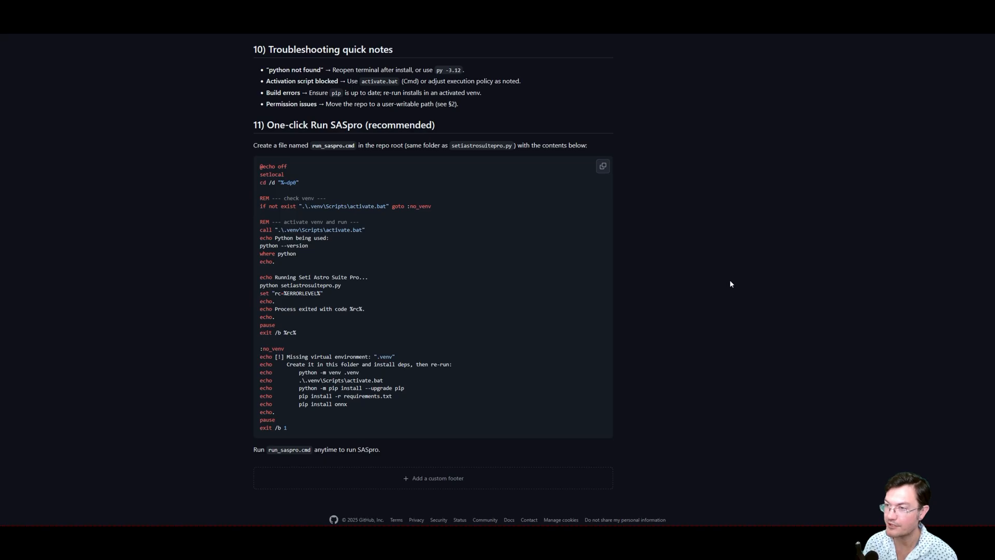
mouse_move(554, 275)
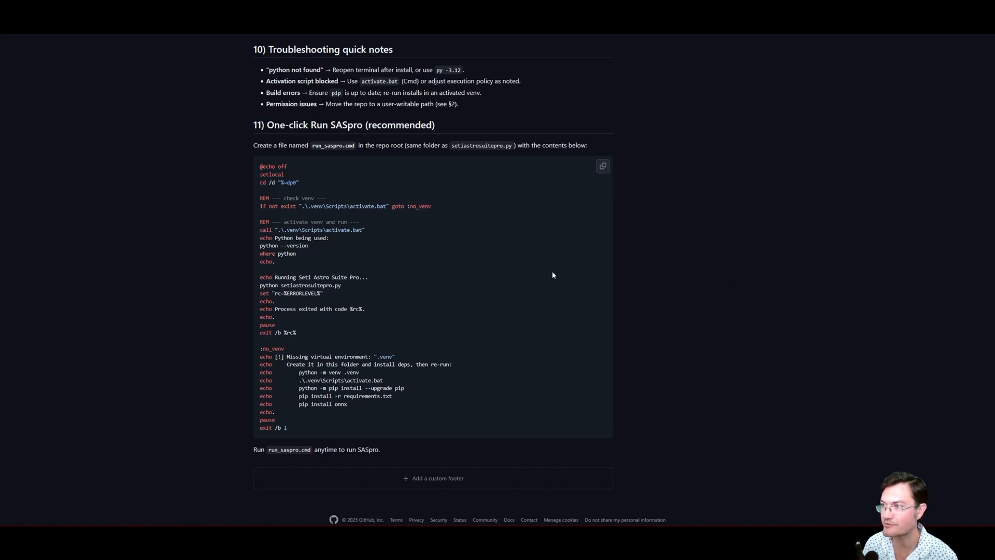
mouse_move(612, 178)
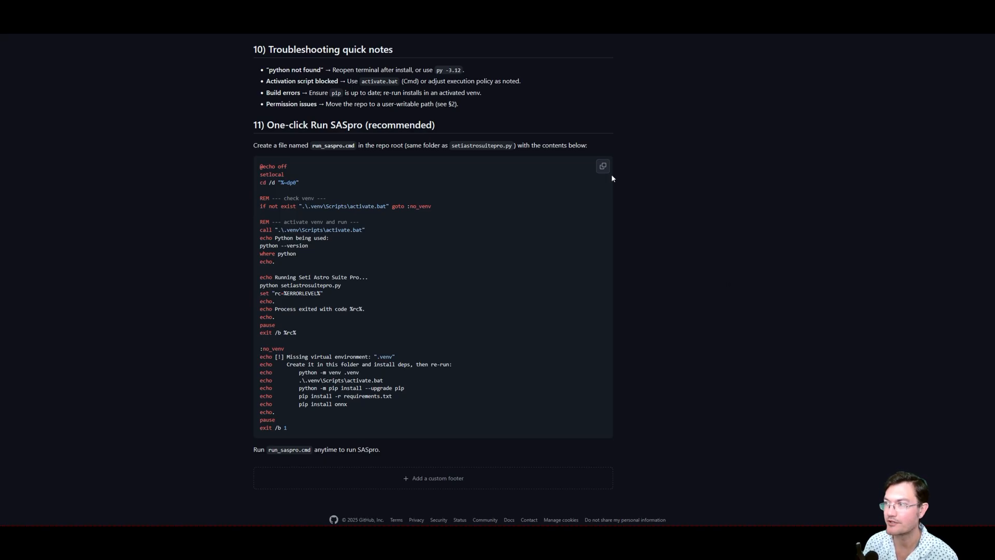
Copy the run_saspro.cmd code block from the README's One-click Run SASpro section.
click(603, 165)
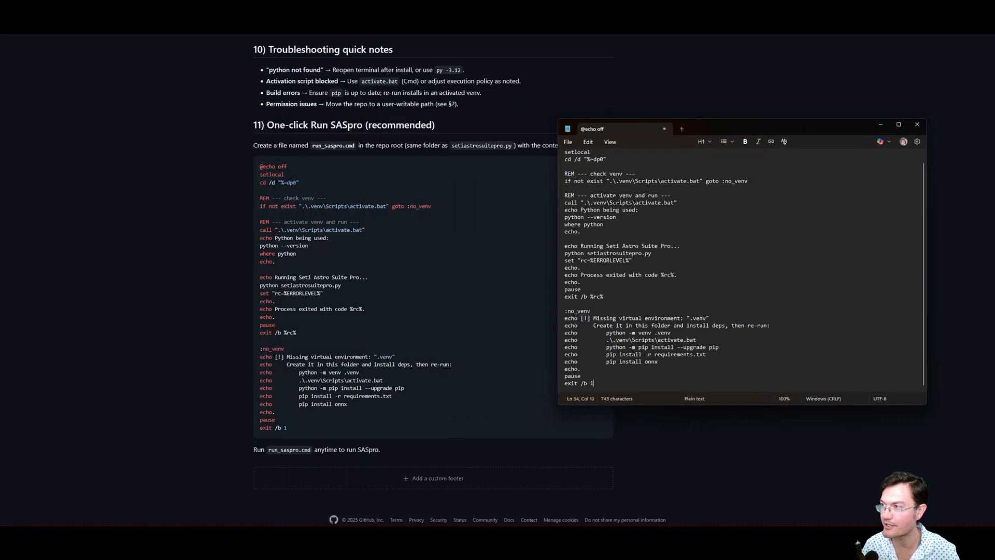
Save the pasted script as run_saspro.cmd with the All files type.
click(567, 141)
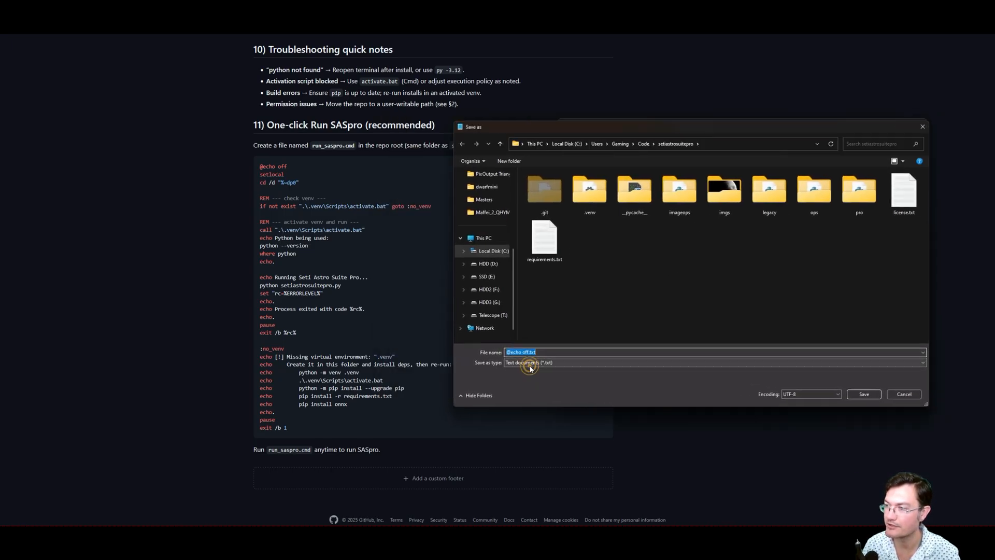
click(540, 362)
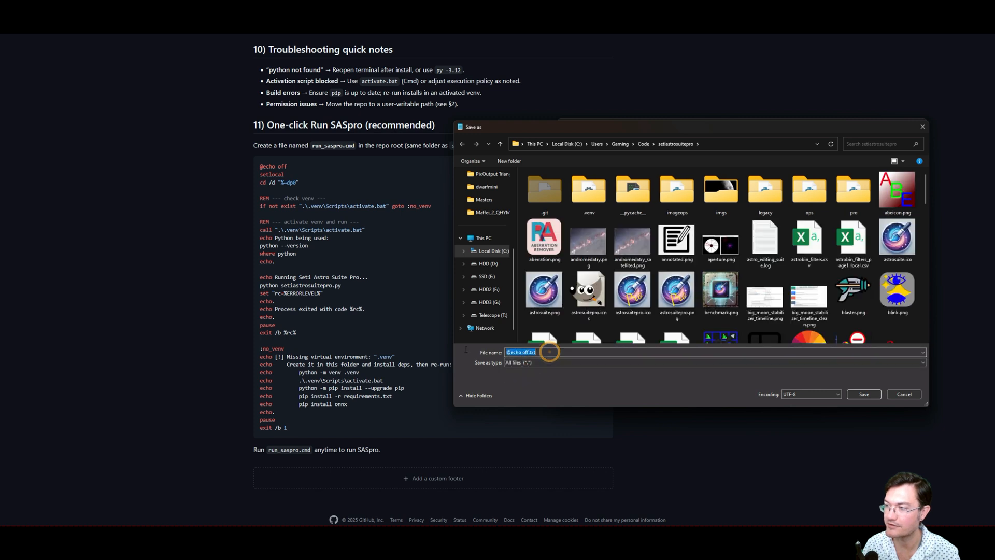
text(run_saspro.cm)
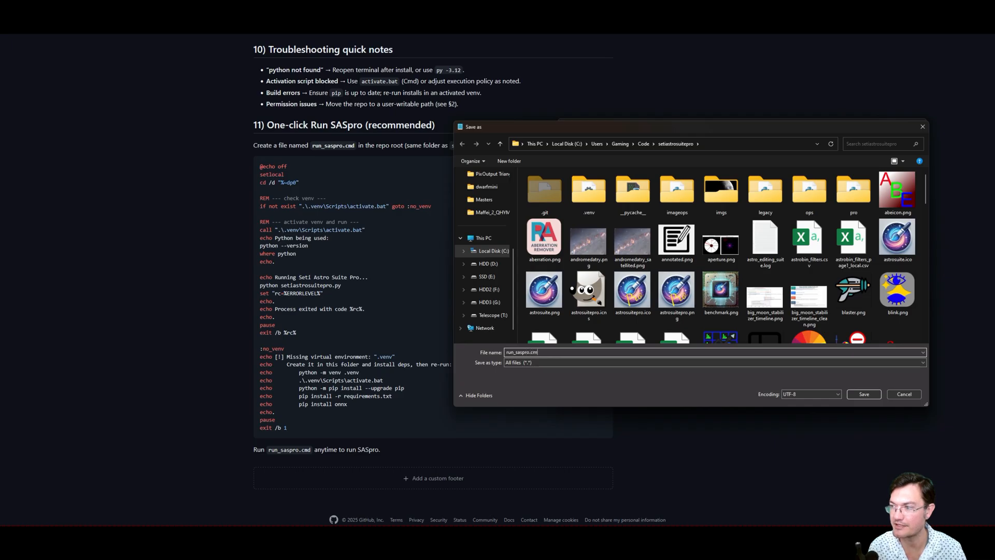
click(864, 394)
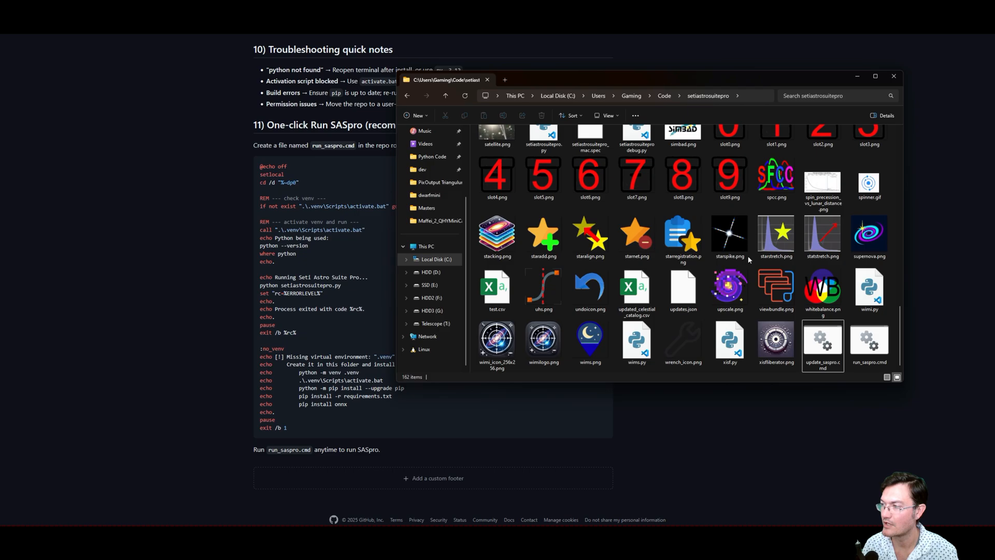
Select run_saspro.cmd beside update_saspro.cmd and run it.
click(869, 340)
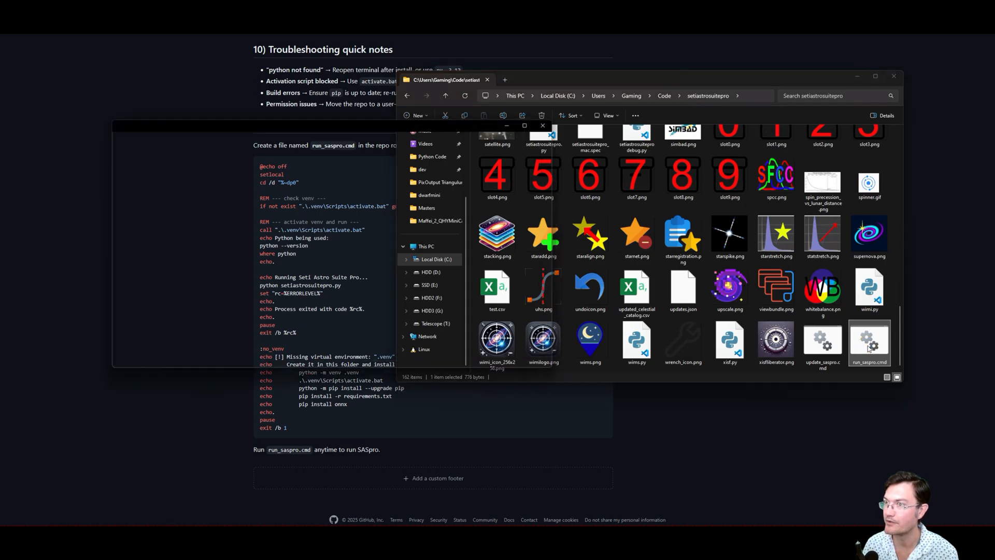
double_click(869, 341)
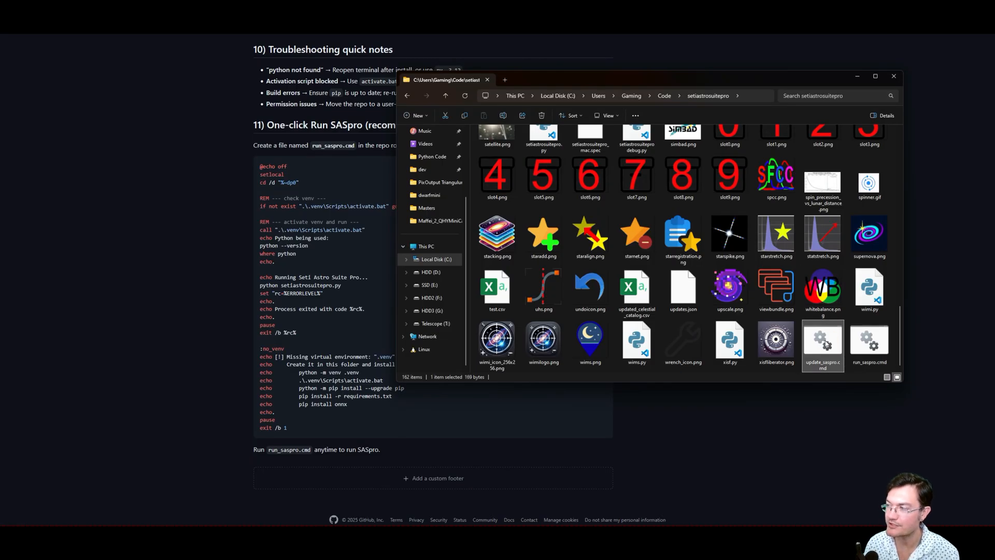
mouse_move(869, 340)
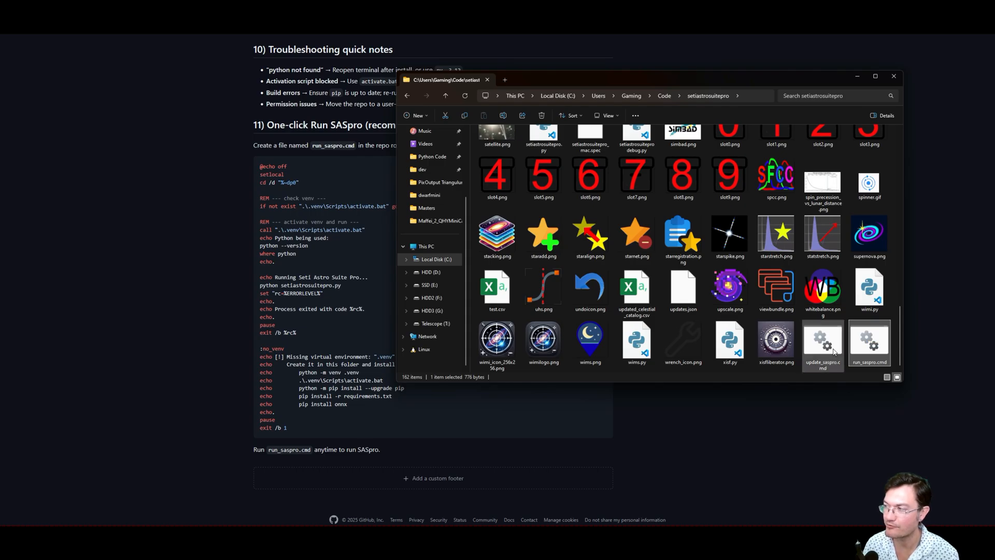
mouse_move(825, 352)
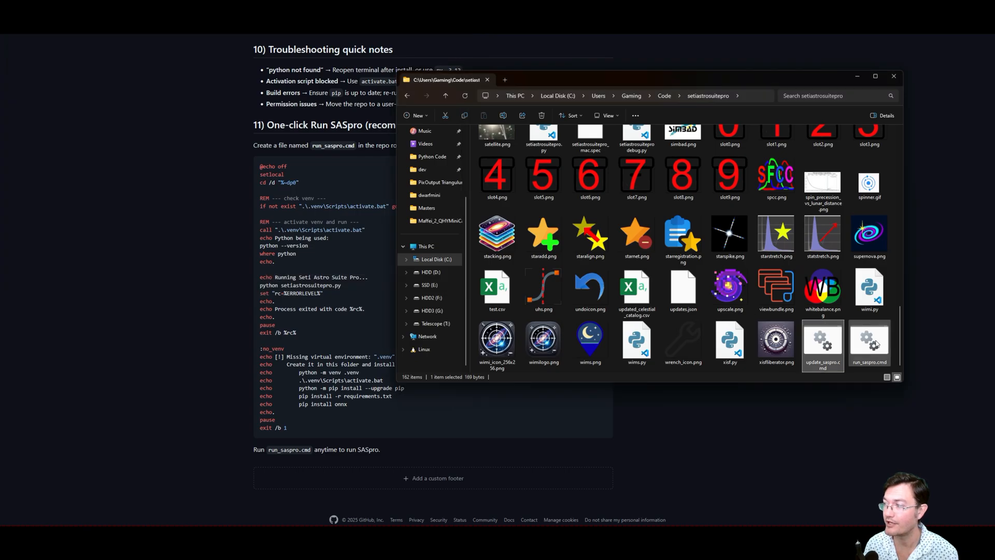
Run run_saspro.cmd again to open Seti Astro Suite Pro with an empty workspace.
double_click(870, 343)
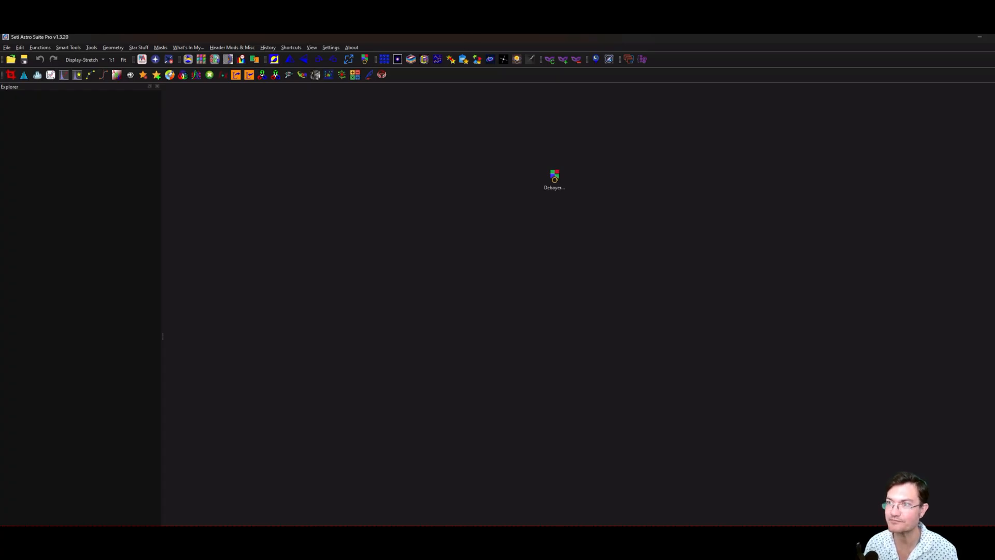
mouse_move(390, 151)
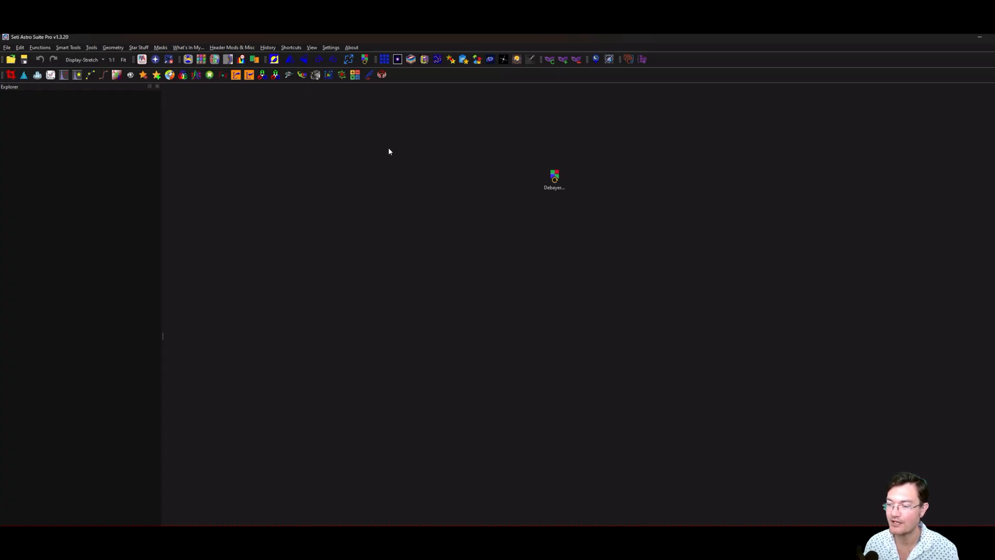